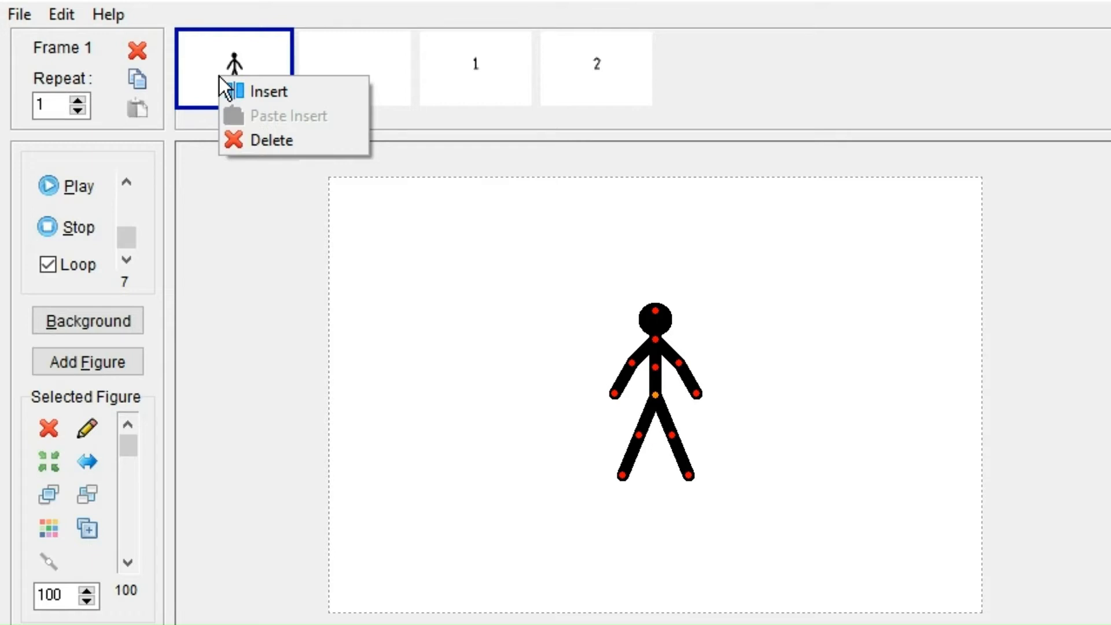
pyautogui.moveTo(283, 91)
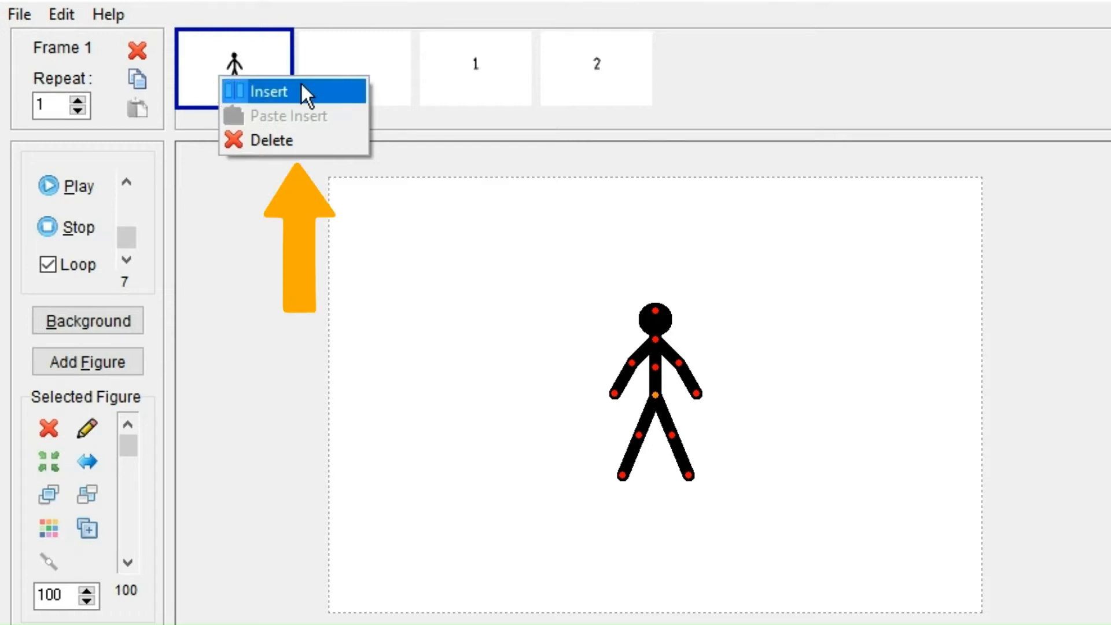
# Step: Insert a blank frame before the number 2 frame and select the new frame
pyautogui.click(267, 91)
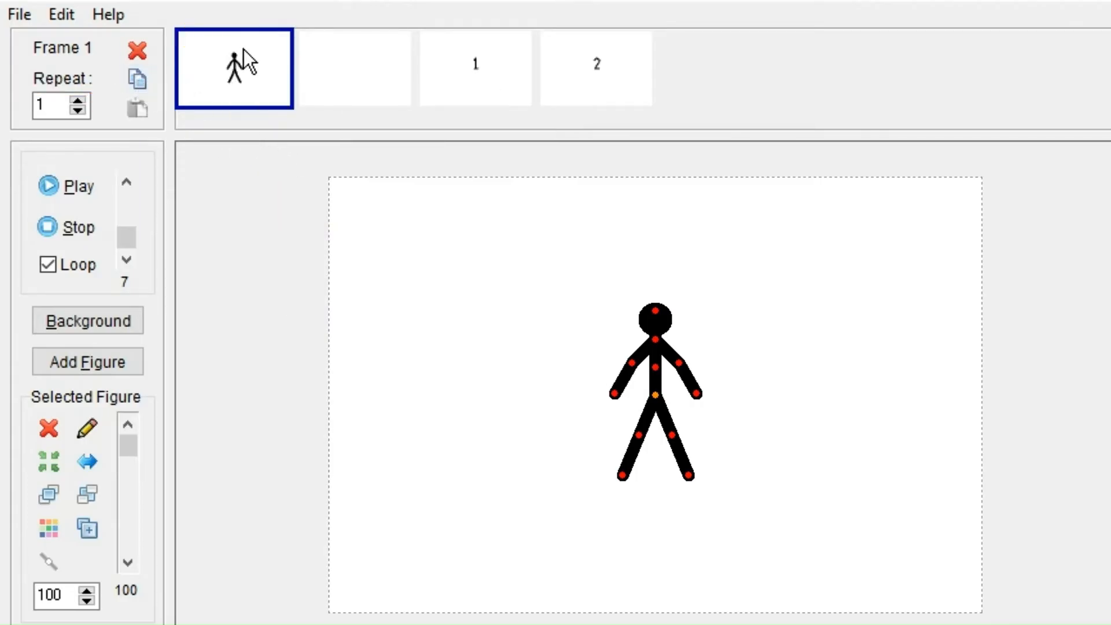
pyautogui.rightClick(234, 67)
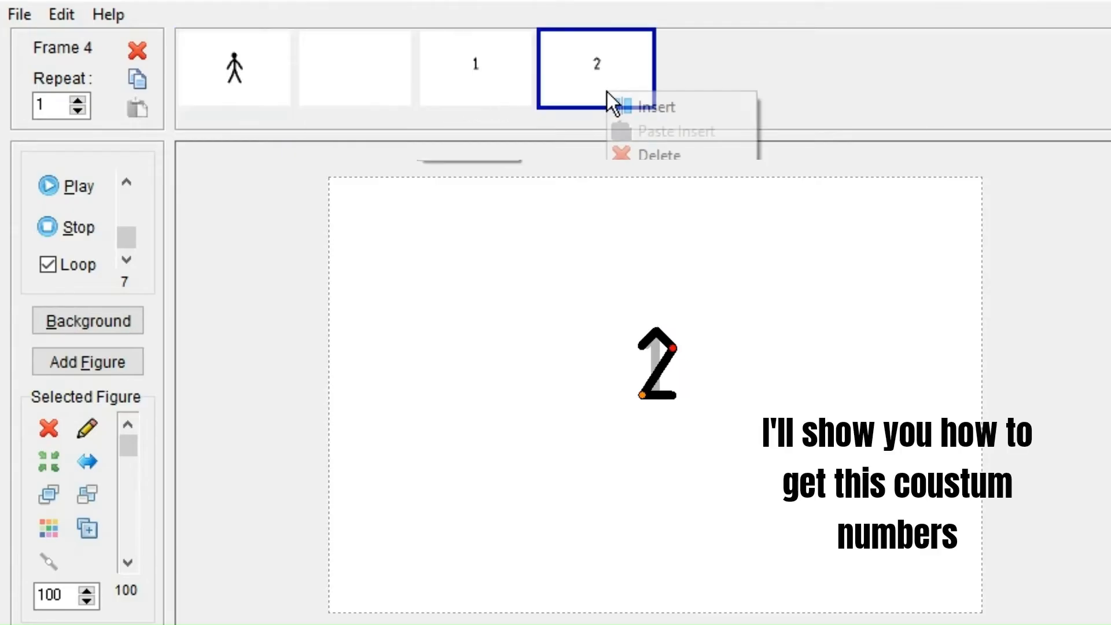
pyautogui.click(656, 107)
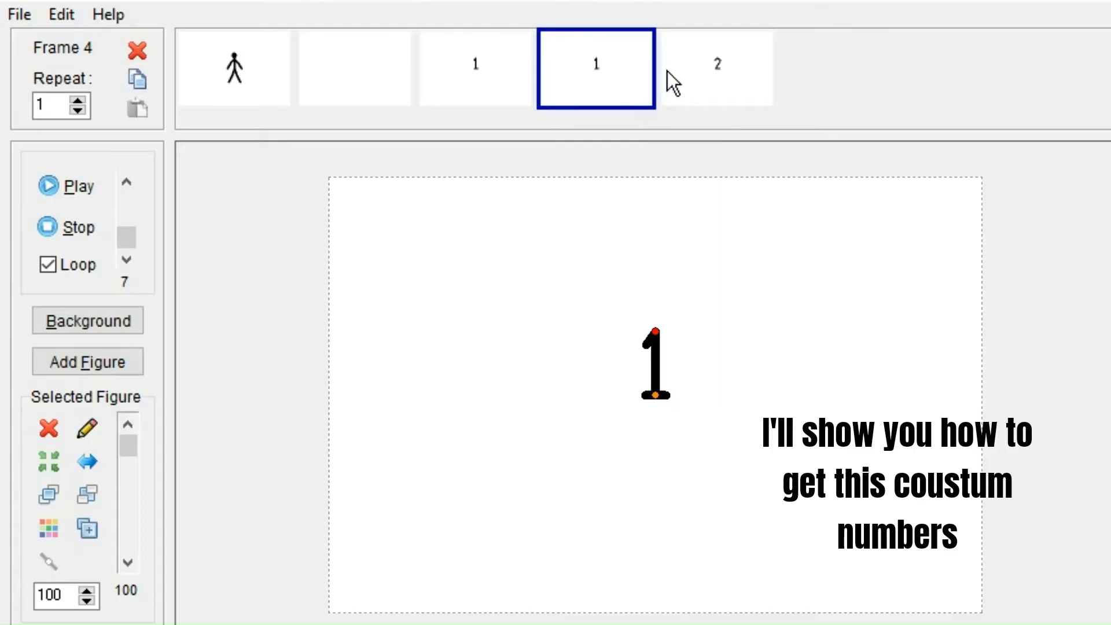
pyautogui.moveTo(604, 106)
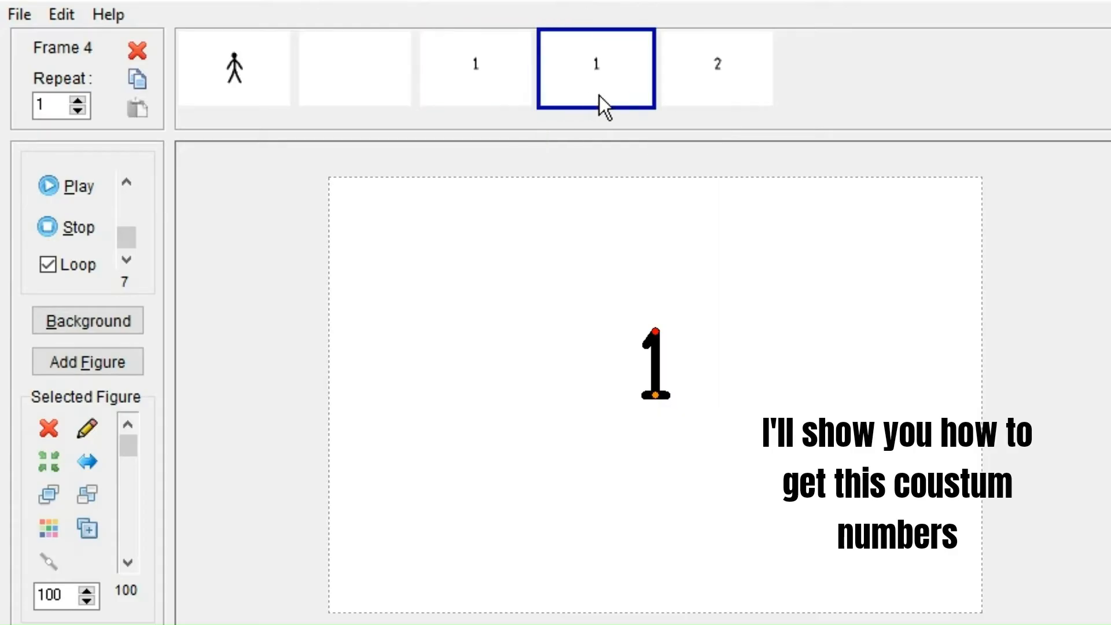
pyautogui.click(716, 67)
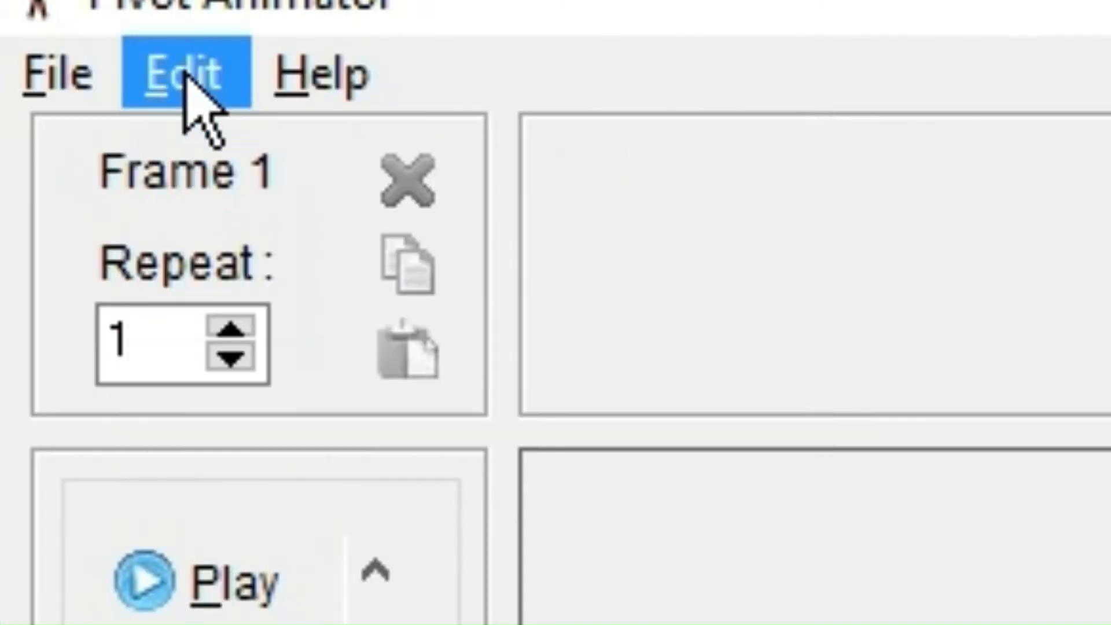
# Step: Show the Edit menu with Undo, Redo, Select All Figures and Options
pyautogui.click(183, 72)
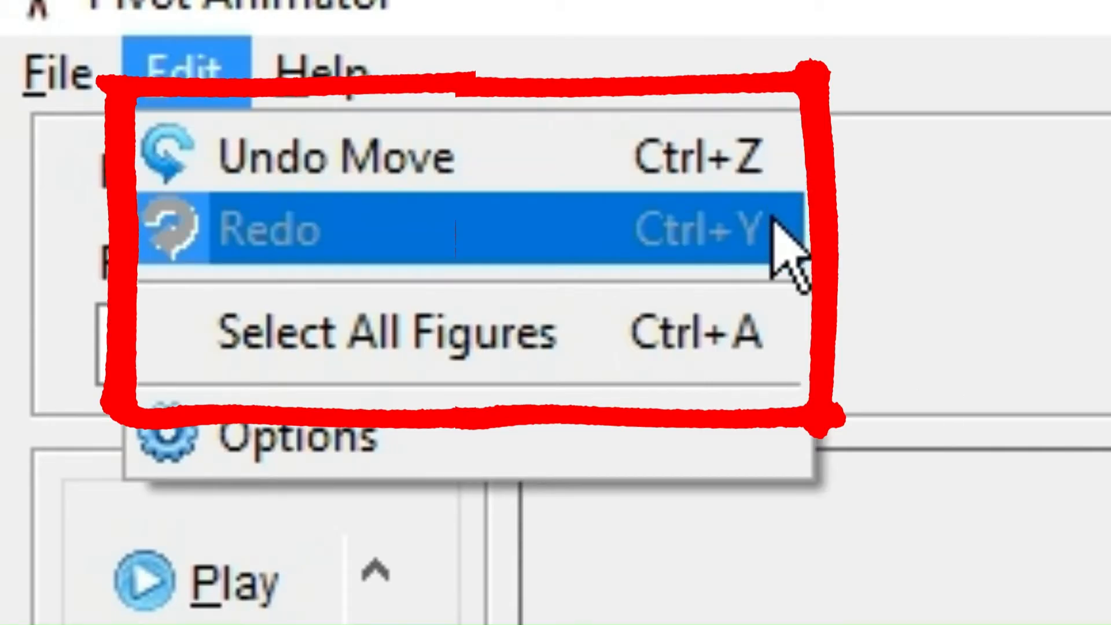
pyautogui.moveTo(305, 435)
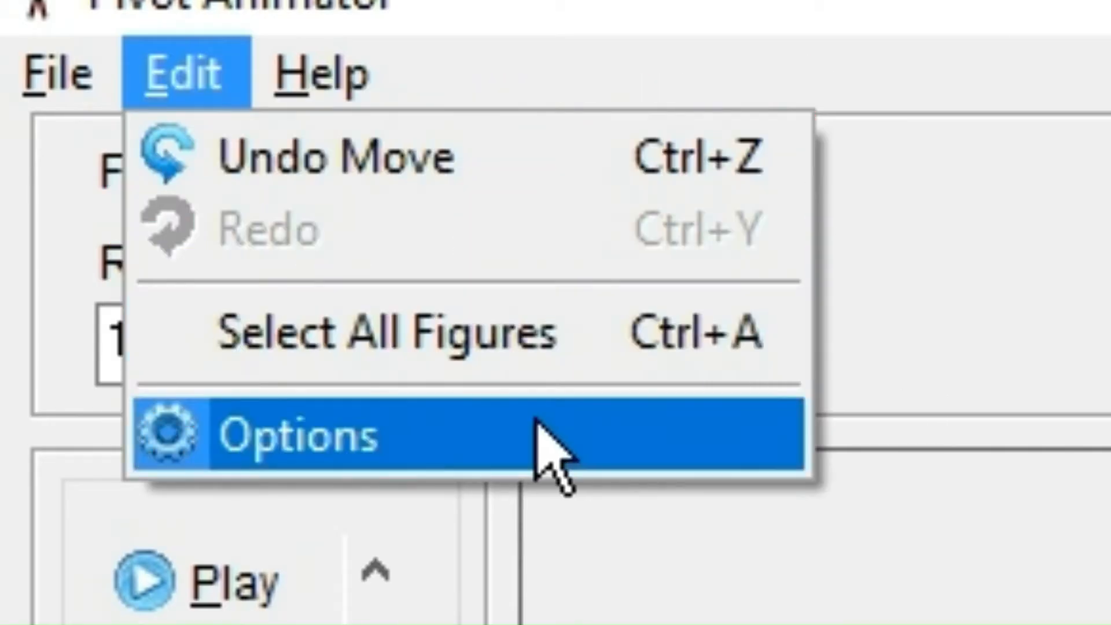
# Step: Set the animation width to 100 in the Options dialog
pyautogui.click(297, 434)
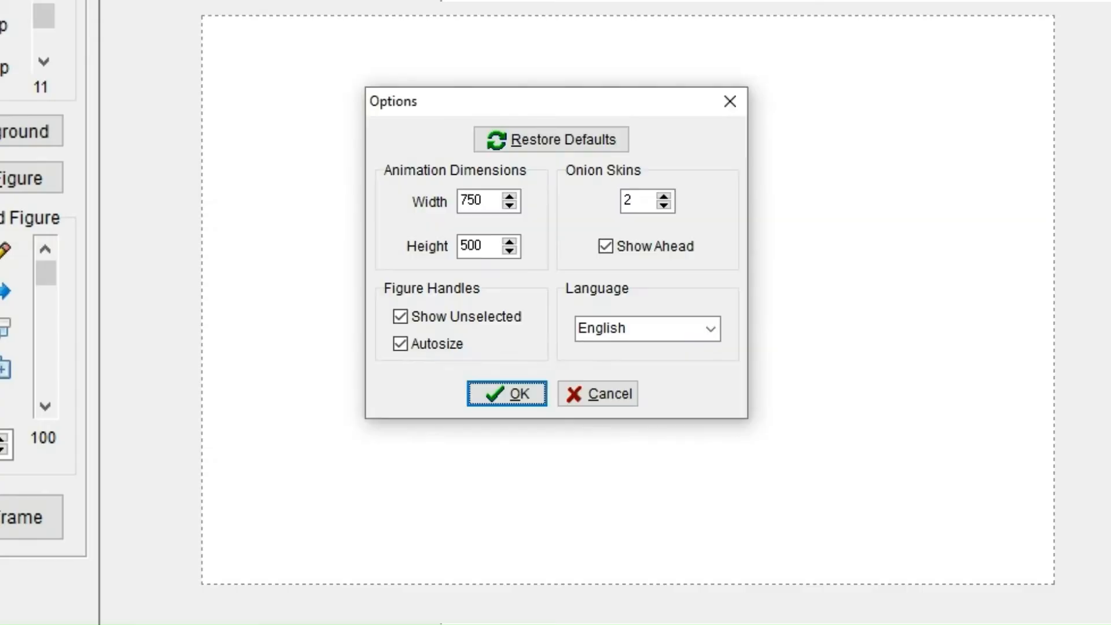
pyautogui.click(481, 202)
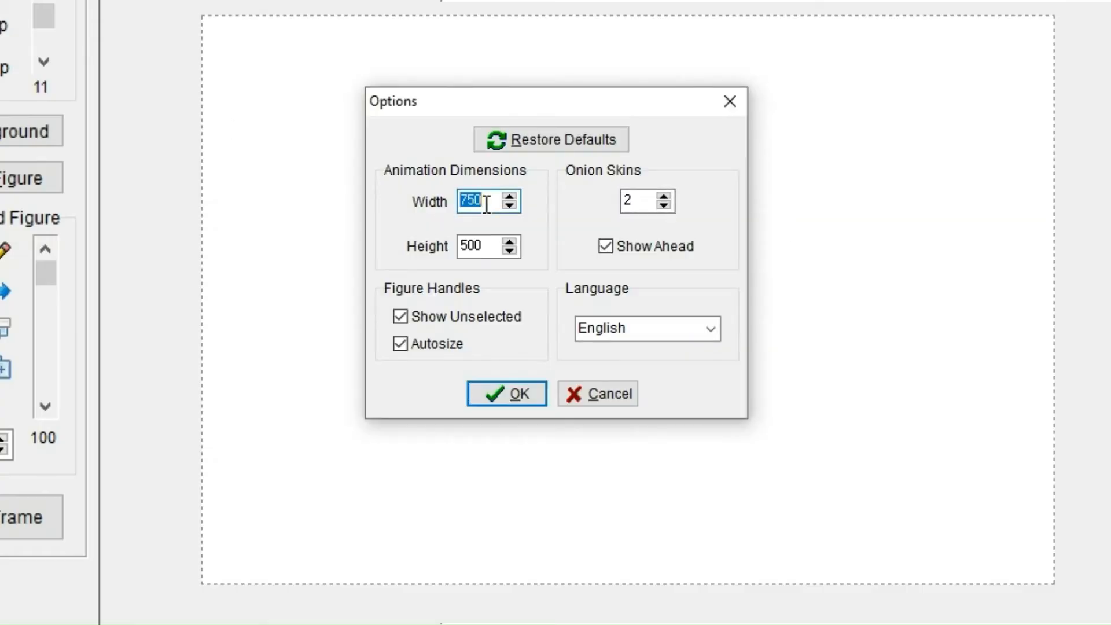
pyautogui.press('Delete')
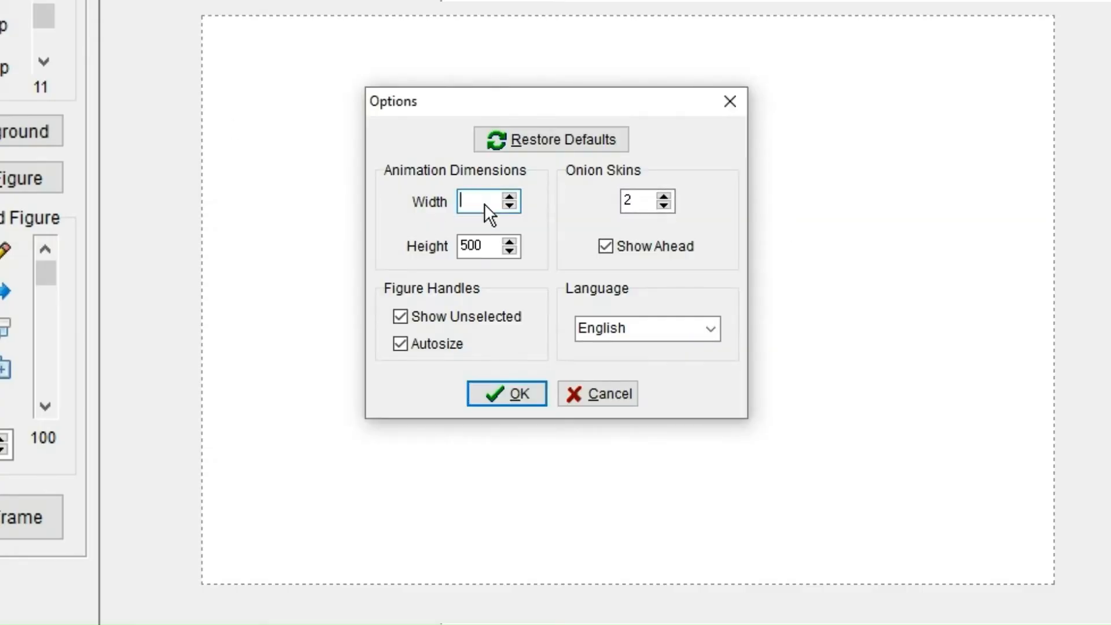
pyautogui.write('100')
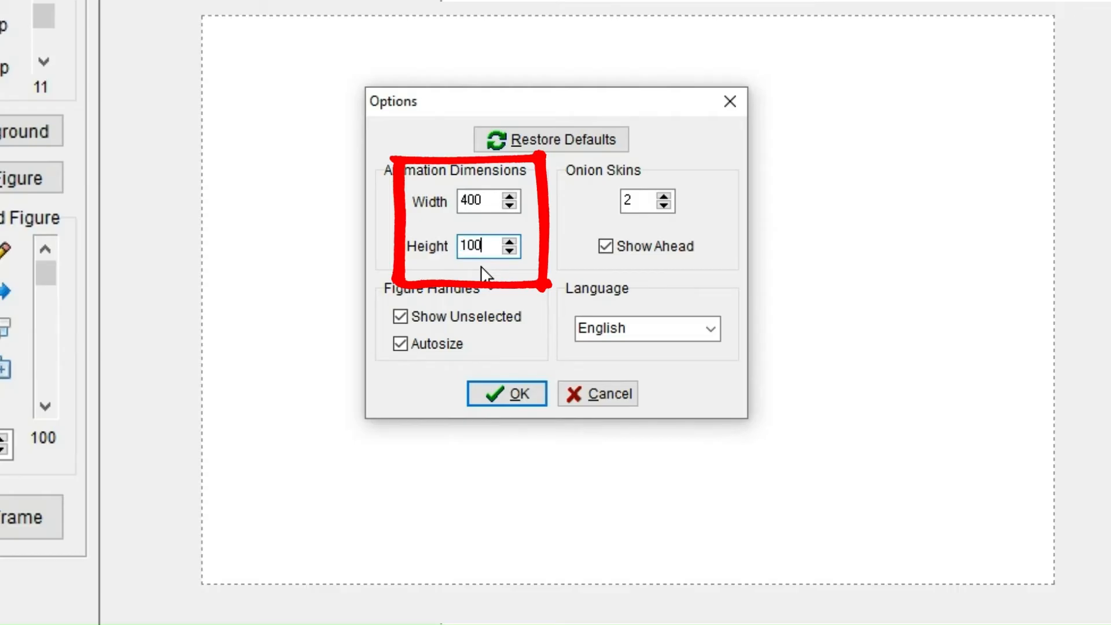
pyautogui.click(505, 393)
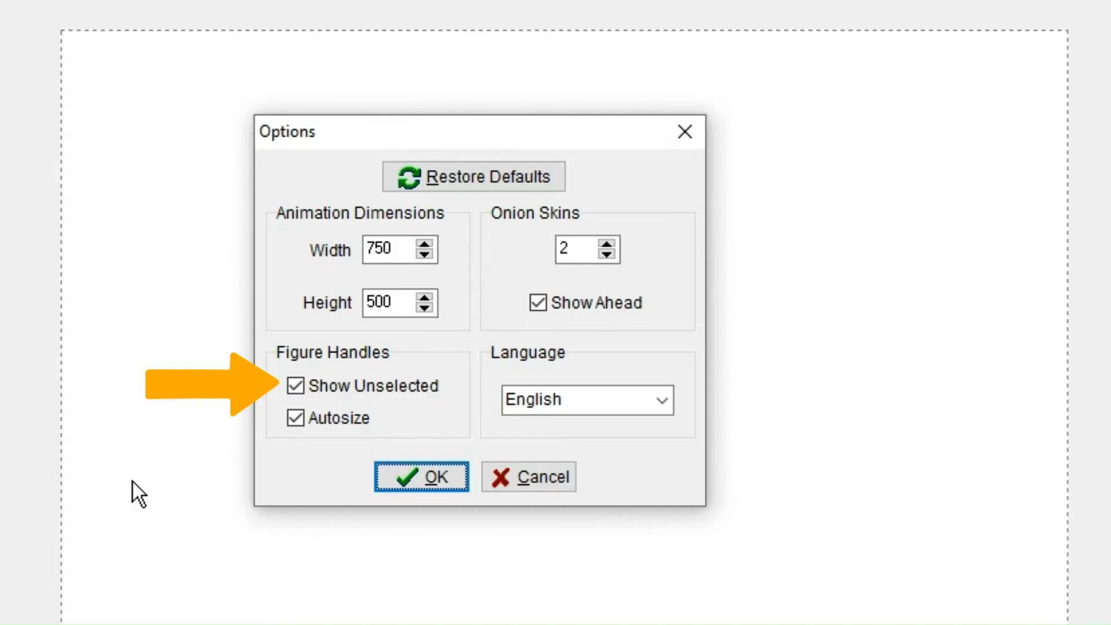
# Step: Toggle Show Unselected and Autosize handles, bending the right figure's arm to compare
pyautogui.click(296, 385)
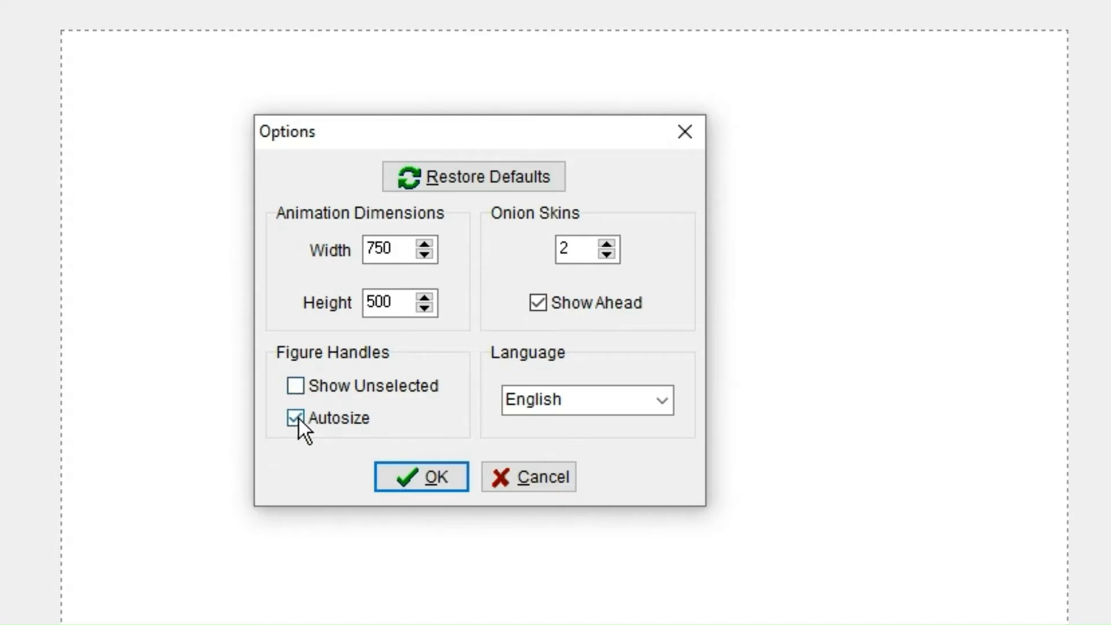
pyautogui.click(420, 476)
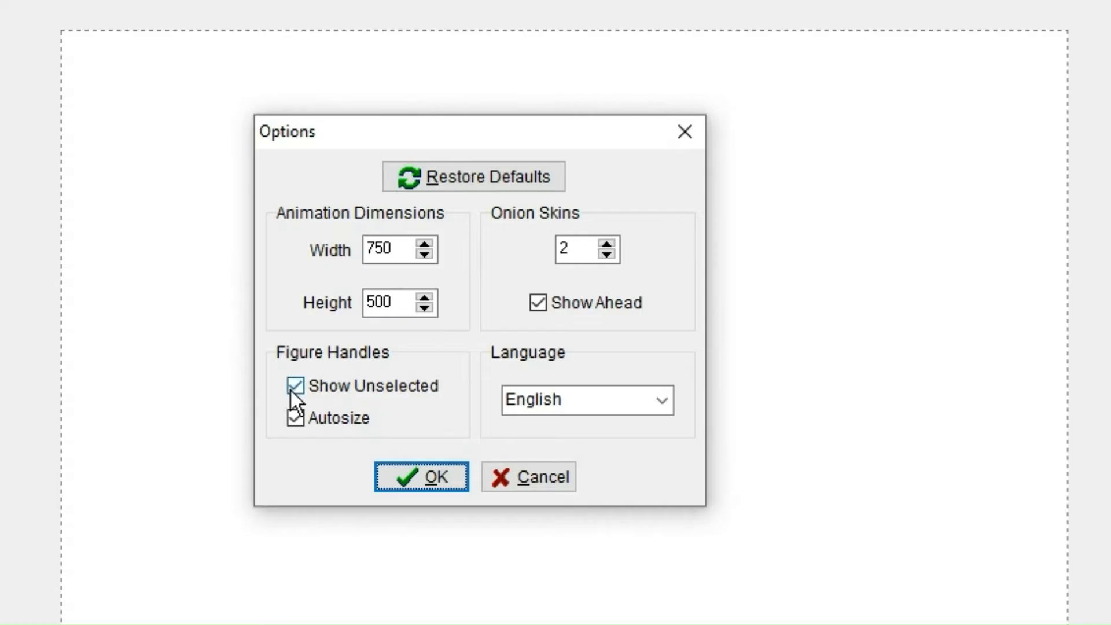
pyautogui.click(421, 476)
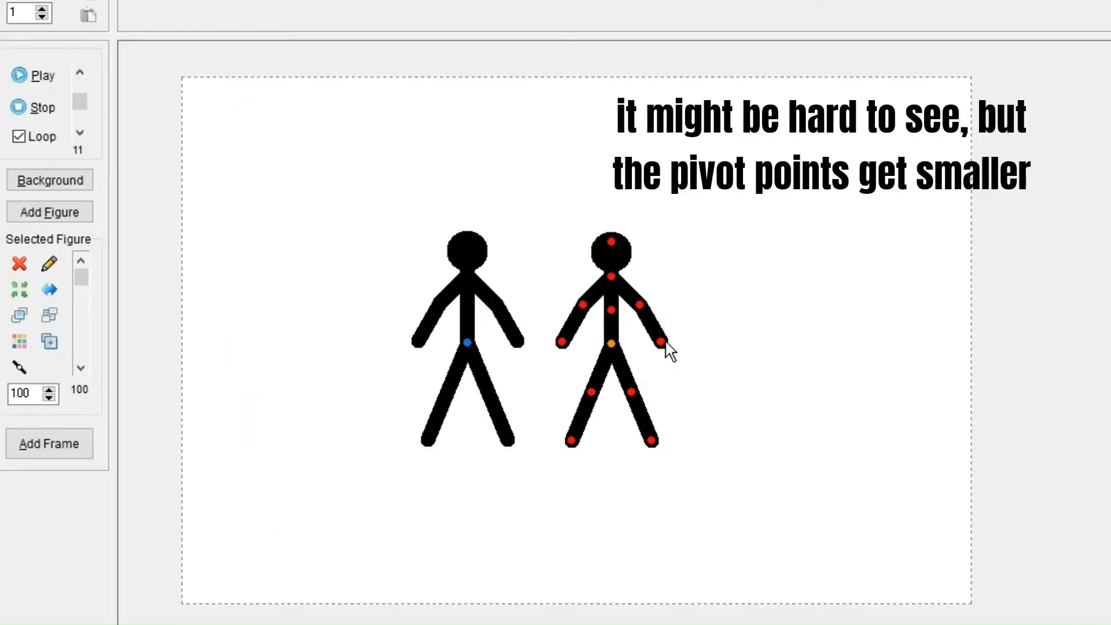
pyautogui.moveTo(666, 351); pyautogui.dragTo(647, 318)
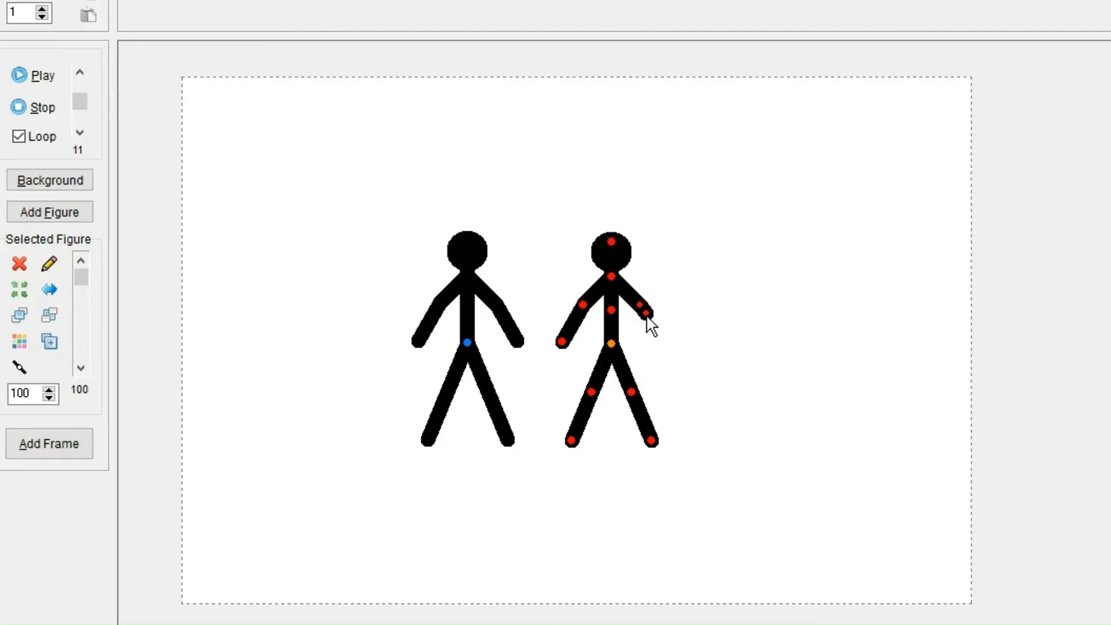
pyautogui.moveTo(644, 318)
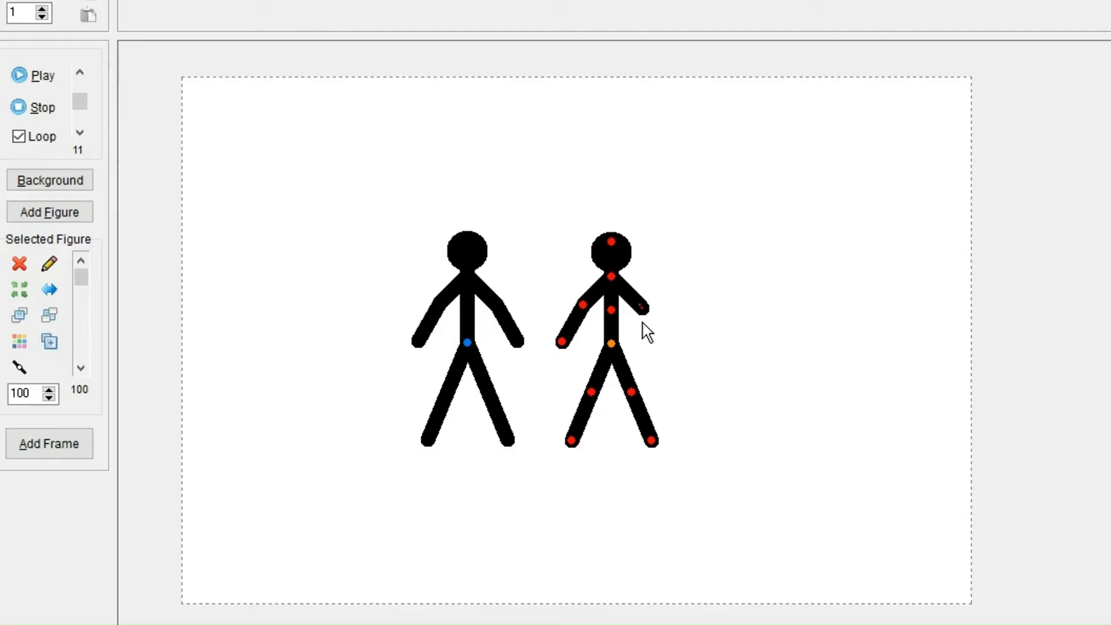
pyautogui.moveTo(645, 319)
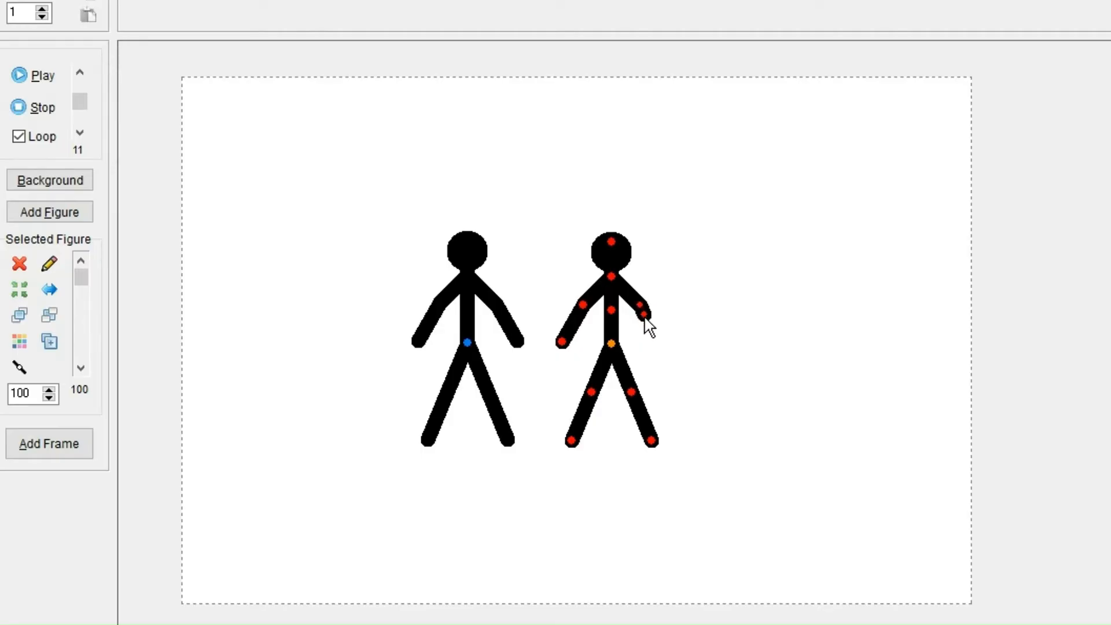
pyautogui.moveTo(641, 315); pyautogui.dragTo(666, 337)
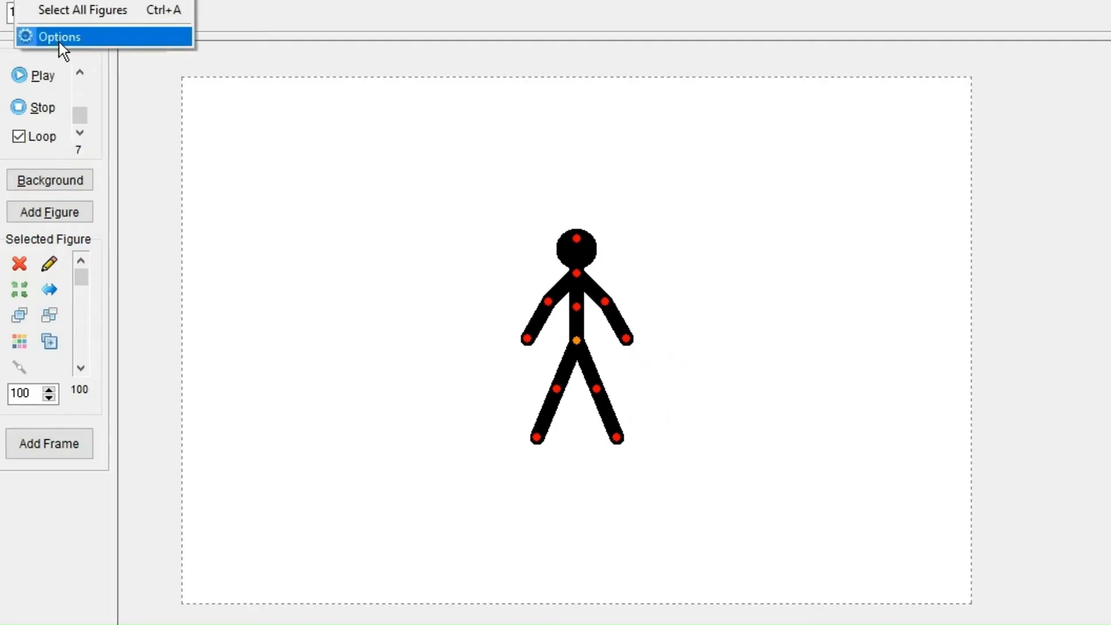
# Step: Confirm the onion skin settings and move the stick figure to the right
pyautogui.click(60, 36)
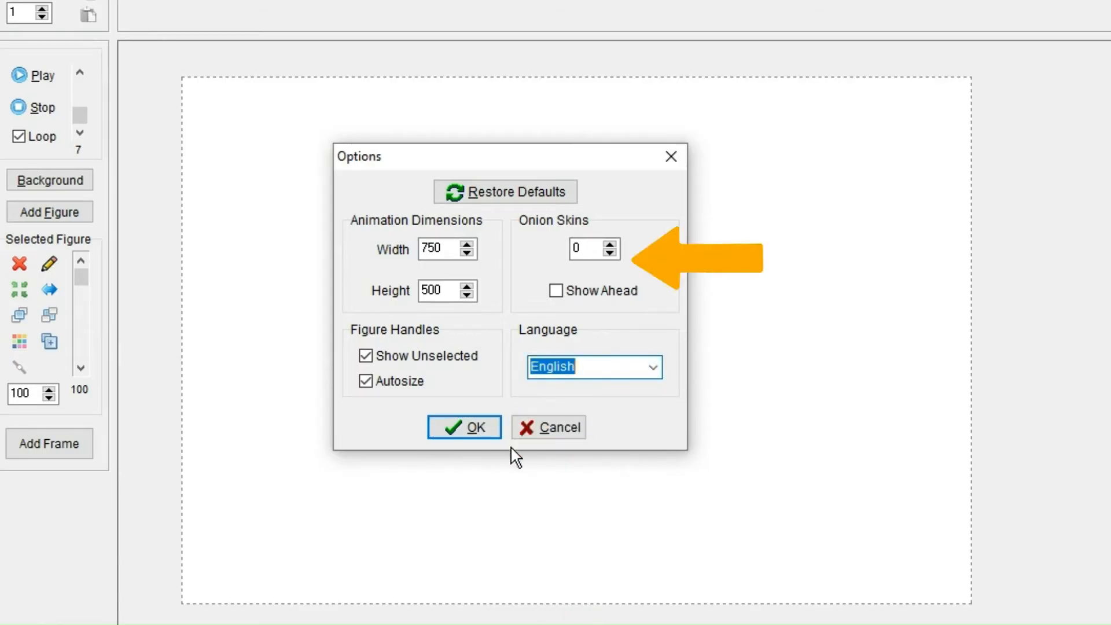
pyautogui.click(464, 427)
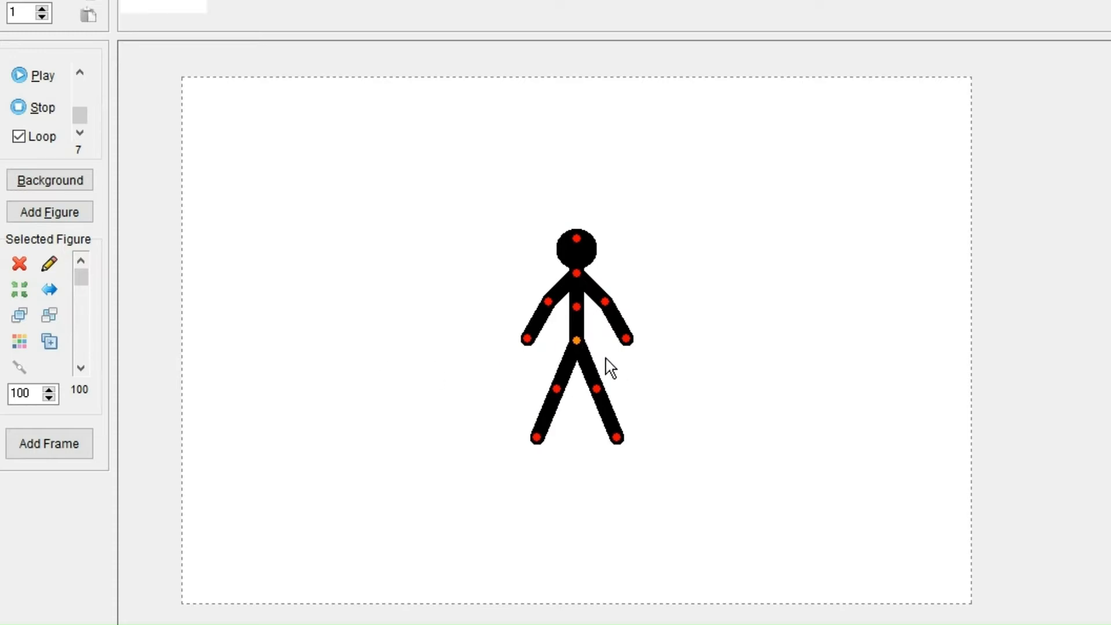
pyautogui.moveTo(576, 340); pyautogui.dragTo(621, 346)
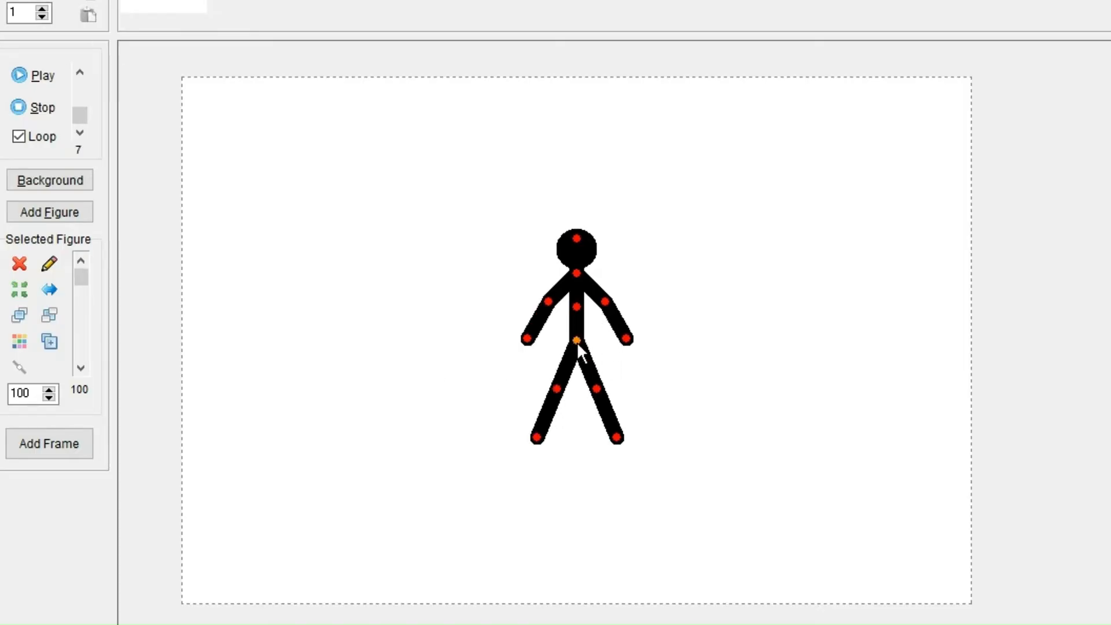
pyautogui.moveTo(575, 340); pyautogui.dragTo(621, 340)
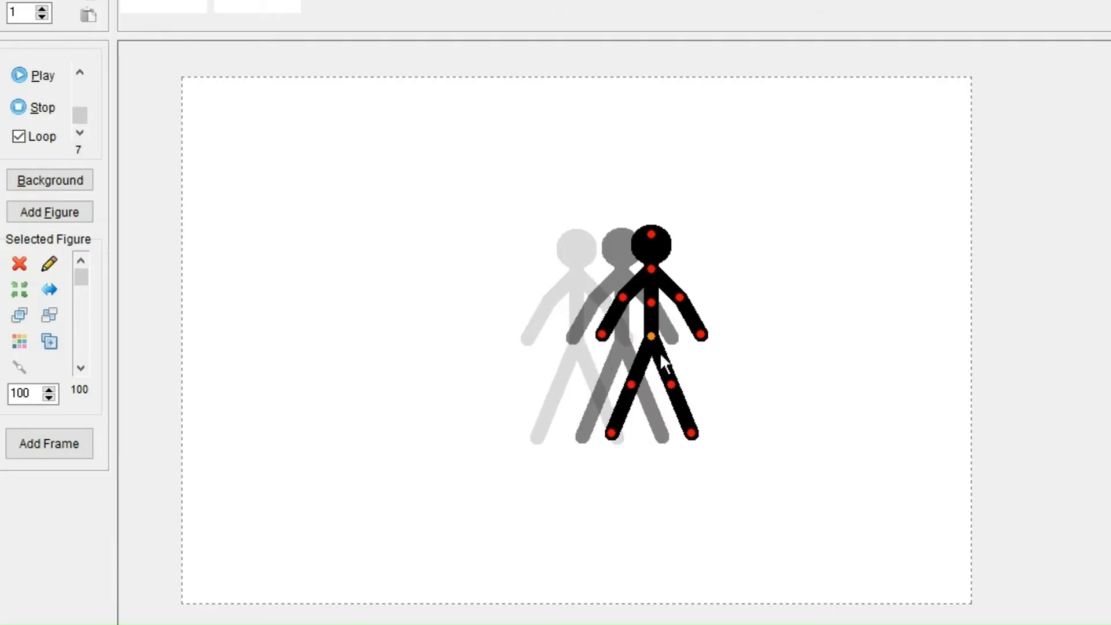
# Step: Add a frame, shift the figure right, and enable onion skins for upcoming frames
pyautogui.click(48, 443)
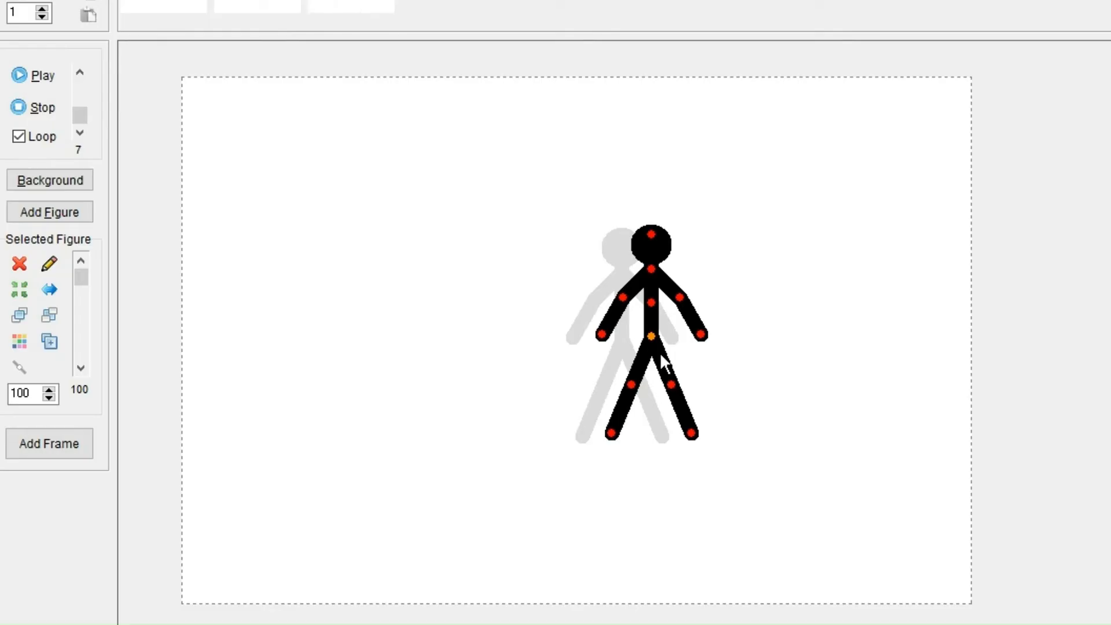
pyautogui.moveTo(648, 337); pyautogui.dragTo(687, 337)
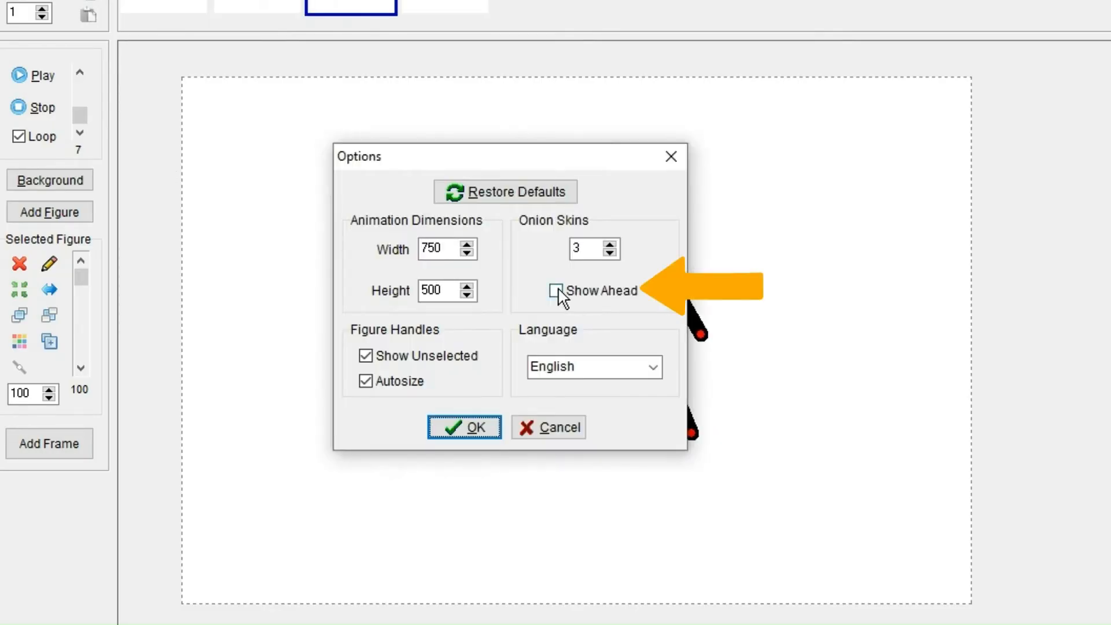
pyautogui.click(556, 291)
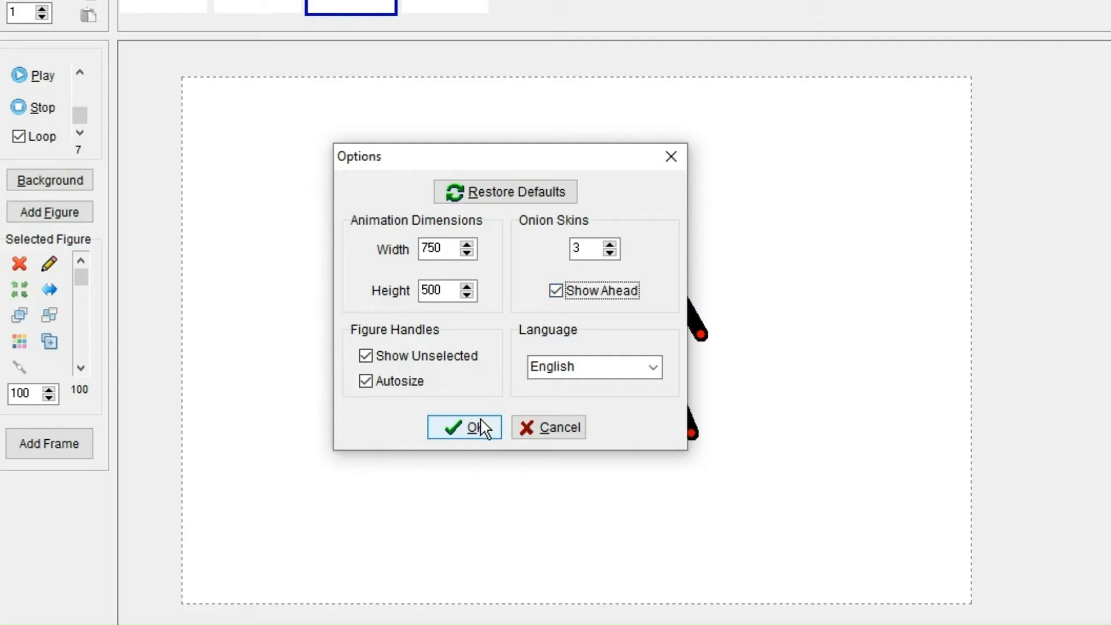
pyautogui.click(463, 426)
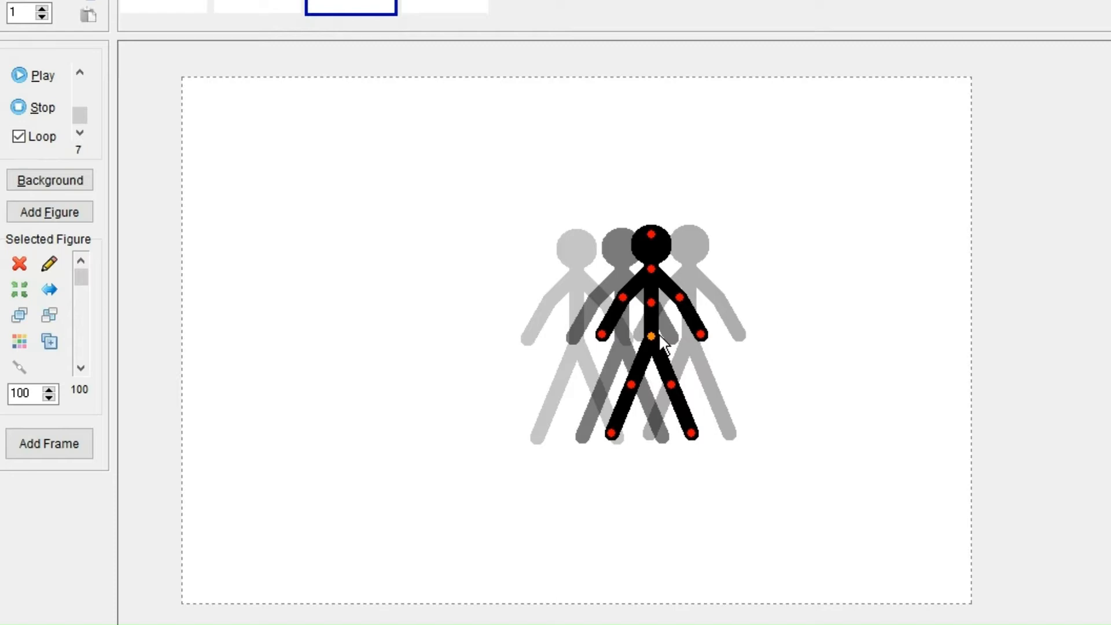
pyautogui.moveTo(673, 347)
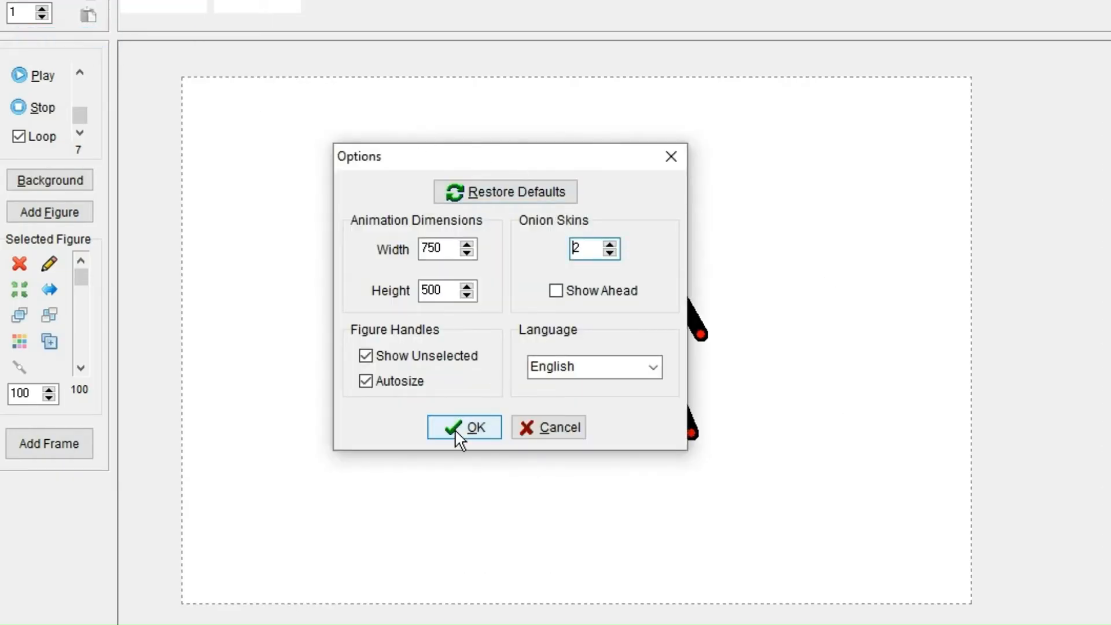
# Step: Add another frame and step the stick figure further right
pyautogui.click(464, 426)
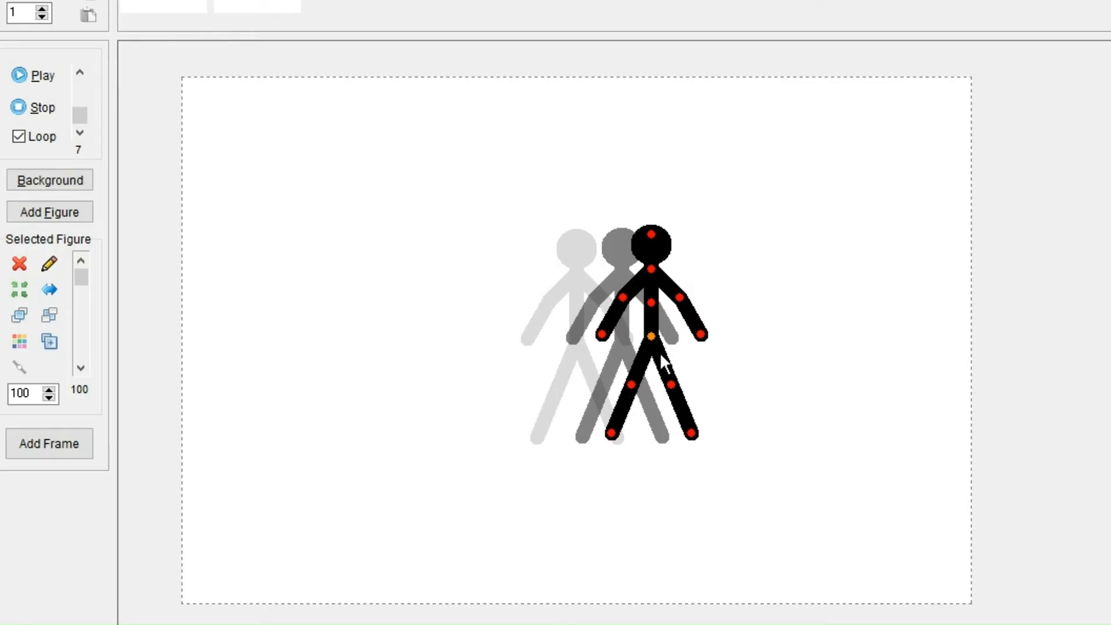
pyautogui.click(49, 443)
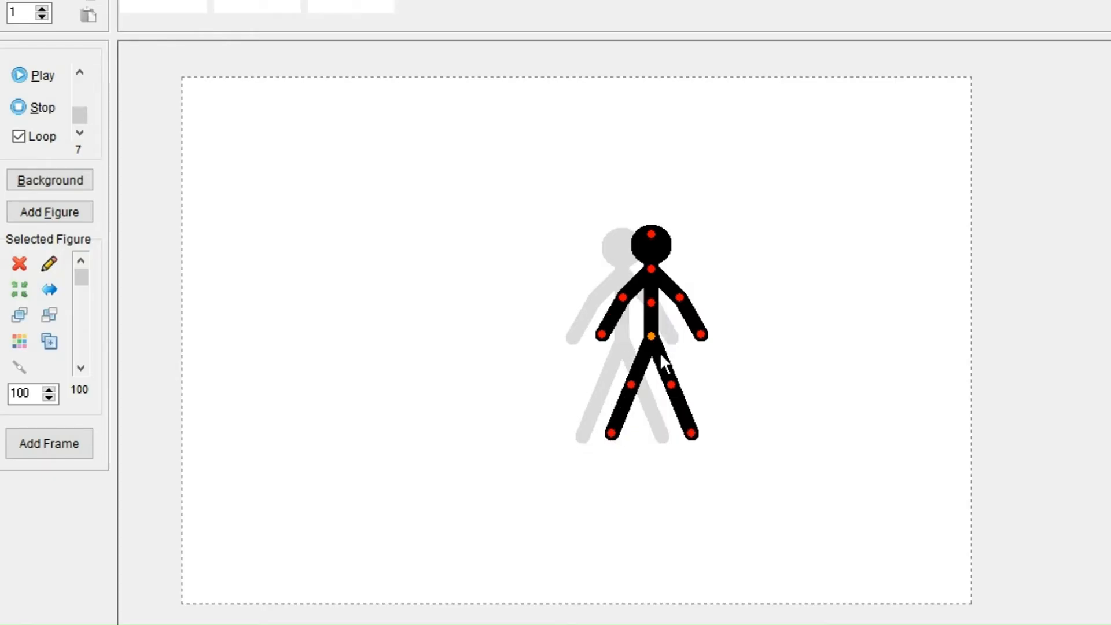
pyautogui.moveTo(650, 337); pyautogui.dragTo(678, 335)
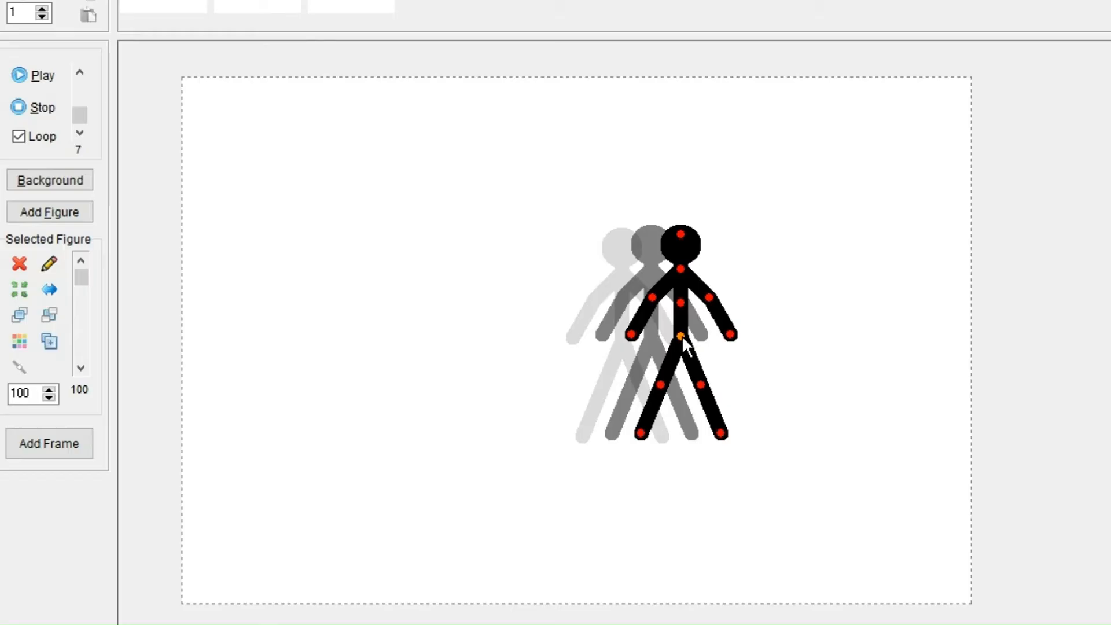
pyautogui.moveTo(680, 335); pyautogui.dragTo(687, 335)
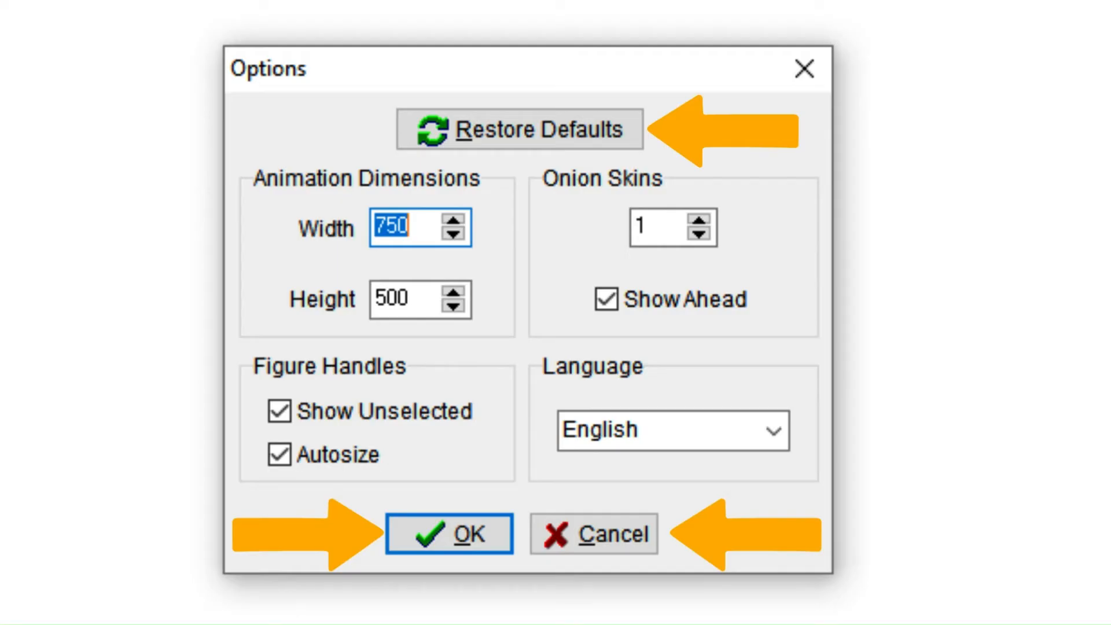
# Step: Close Options, bring up Save Animation As, and cancel the Lagre som dialog
pyautogui.click(448, 534)
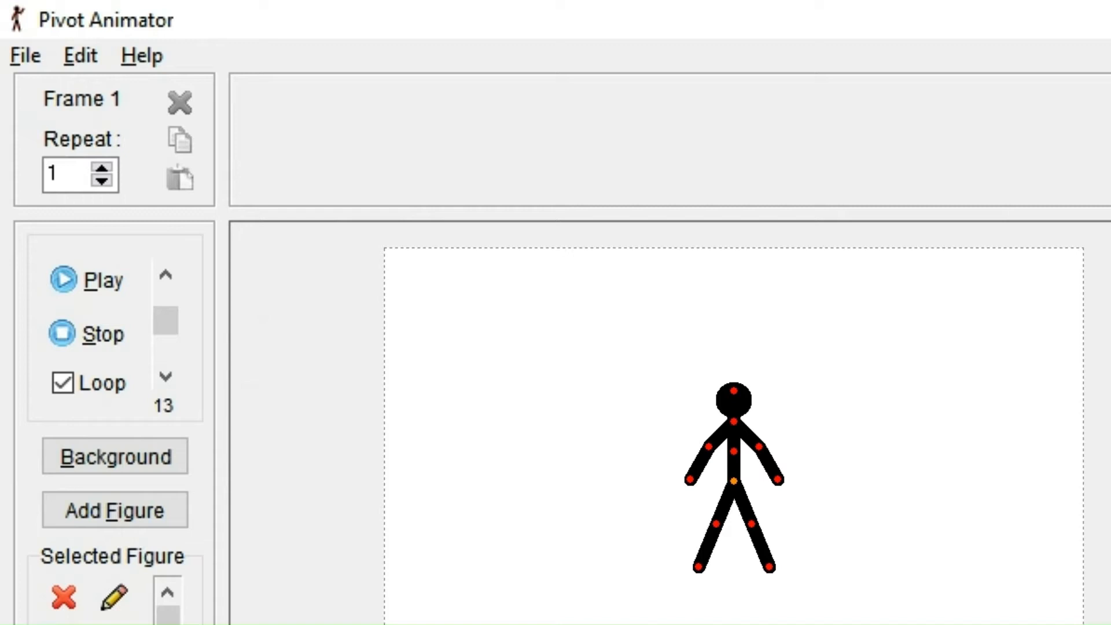
pyautogui.click(25, 55)
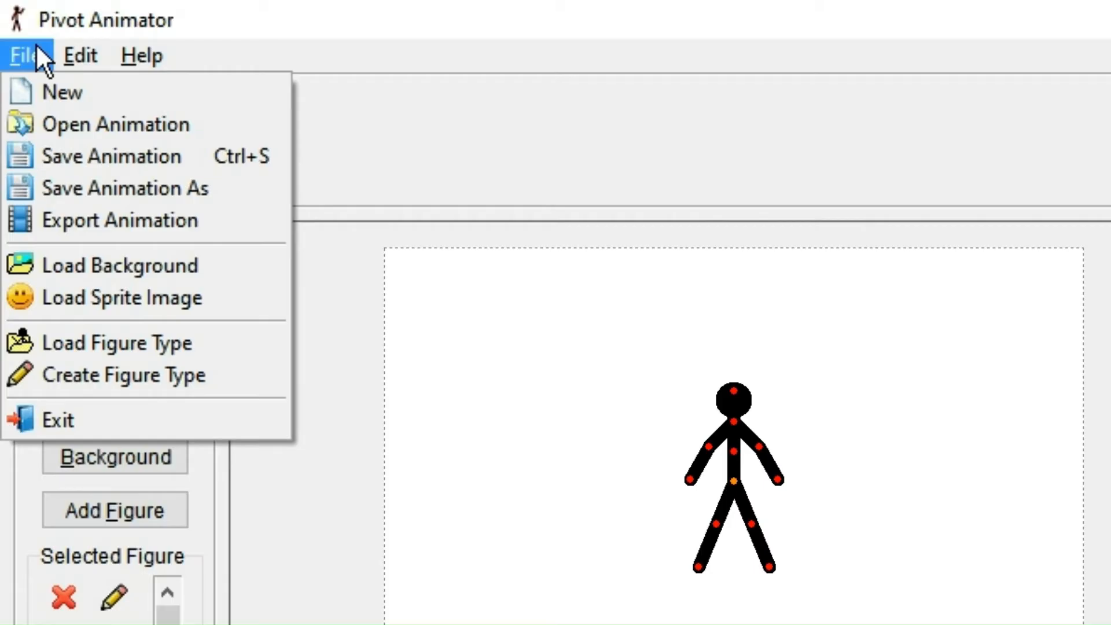
pyautogui.moveTo(63, 92)
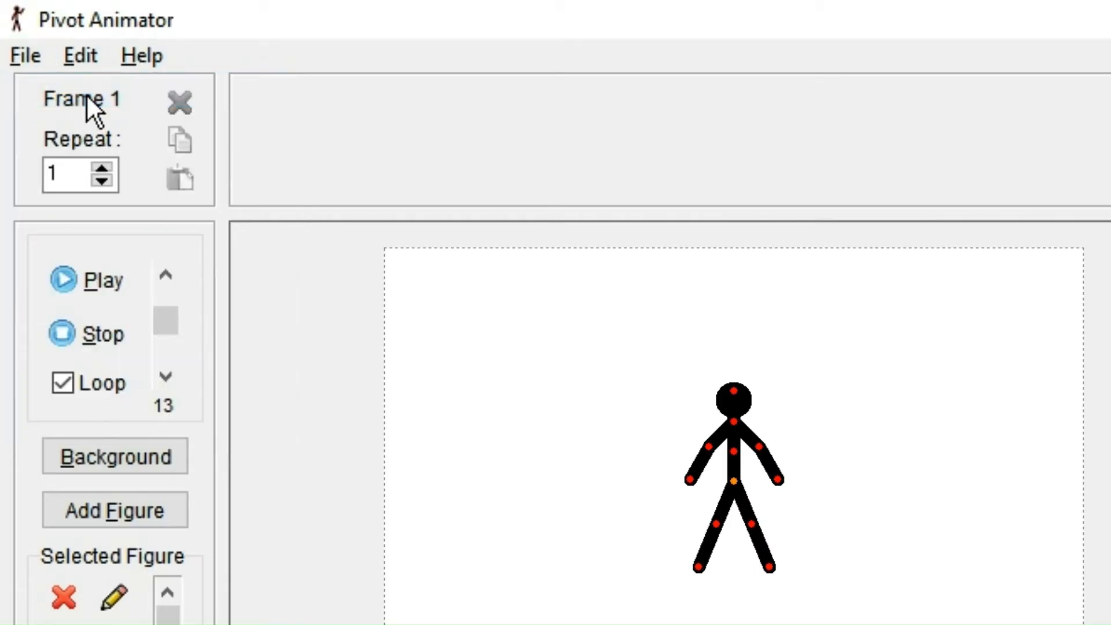
pyautogui.moveTo(158, 152)
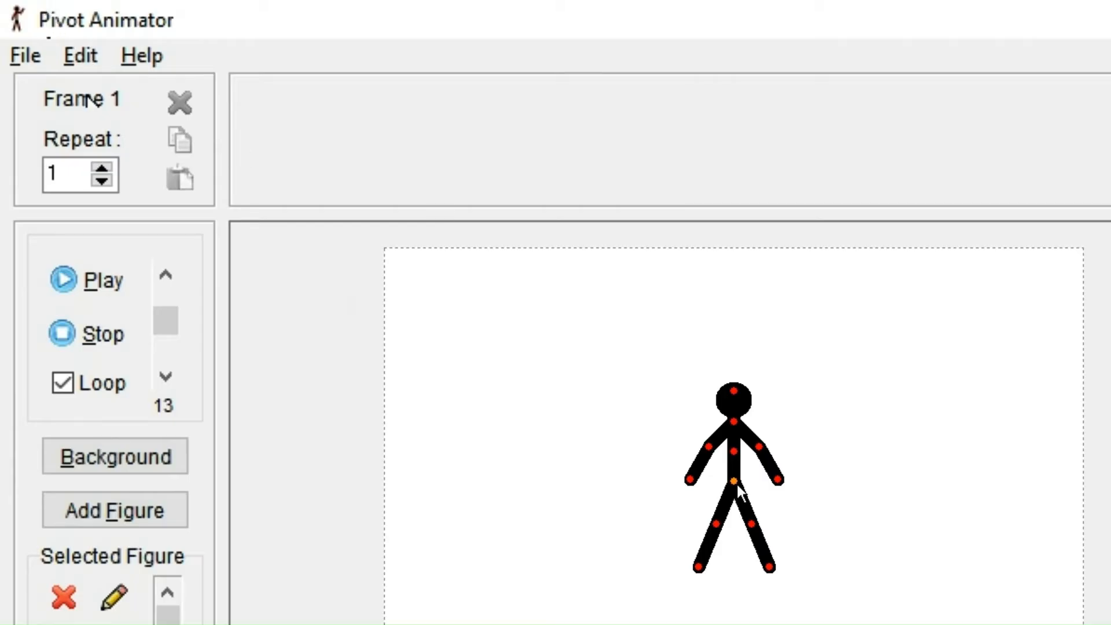
pyautogui.click(25, 55)
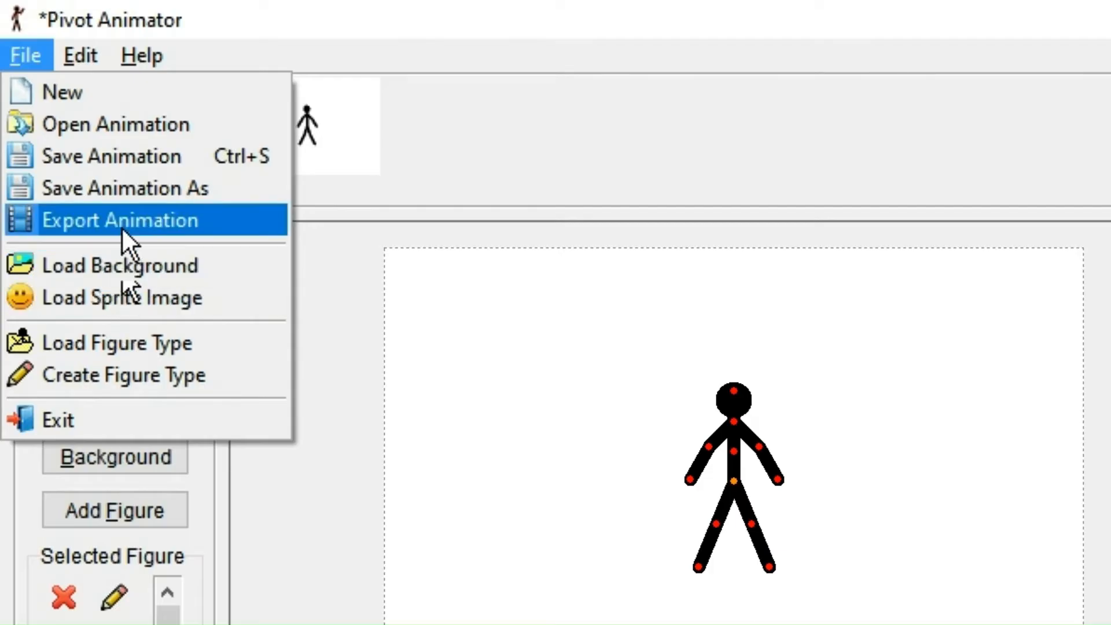
pyautogui.click(120, 220)
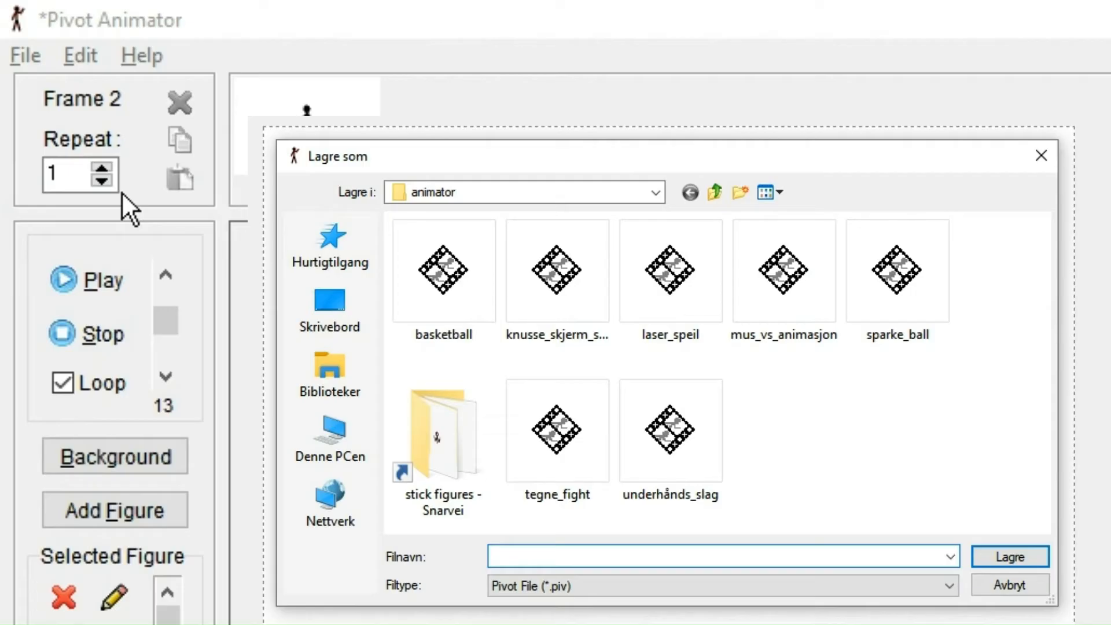
pyautogui.click(723, 556)
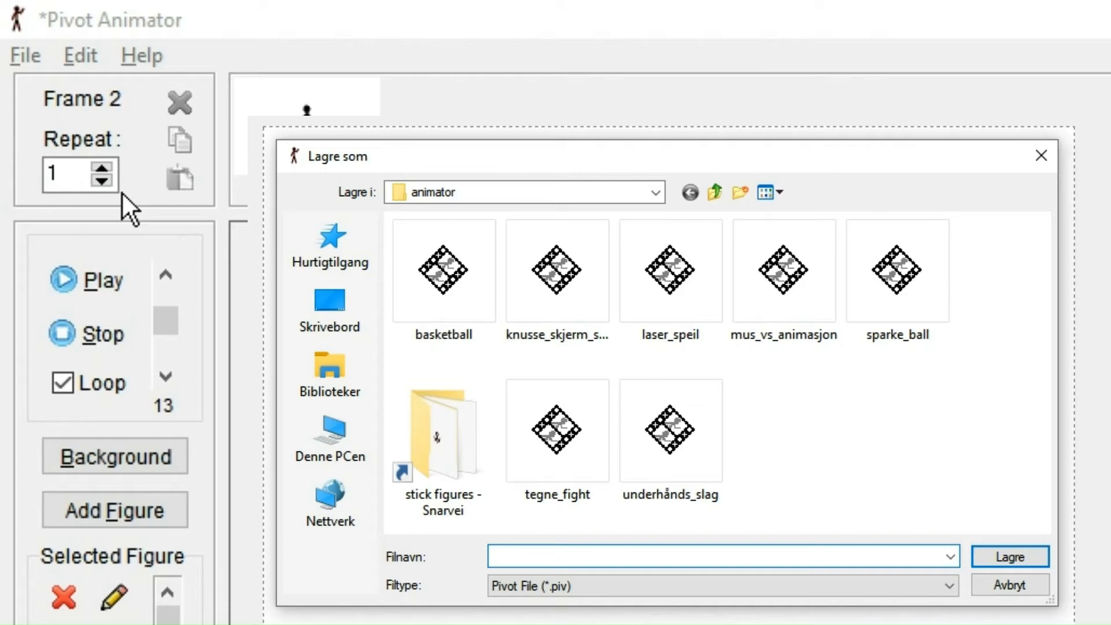
pyautogui.click(722, 556)
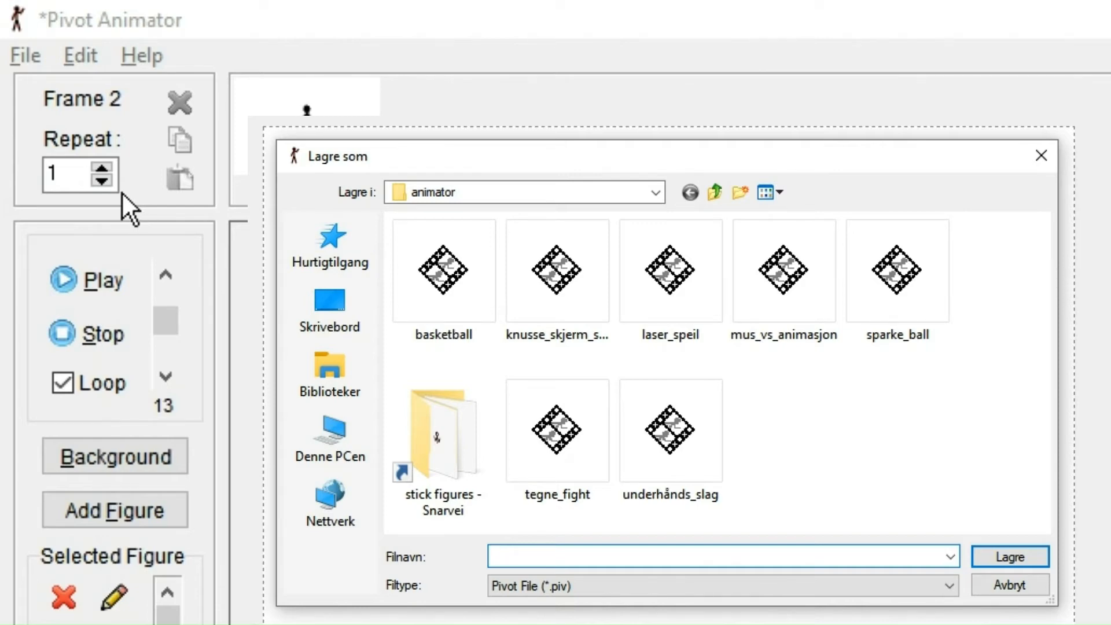
pyautogui.moveTo(328, 305)
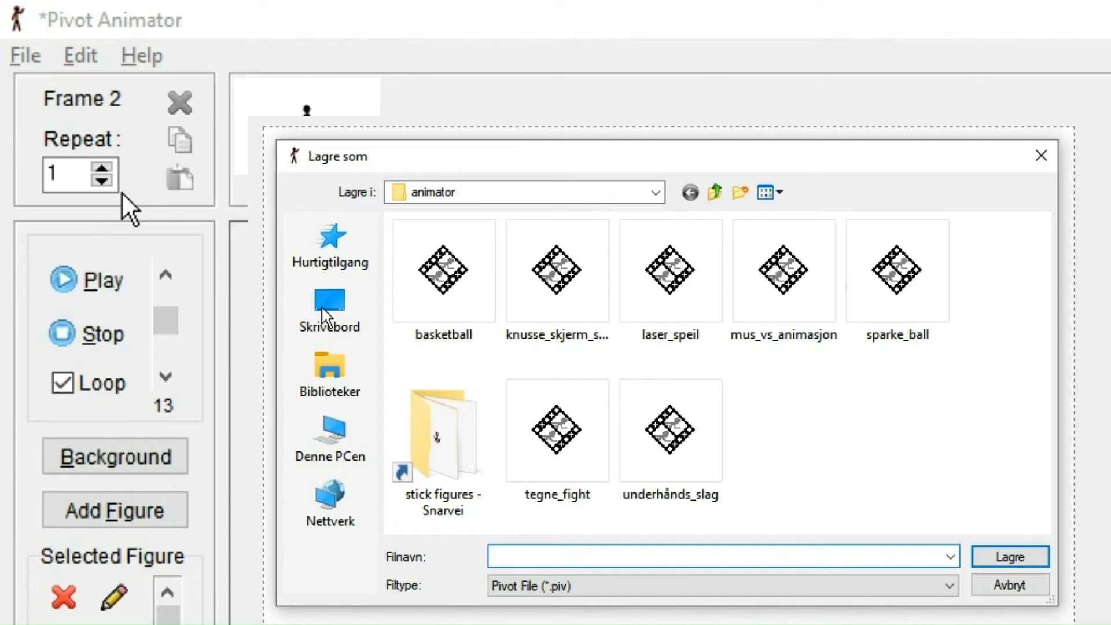
pyautogui.click(1007, 584)
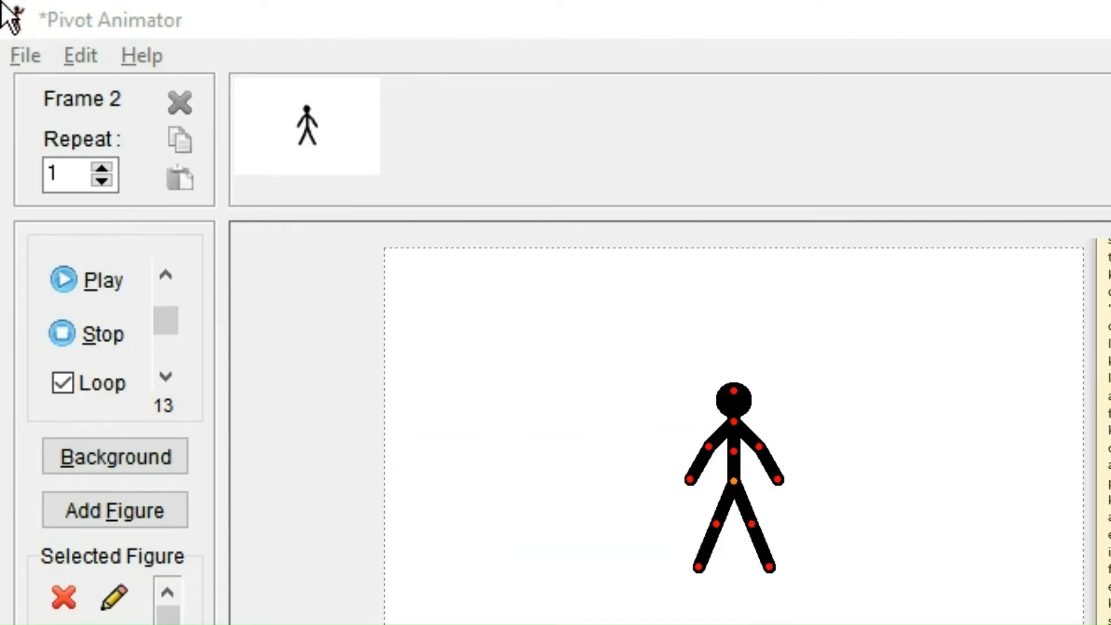
# Step: Open the laser_speil animation from the animator folder
pyautogui.click(26, 56)
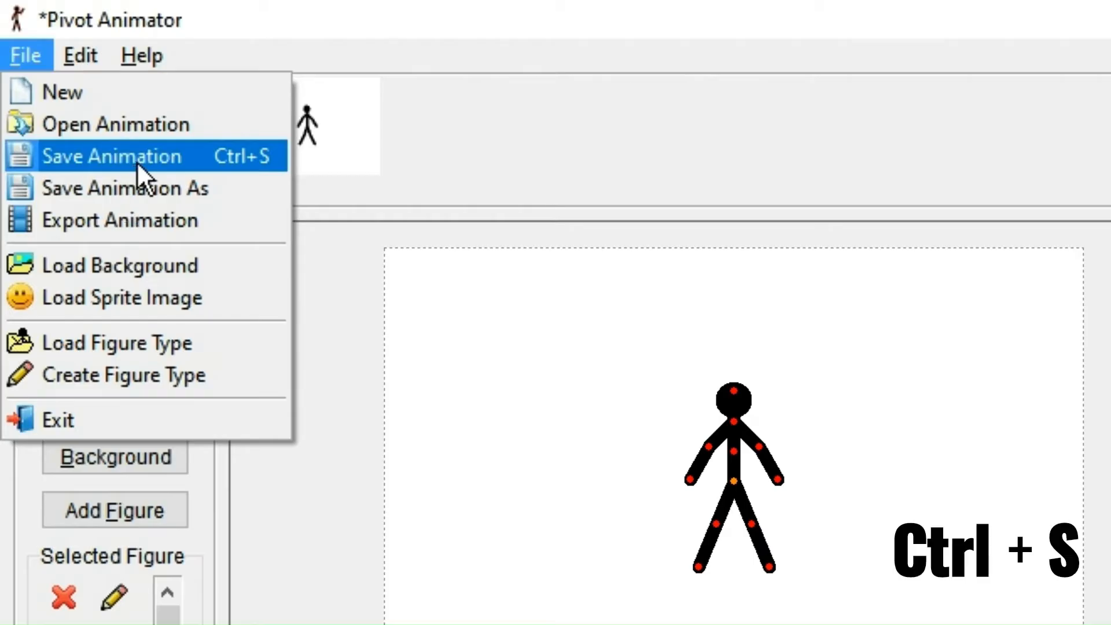
pyautogui.click(111, 156)
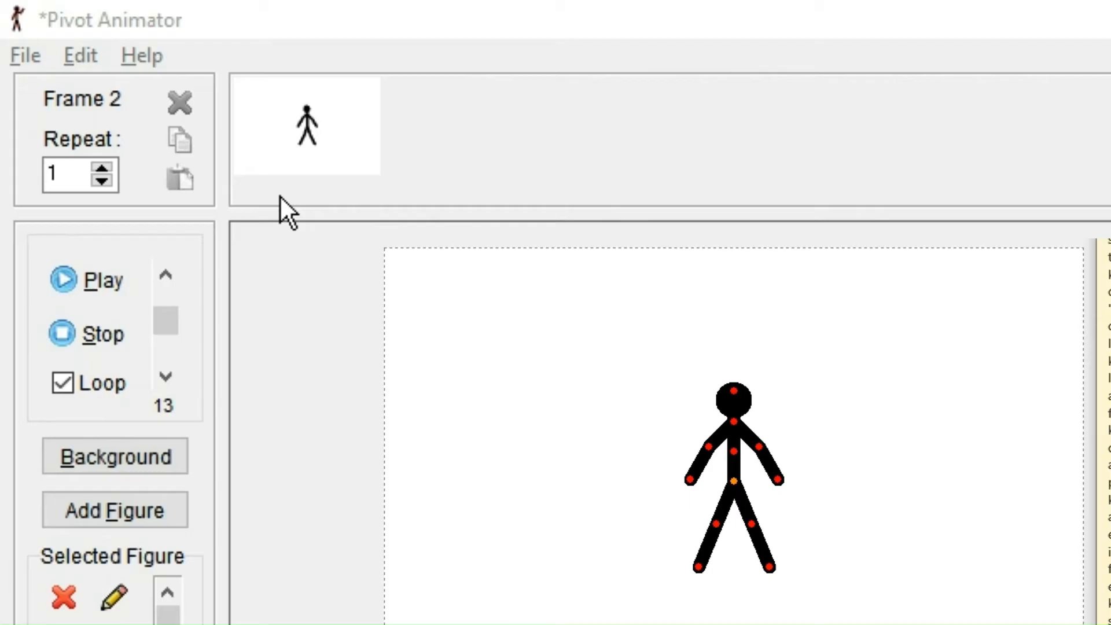
pyautogui.moveTo(306, 206)
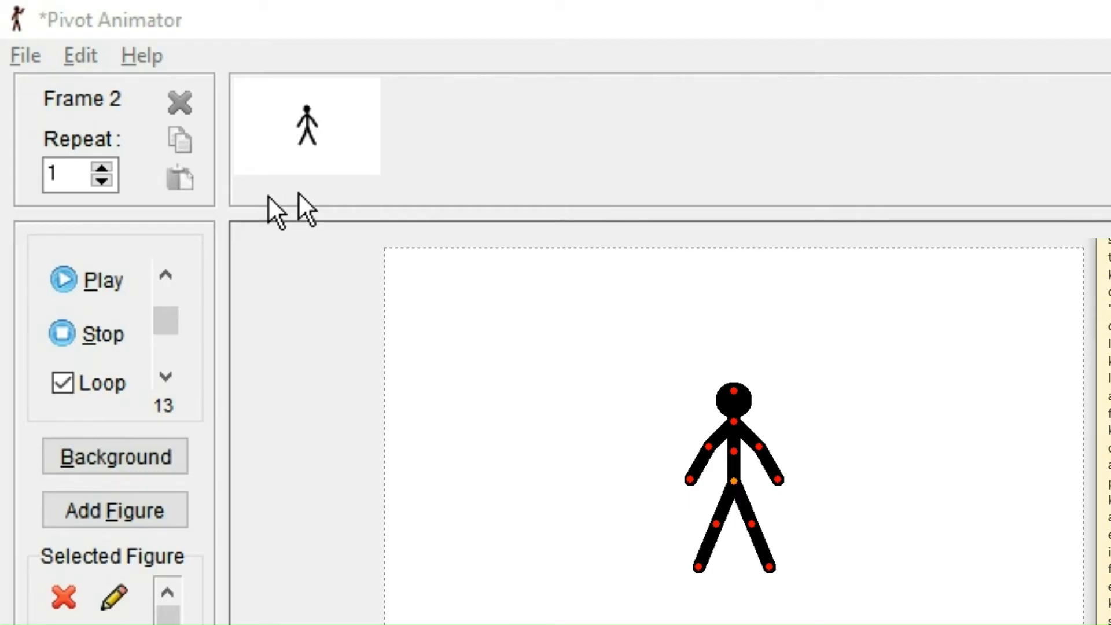
pyautogui.click(25, 56)
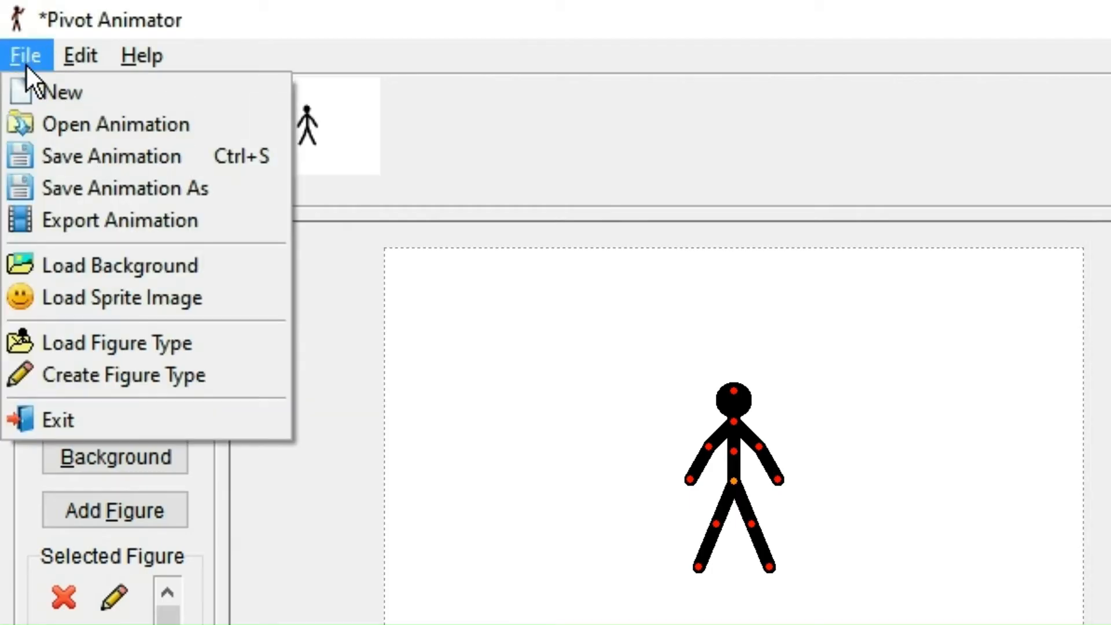
pyautogui.moveTo(116, 123)
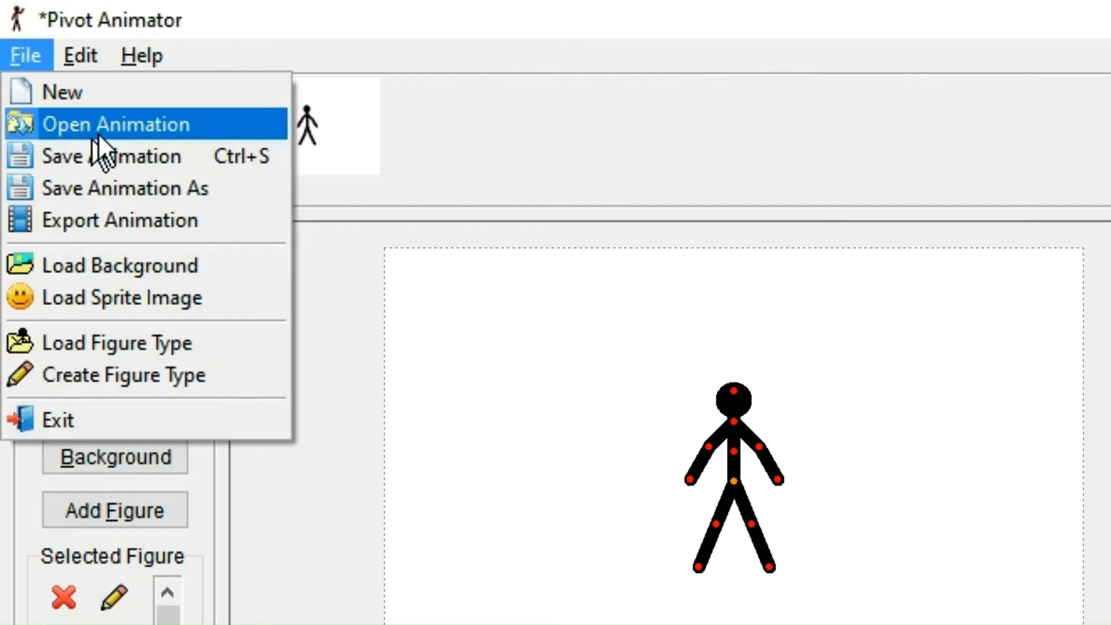
pyautogui.click(116, 124)
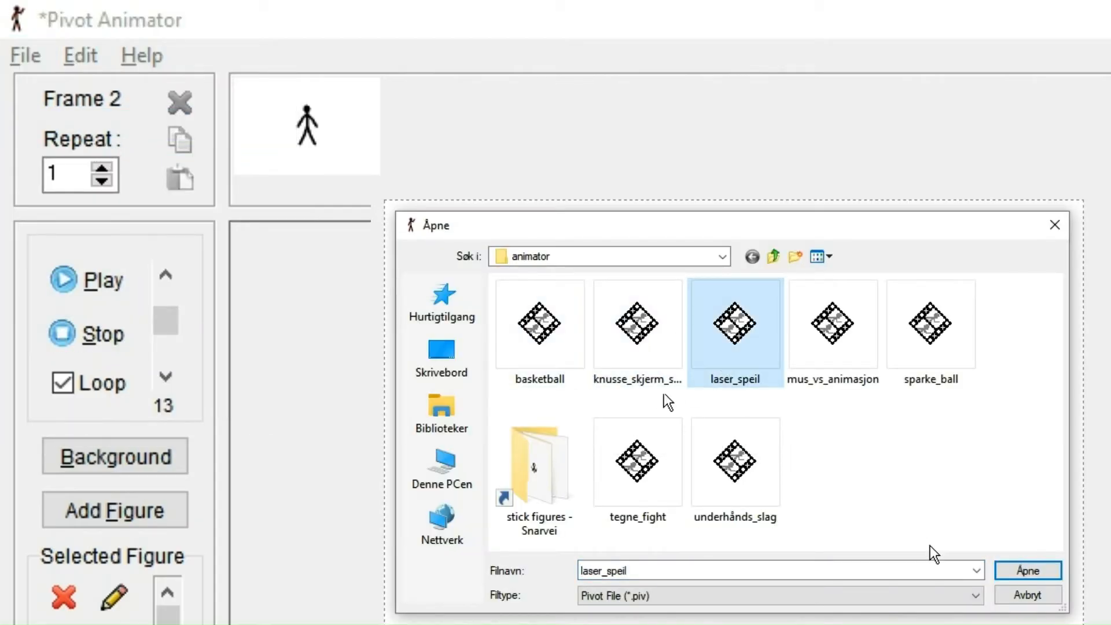
pyautogui.click(1026, 570)
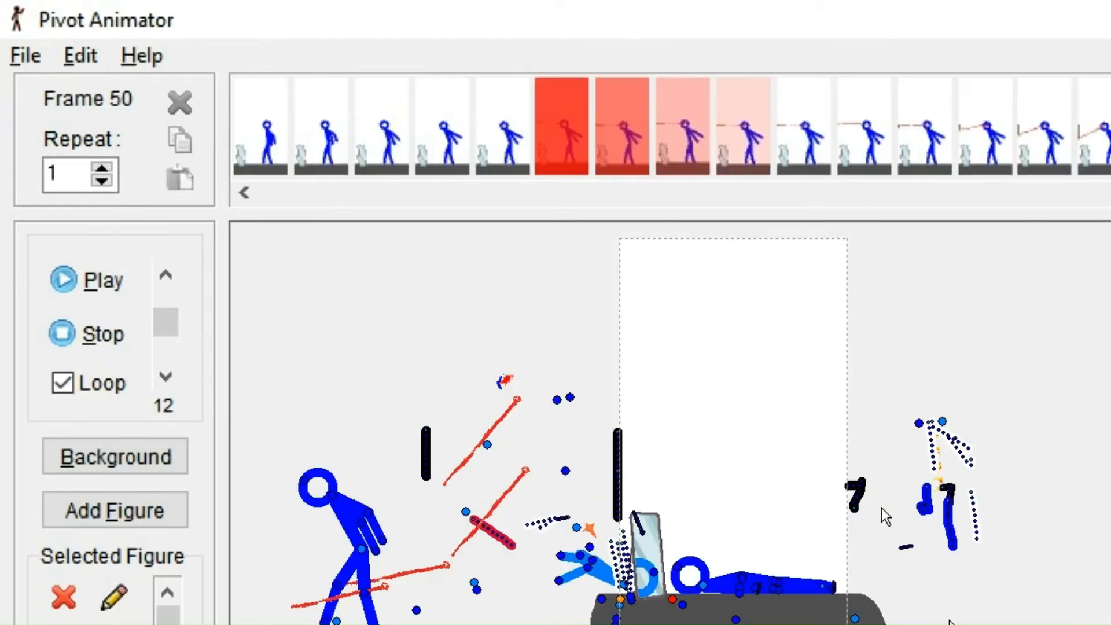
# Step: Start an export named 'name', view Gif, AVI and Separate Images types, then cancel
pyautogui.click(24, 55)
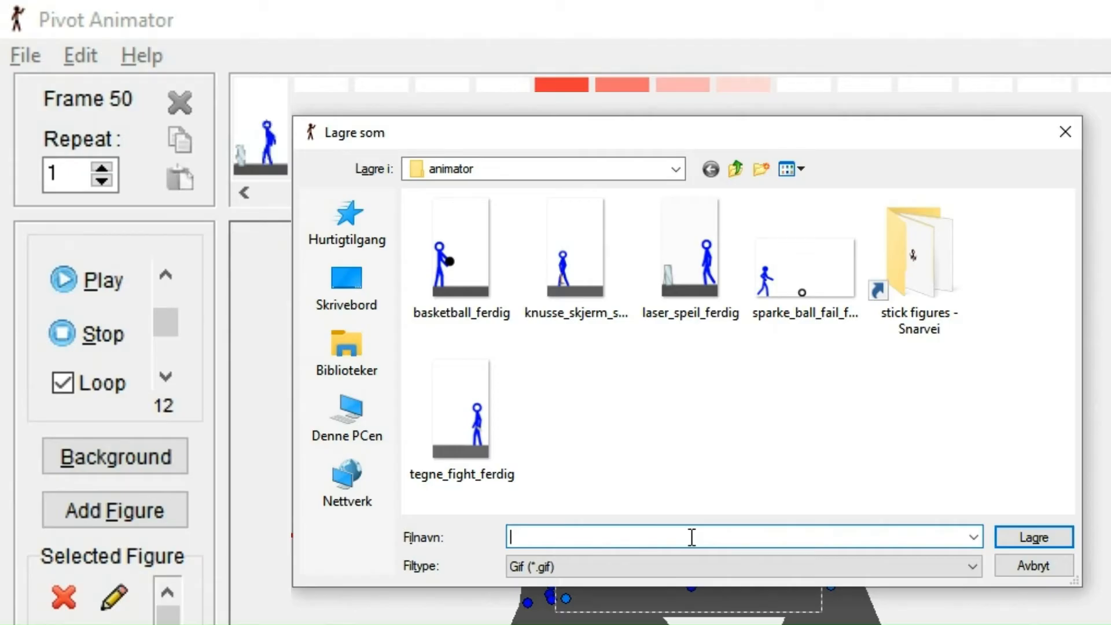
pyautogui.write('name')
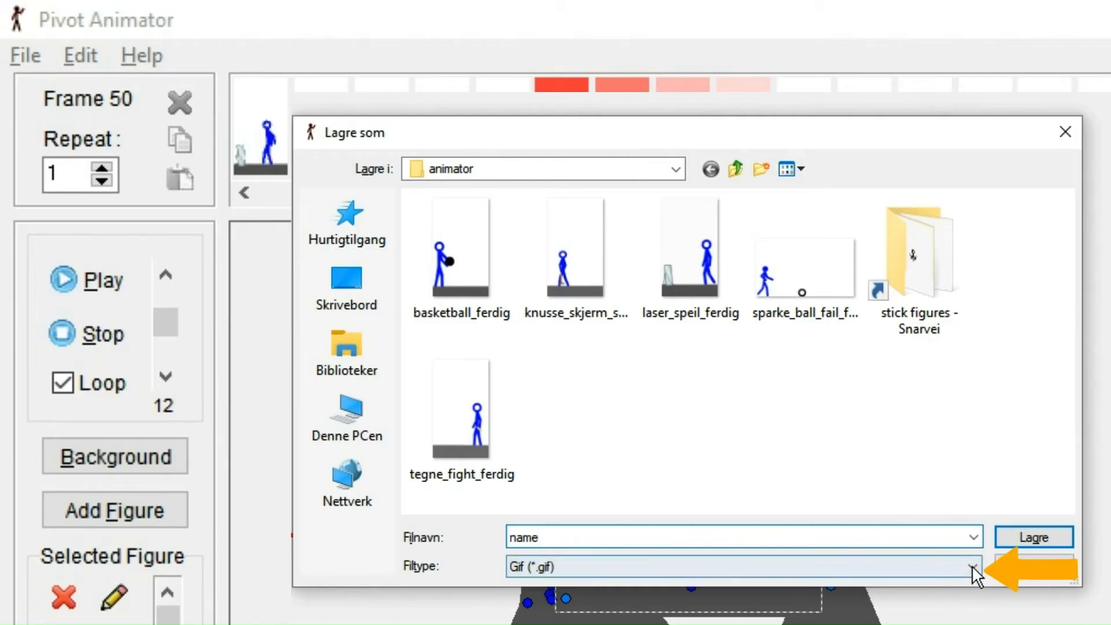
pyautogui.click(974, 566)
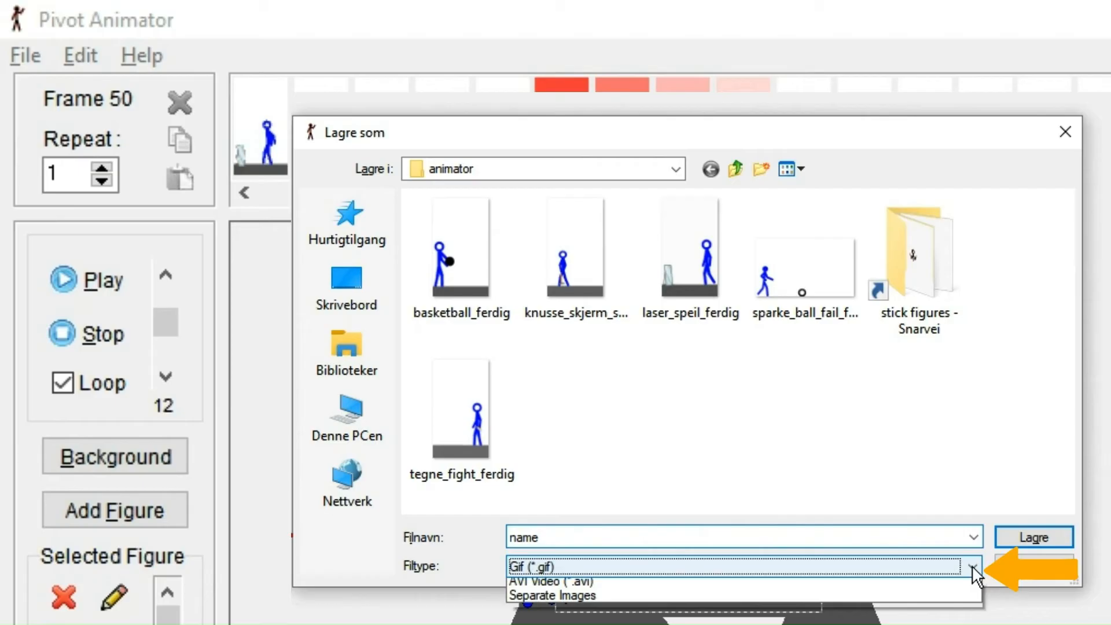
pyautogui.moveTo(901, 593)
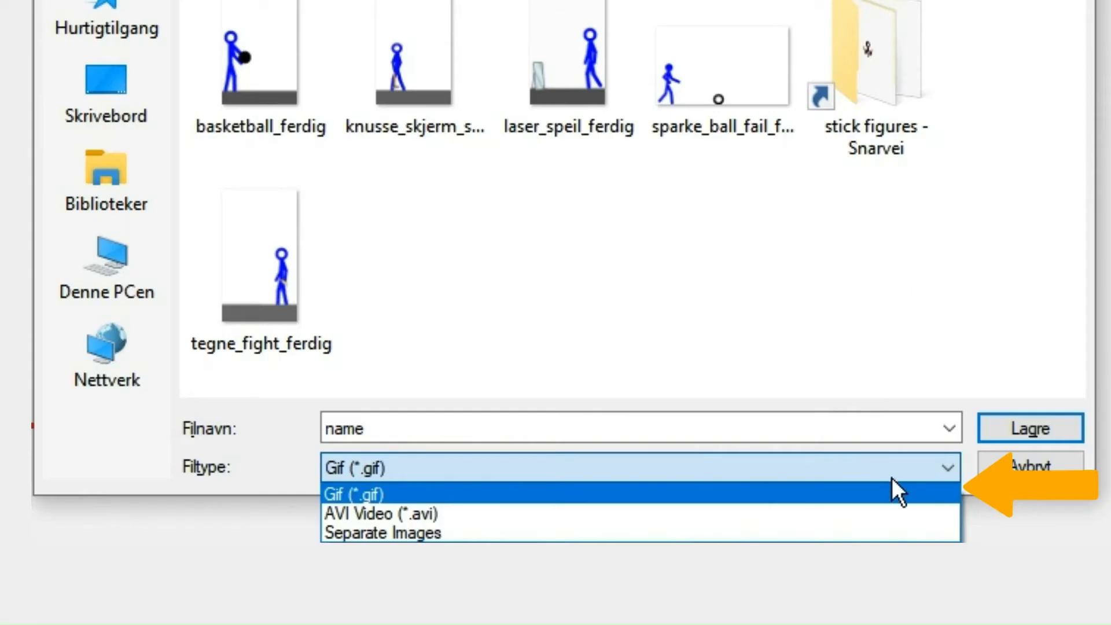
pyautogui.moveTo(853, 504)
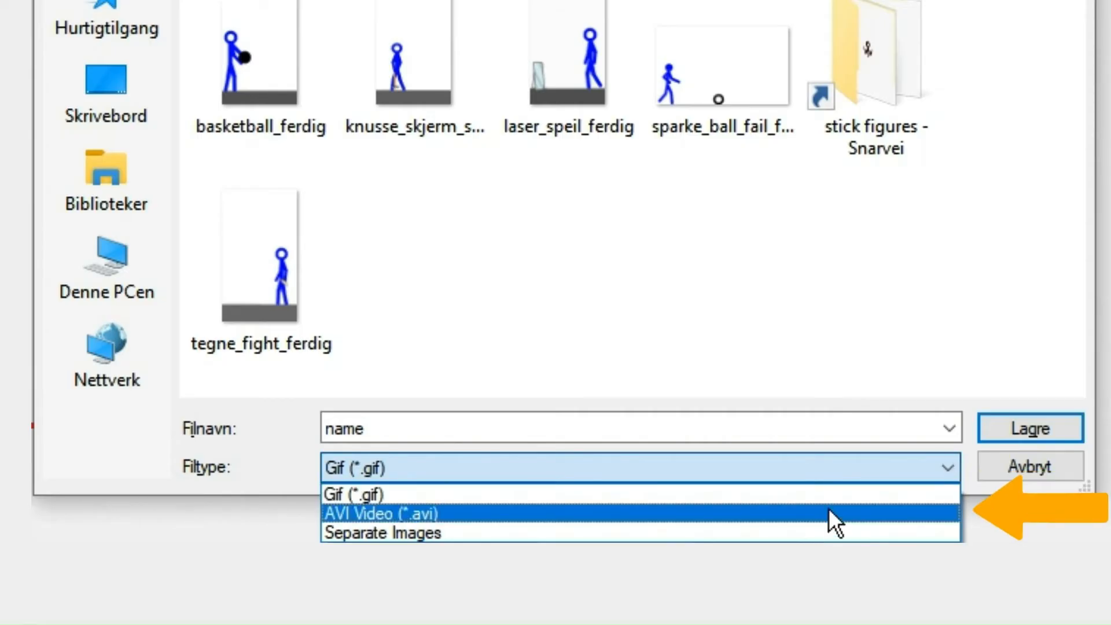
pyautogui.moveTo(821, 532)
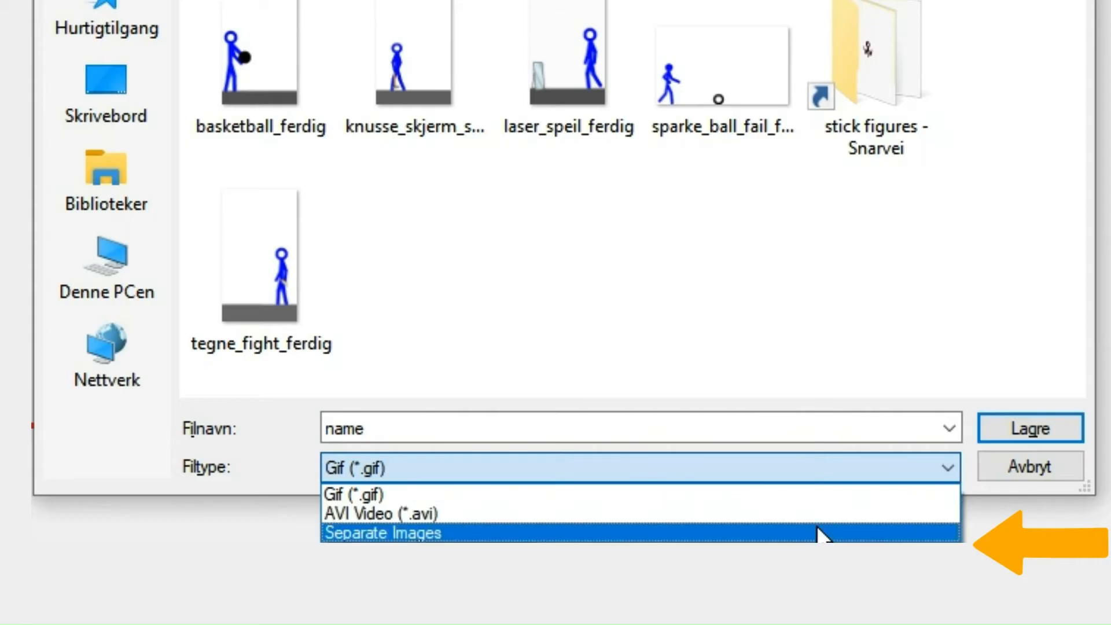
pyautogui.moveTo(953, 481)
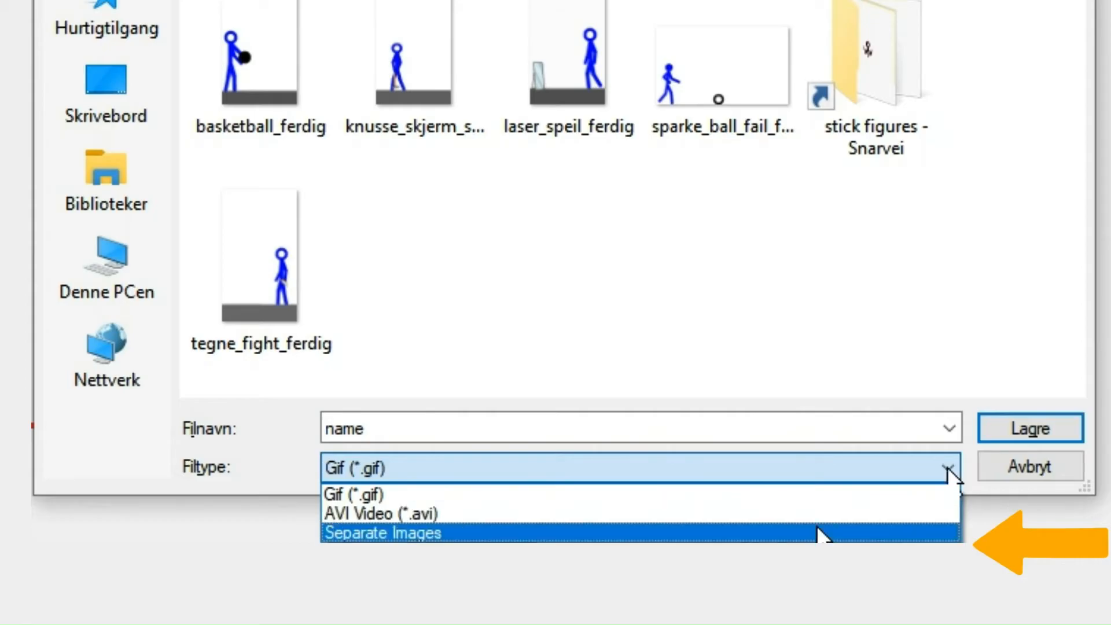
pyautogui.click(382, 532)
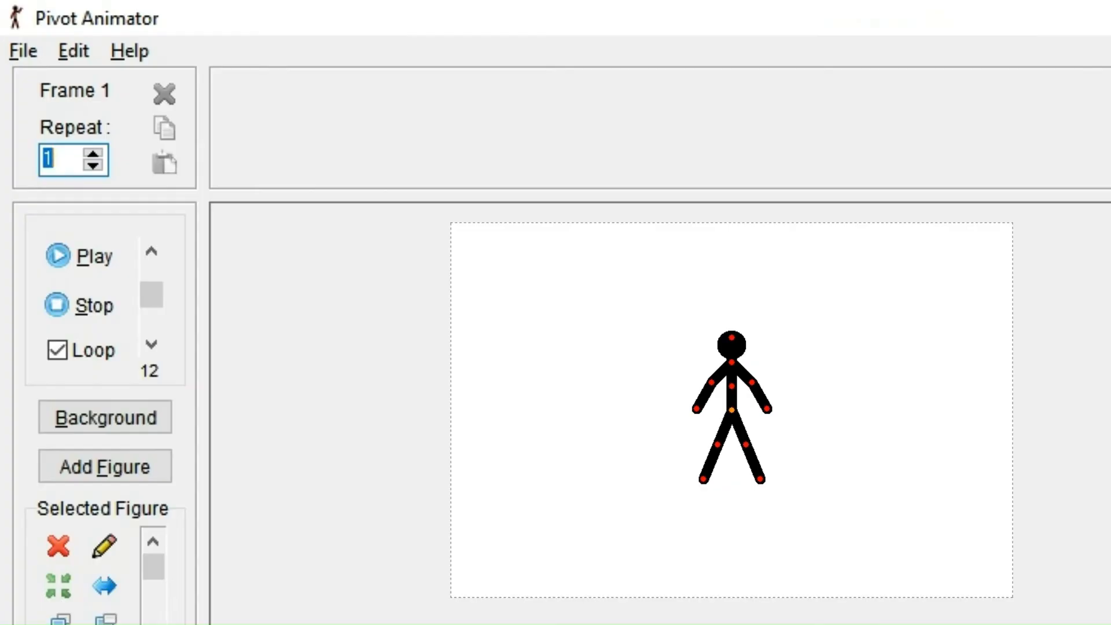
# Step: Load aibilde as the background and match the animation dimensions to the image
pyautogui.click(21, 51)
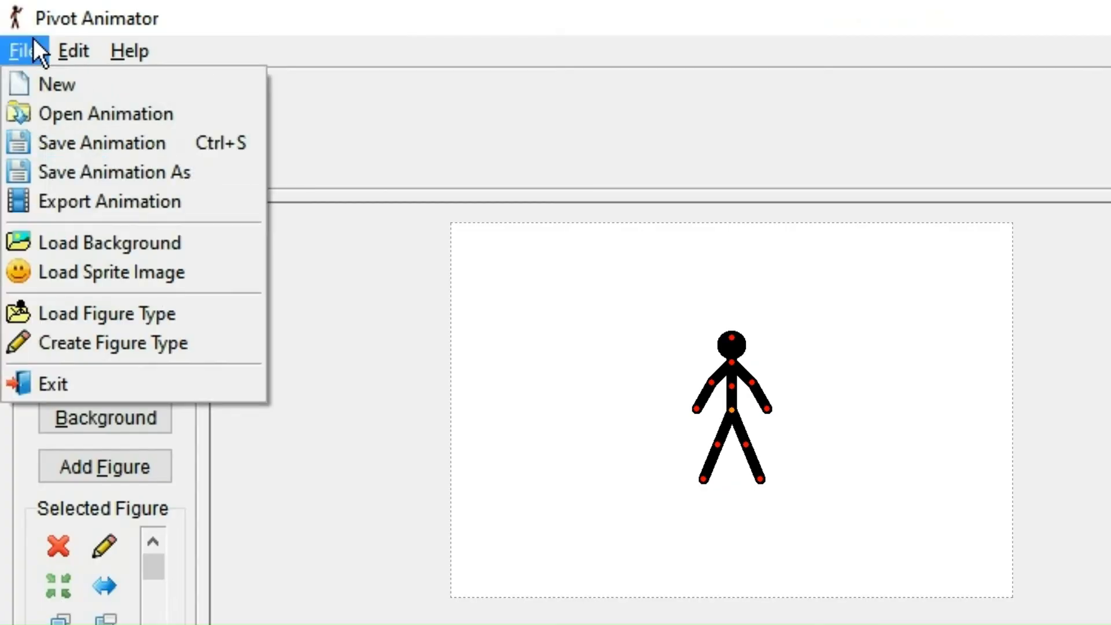
pyautogui.moveTo(142, 271)
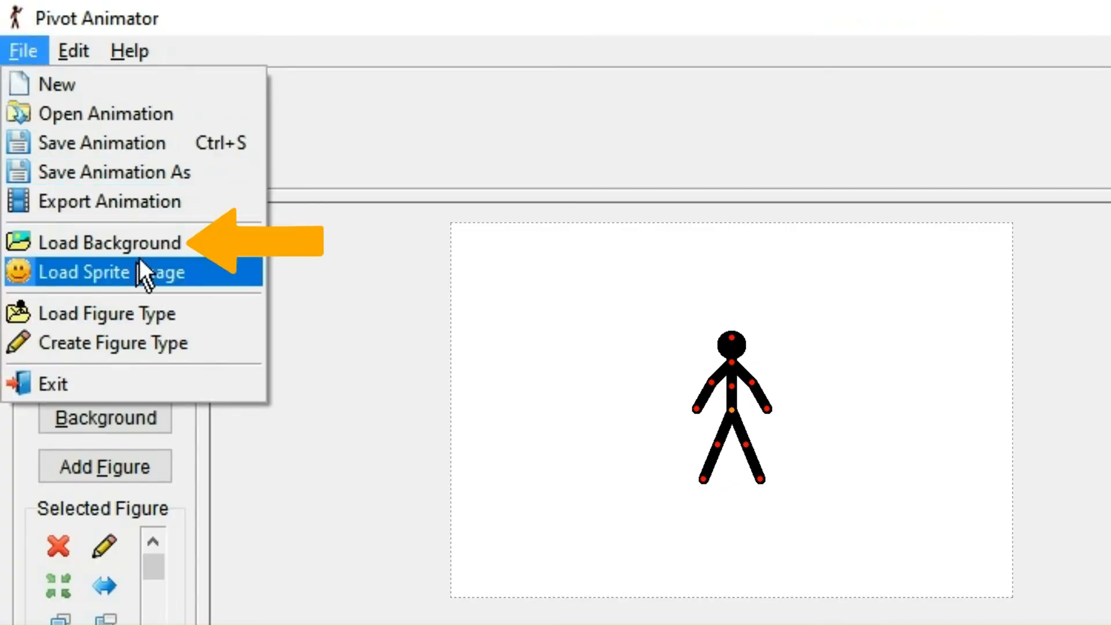
pyautogui.click(24, 51)
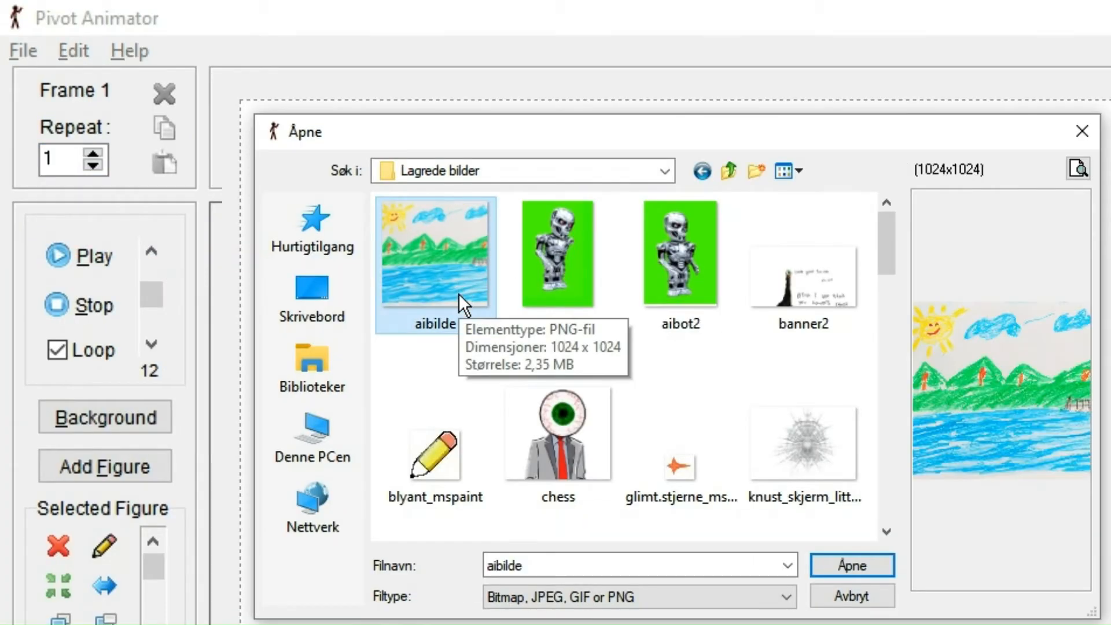
pyautogui.click(850, 564)
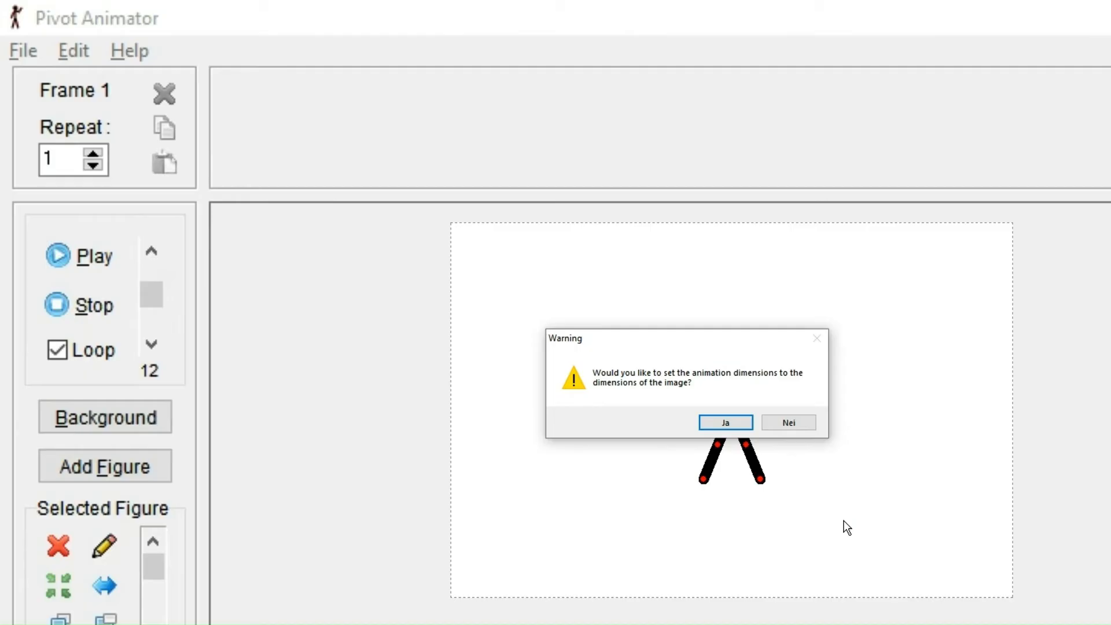
pyautogui.click(723, 422)
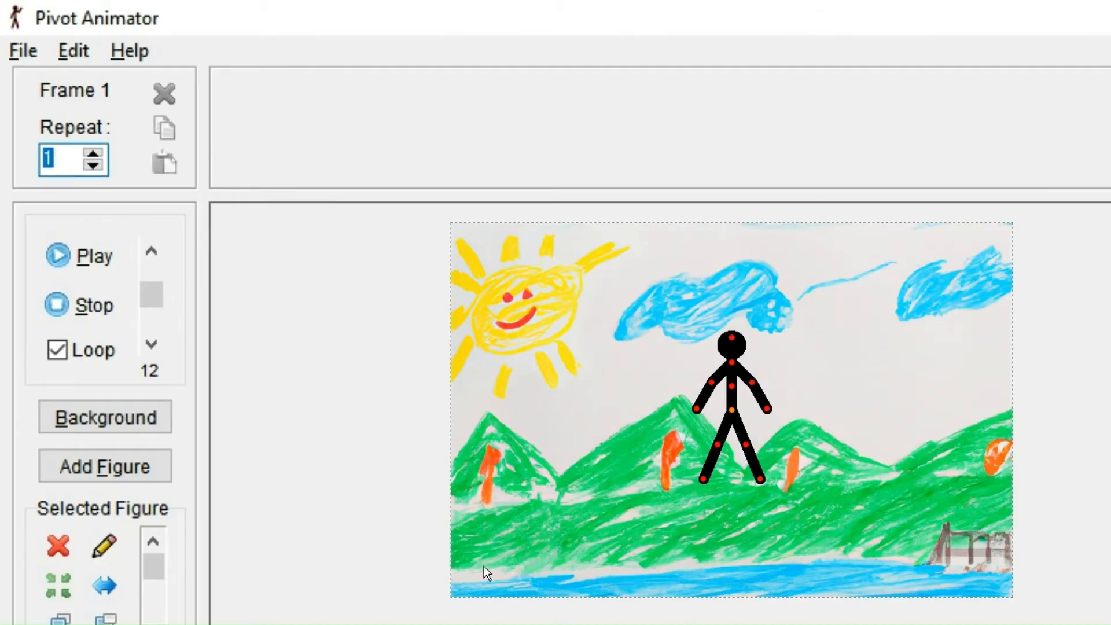
pyautogui.moveTo(785, 429)
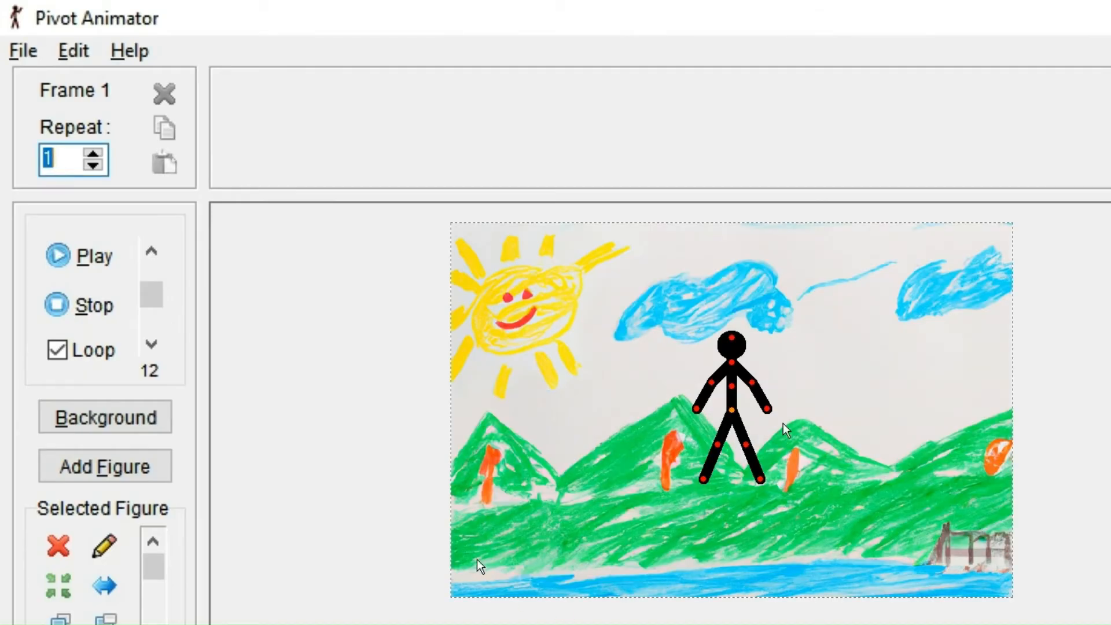
pyautogui.moveTo(275, 610)
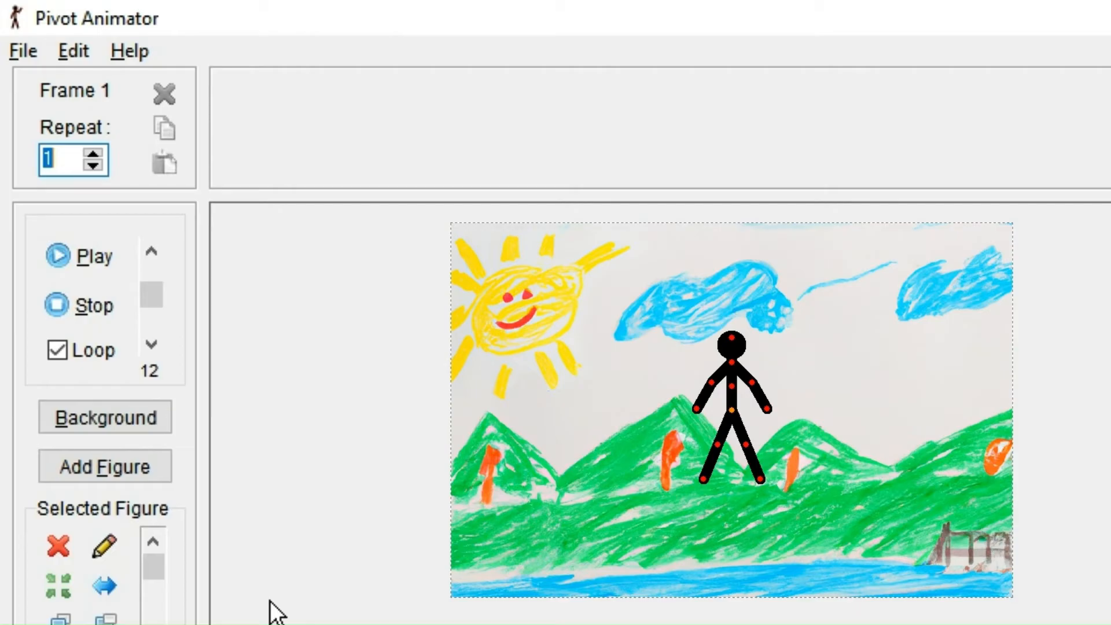
pyautogui.moveTo(784, 429)
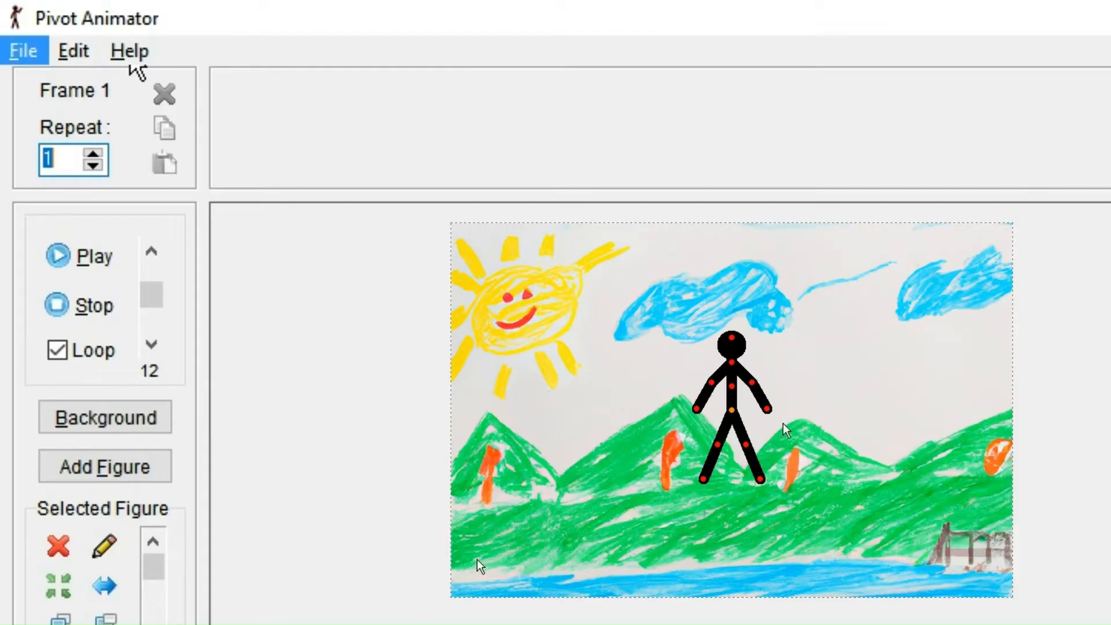
# Step: Load øye_sort_ring_mspaint as a sprite image
pyautogui.click(23, 50)
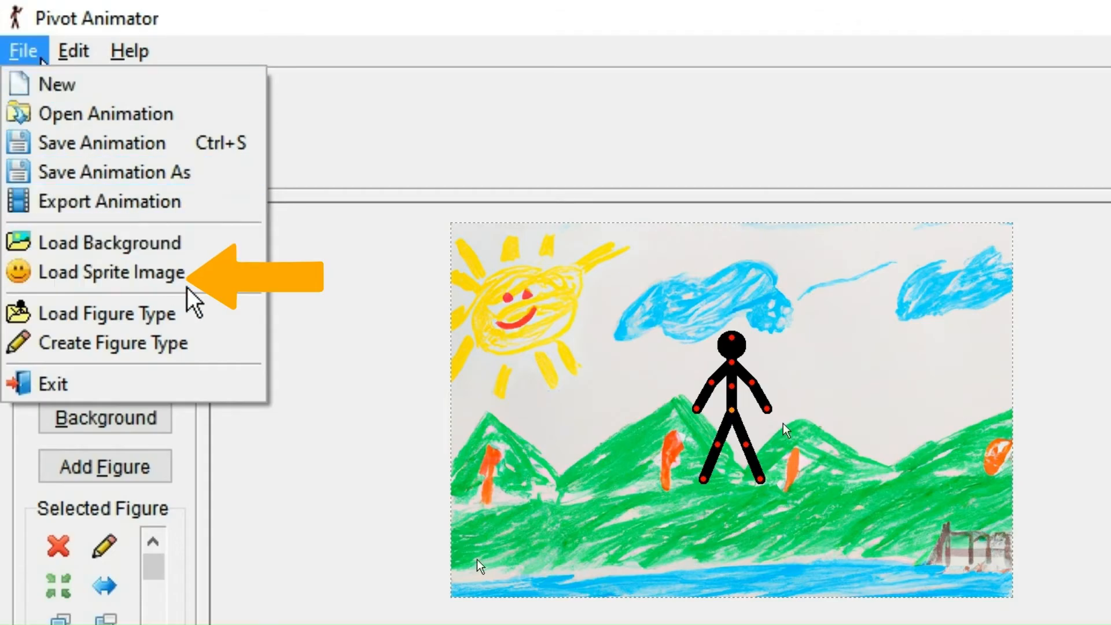
pyautogui.click(111, 272)
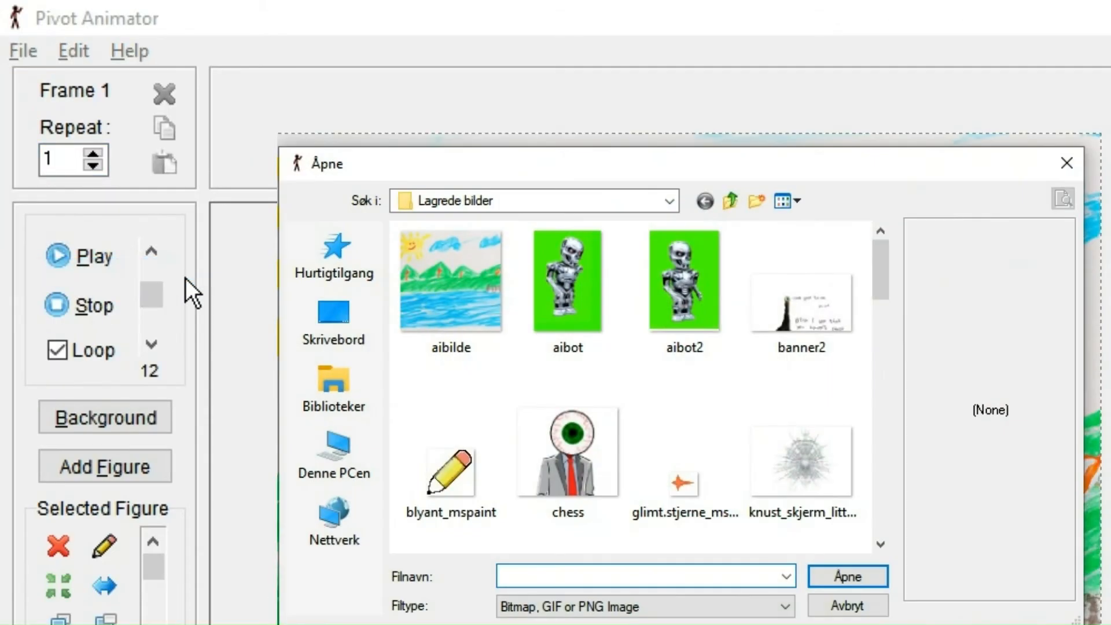
pyautogui.scroll(-3)
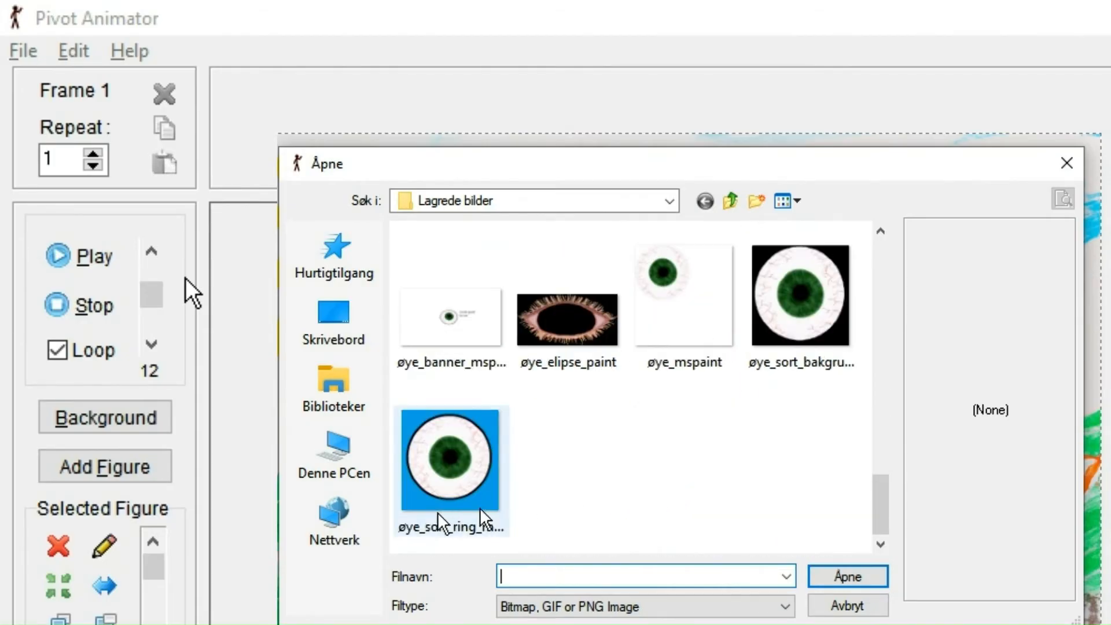
pyautogui.click(451, 460)
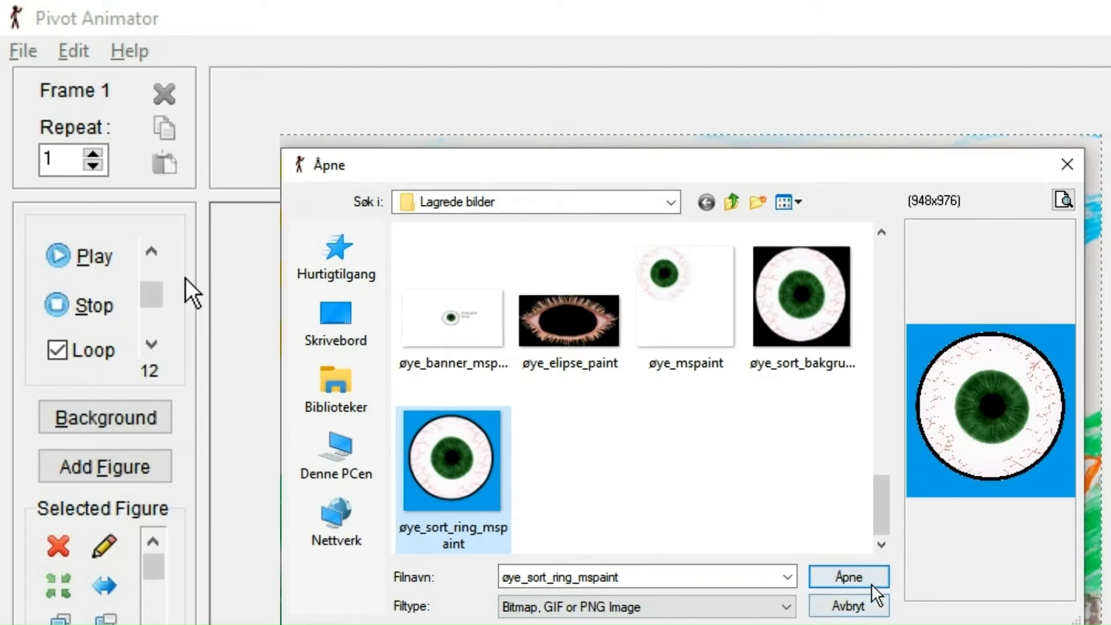
pyautogui.click(847, 576)
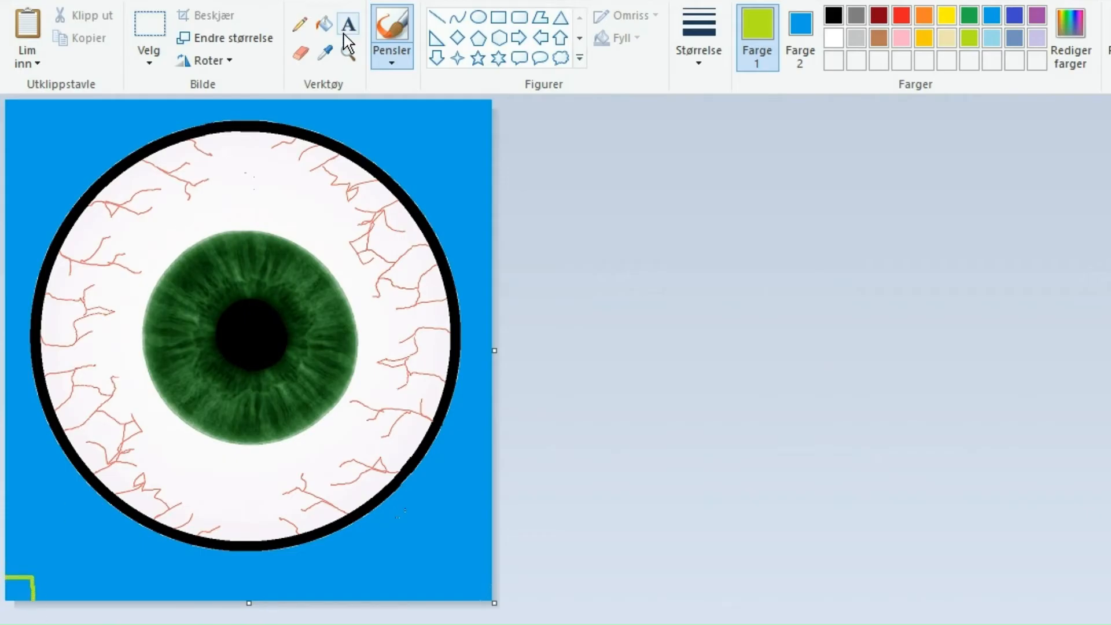
# Step: Leave Paint for Pivot Animator's default-figure stage and list the File commands
pyautogui.click(324, 23)
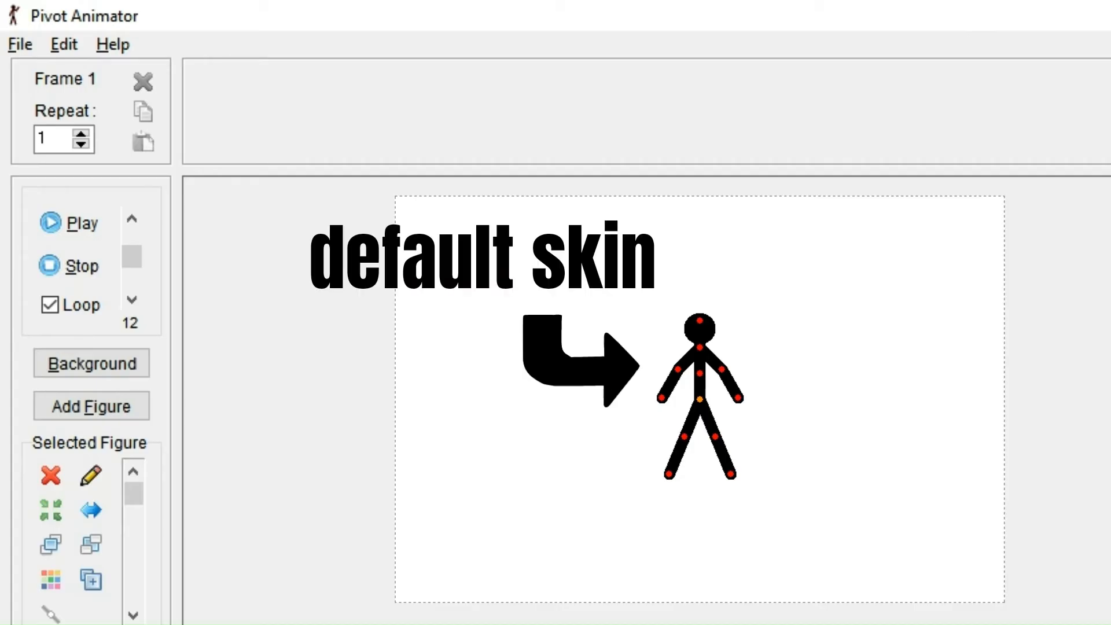
pyautogui.moveTo(202, 365)
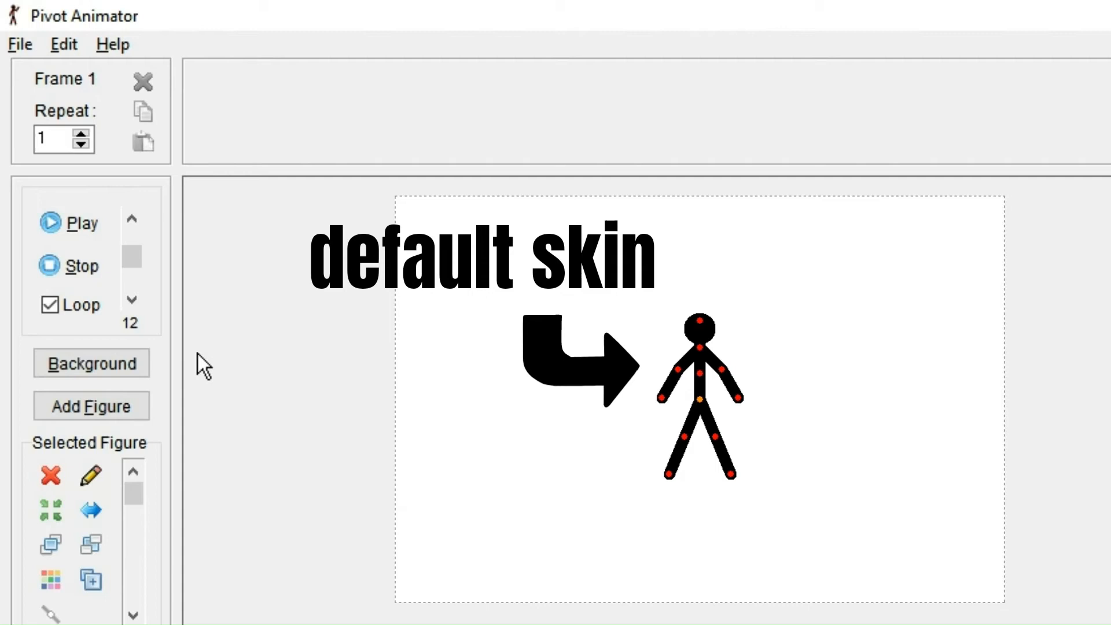
pyautogui.click(19, 44)
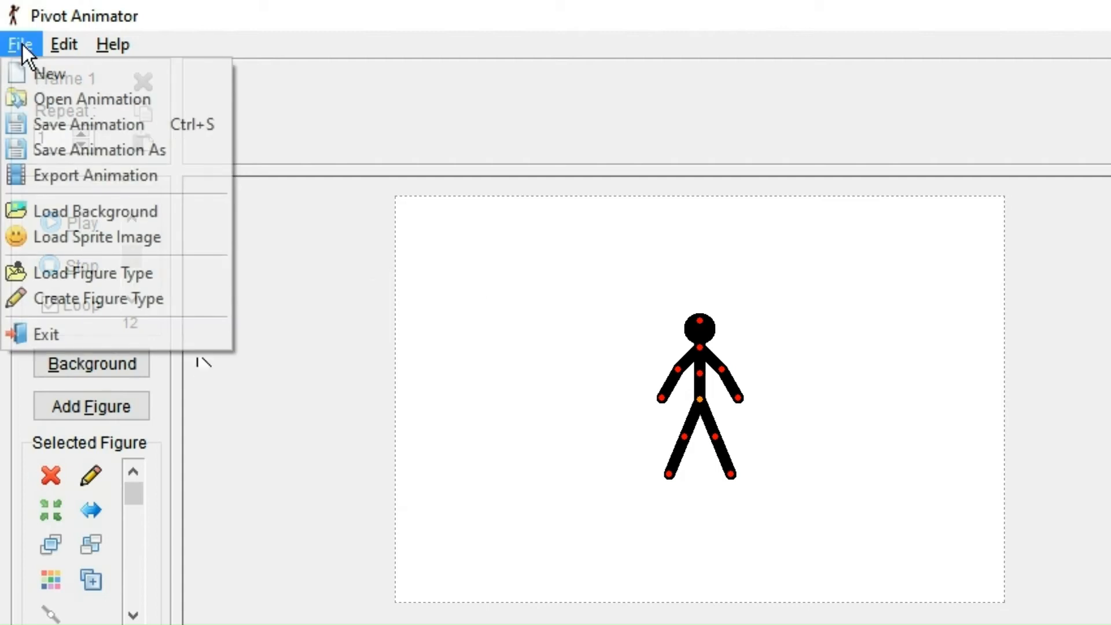
pyautogui.moveTo(92, 272)
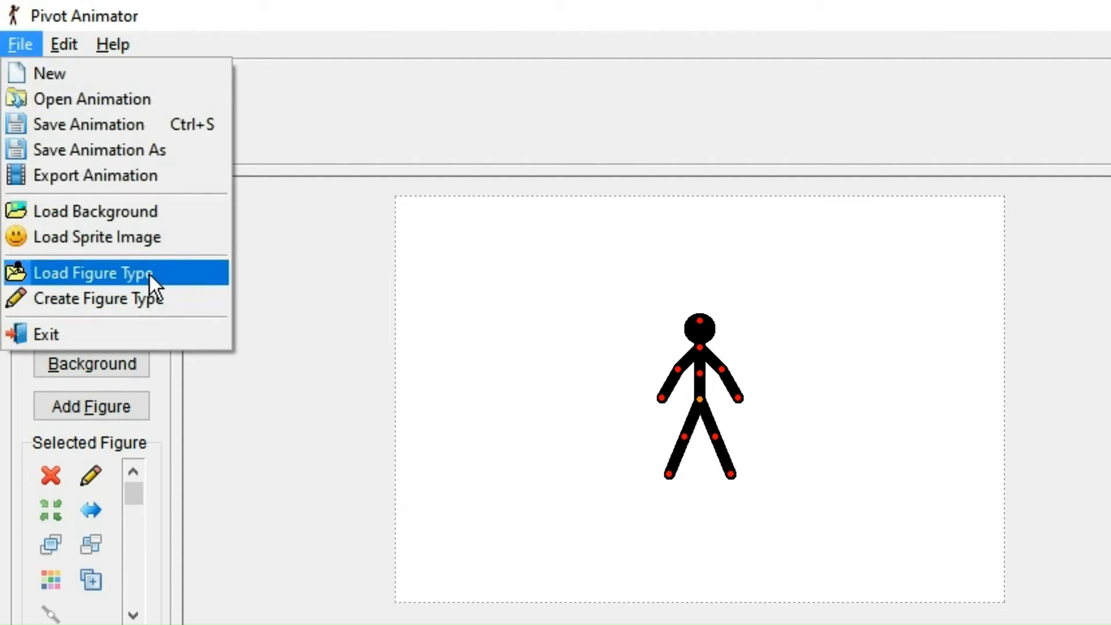
# Step: Preview the man_rotate, elephant and cowboy figure types, then load the cowboy figure
pyautogui.click(92, 272)
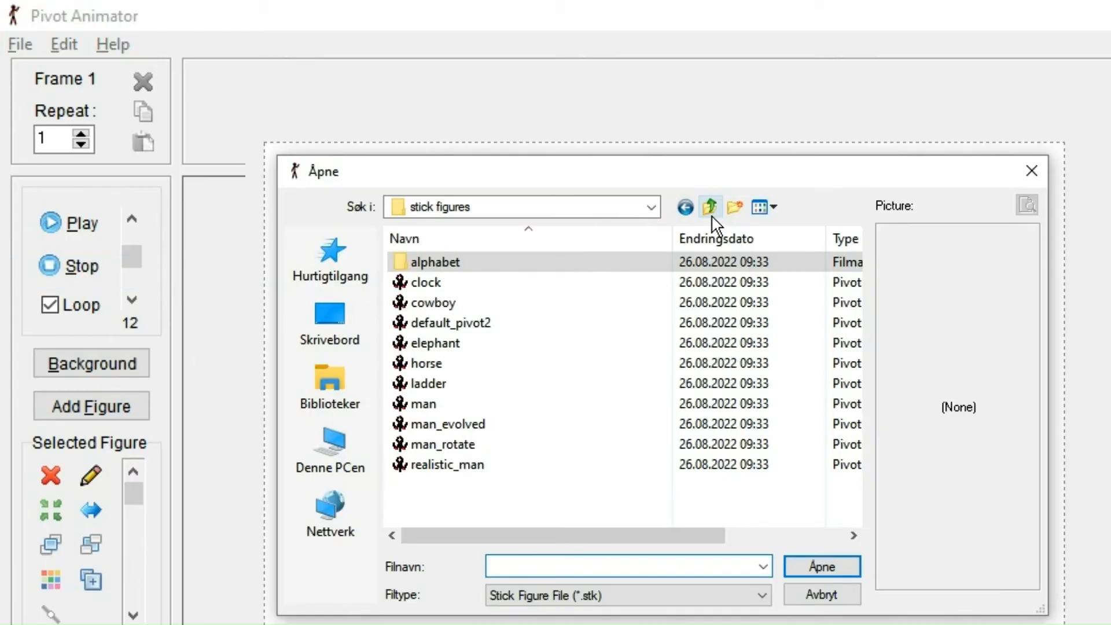
pyautogui.click(443, 464)
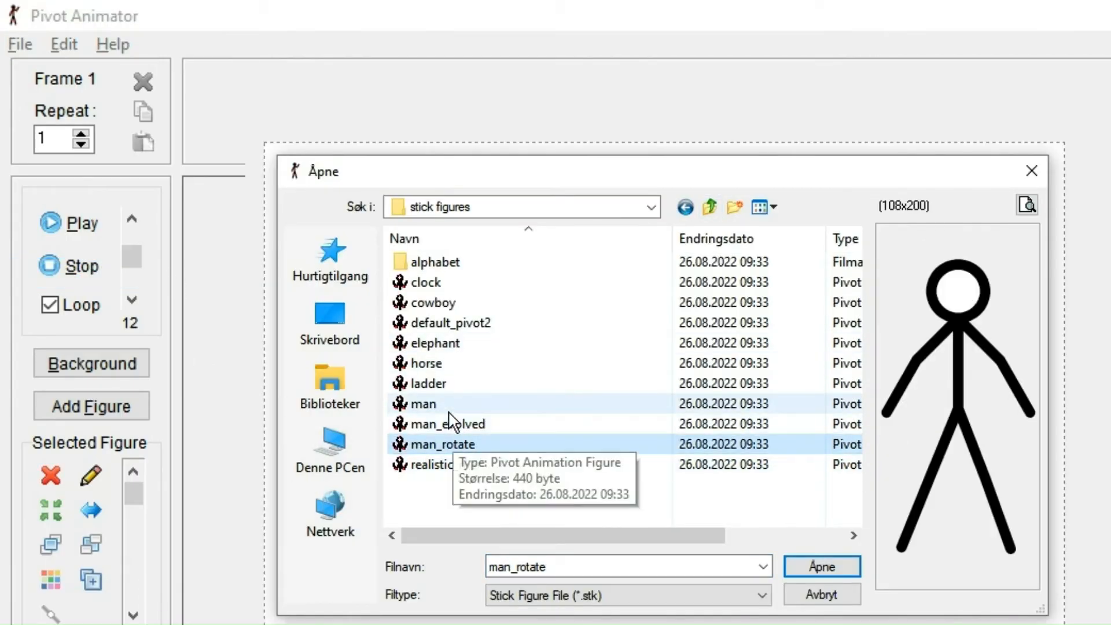
pyautogui.click(434, 343)
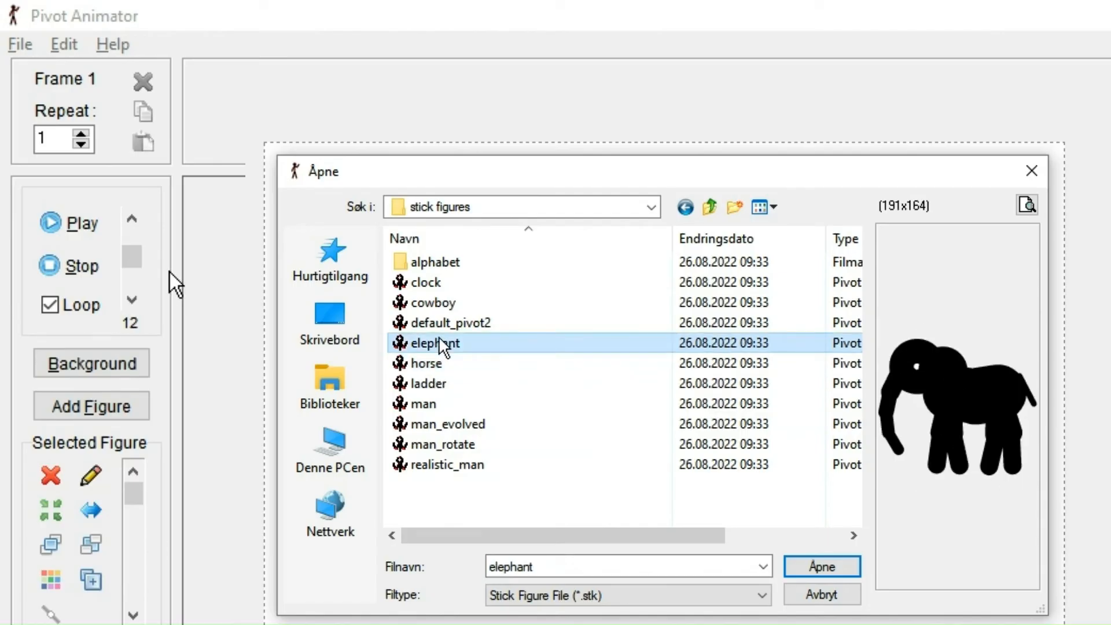
pyautogui.click(429, 303)
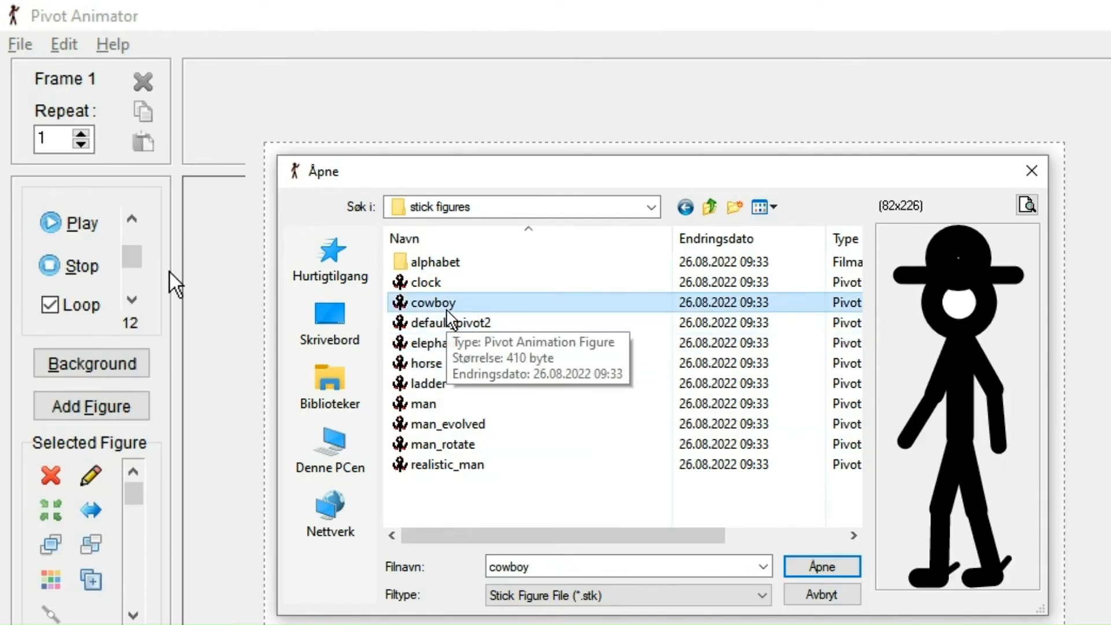
pyautogui.doubleClick(434, 261)
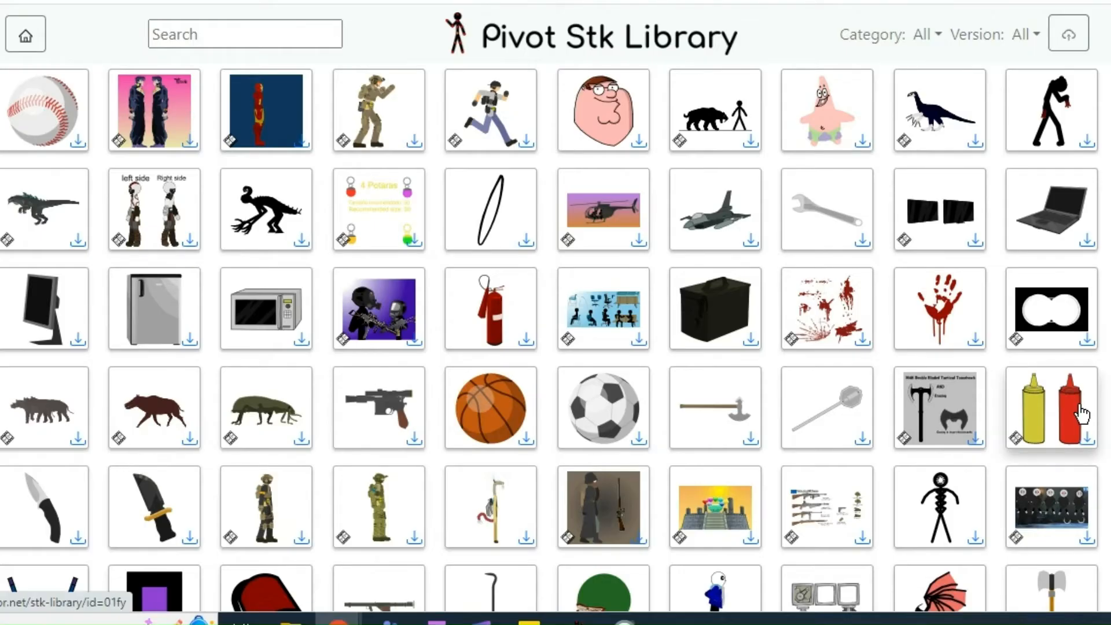
# Step: Scroll the Pivot Stk Library and download the Tyrannosaurus-Rex Pack
pyautogui.scroll(-3)
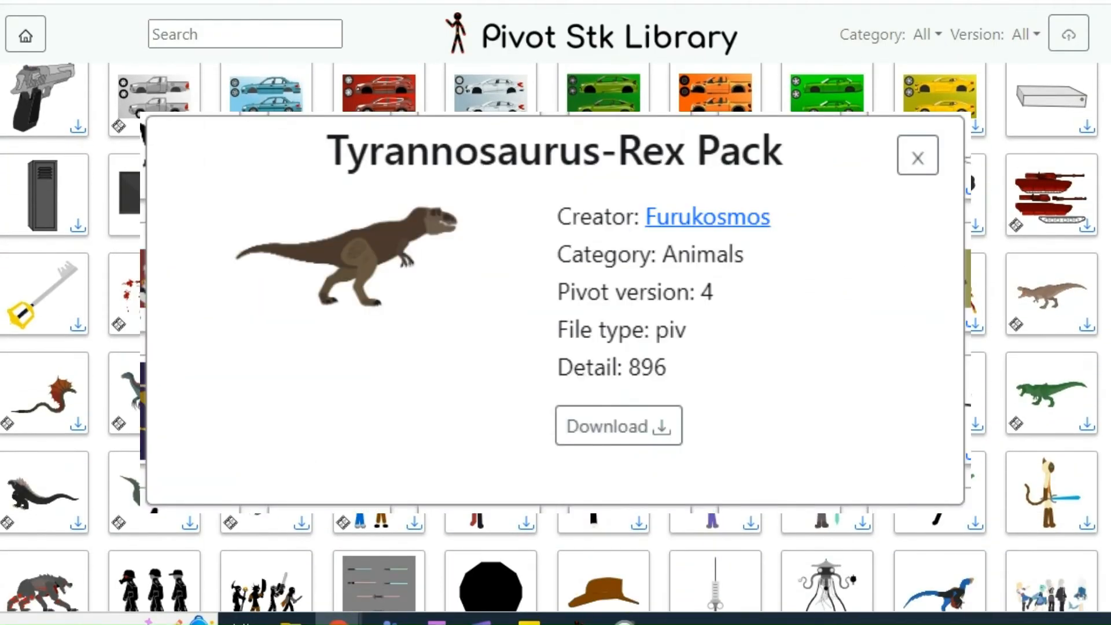
pyautogui.click(617, 425)
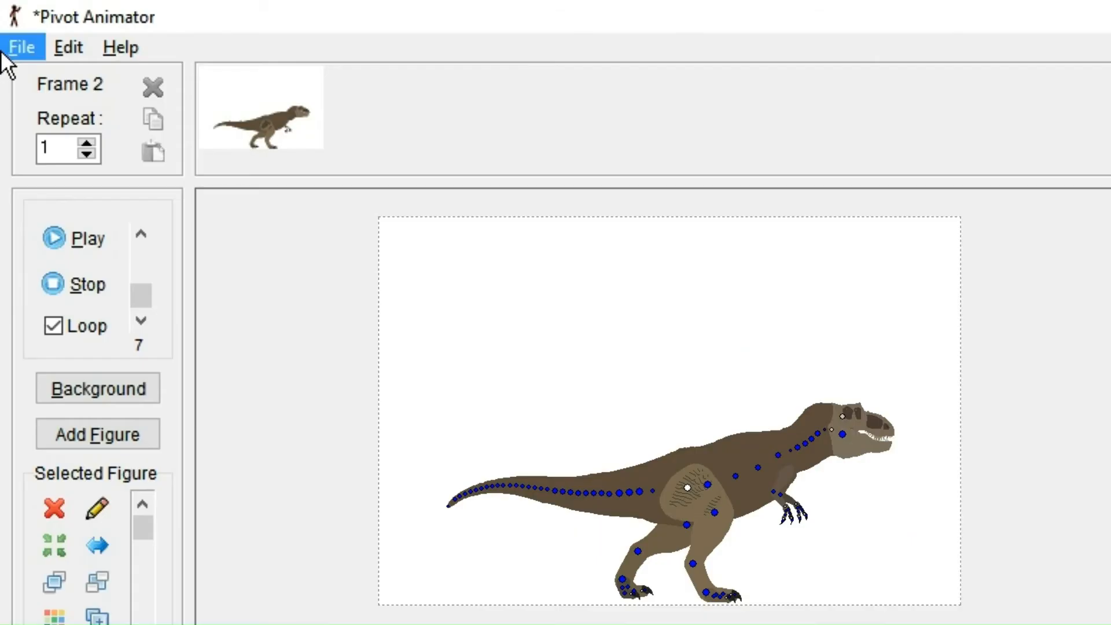
# Step: Open the T-rex figure in Stick Figure Builder and maximise the builder window
pyautogui.click(22, 47)
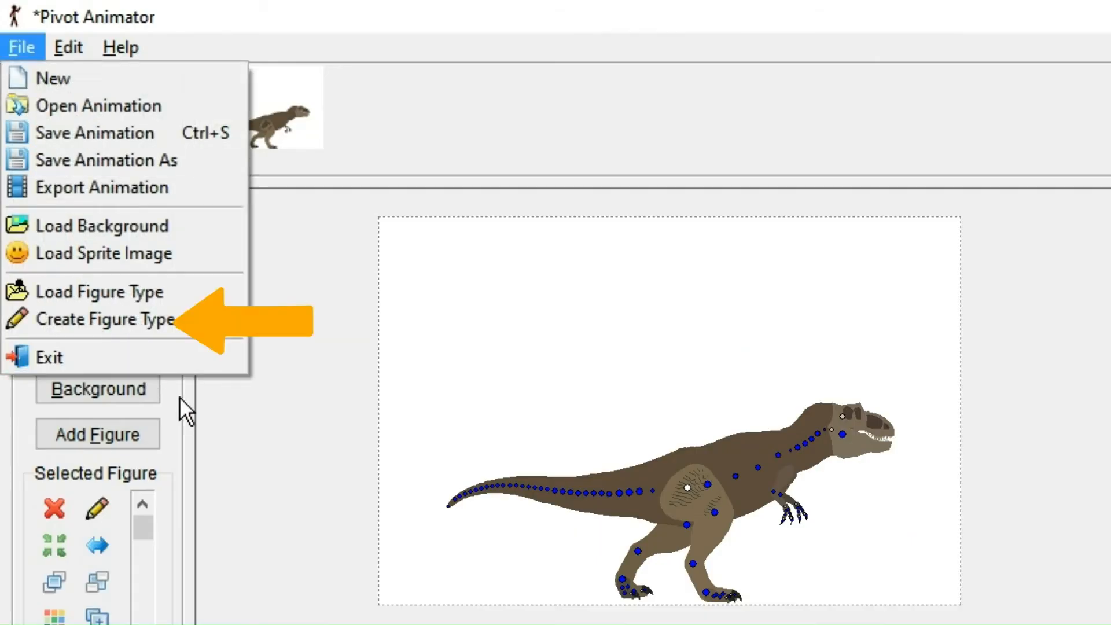
pyautogui.click(105, 319)
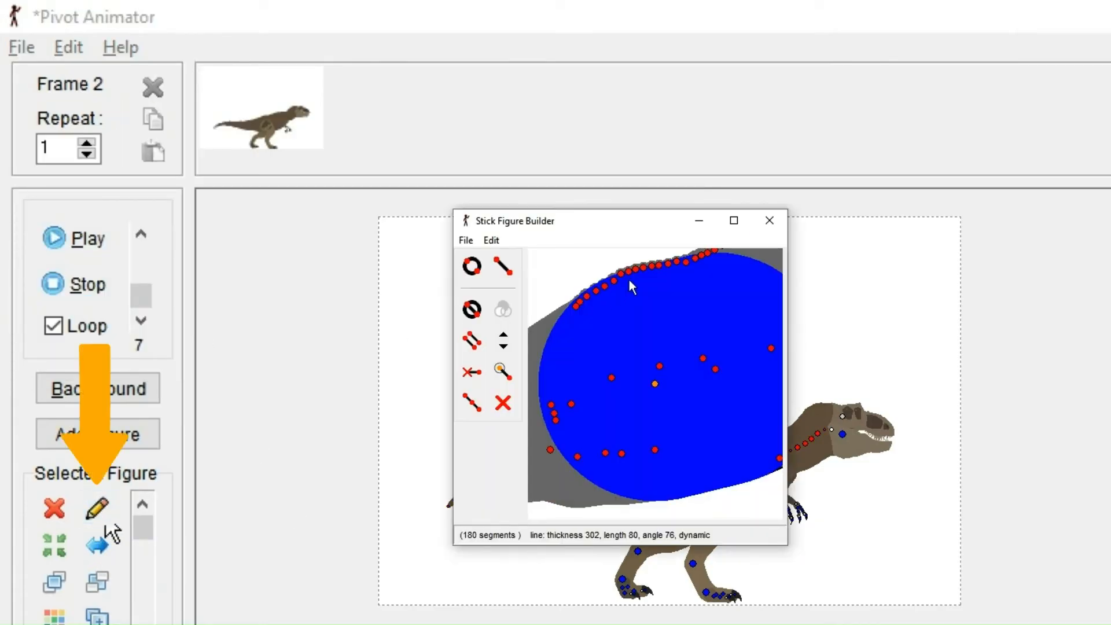
pyautogui.click(733, 220)
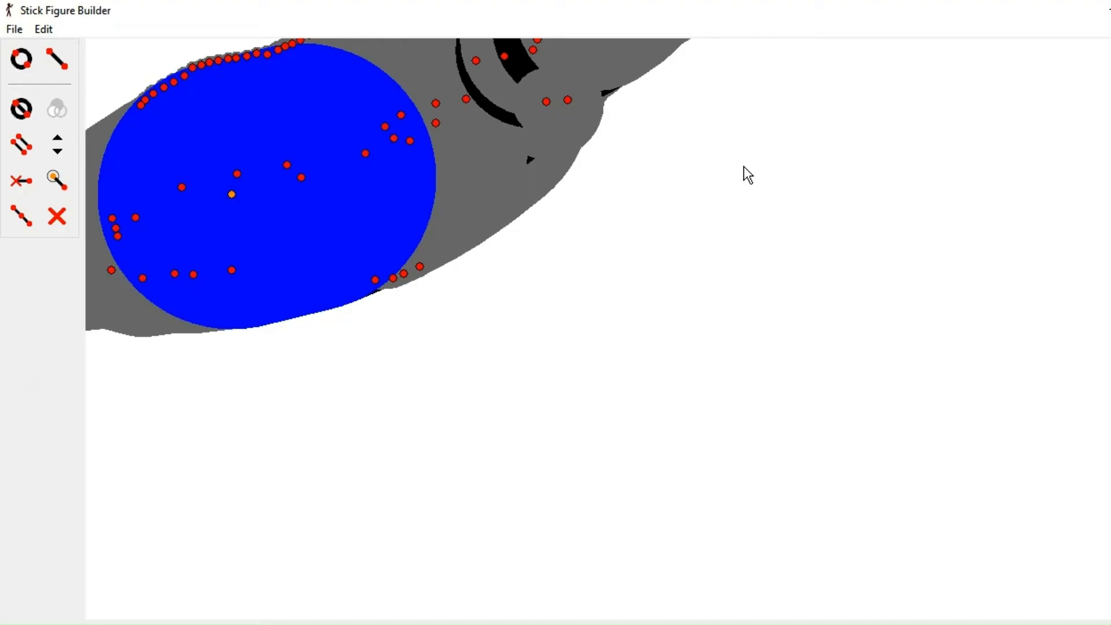
pyautogui.moveTo(233, 199)
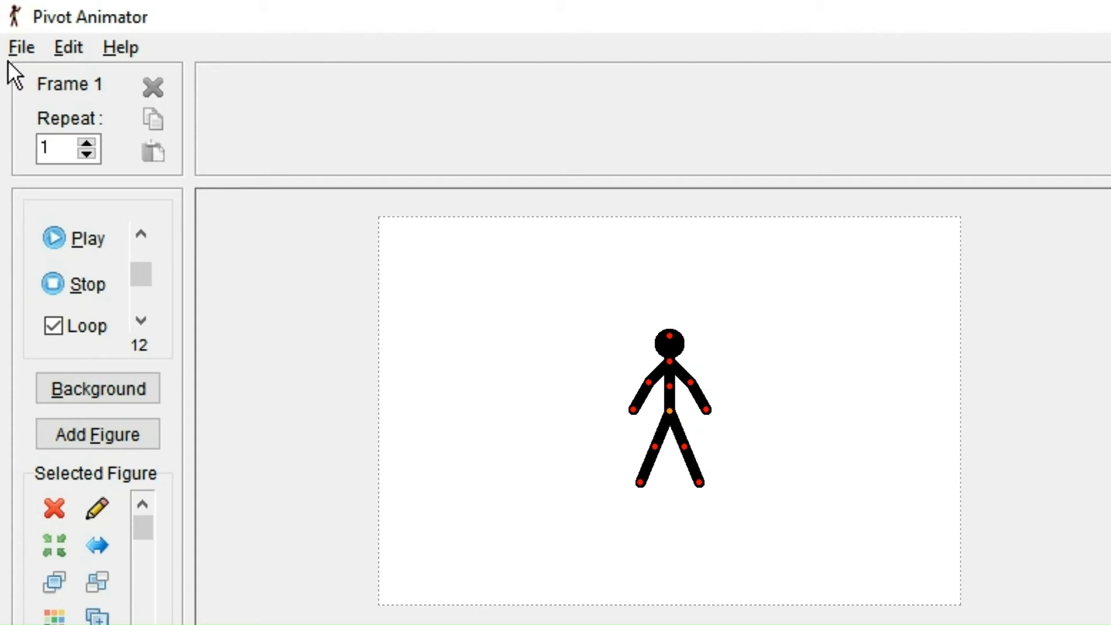
# Step: Start a new custom figure type and attach a circle to the line's bottom joint
pyautogui.click(22, 47)
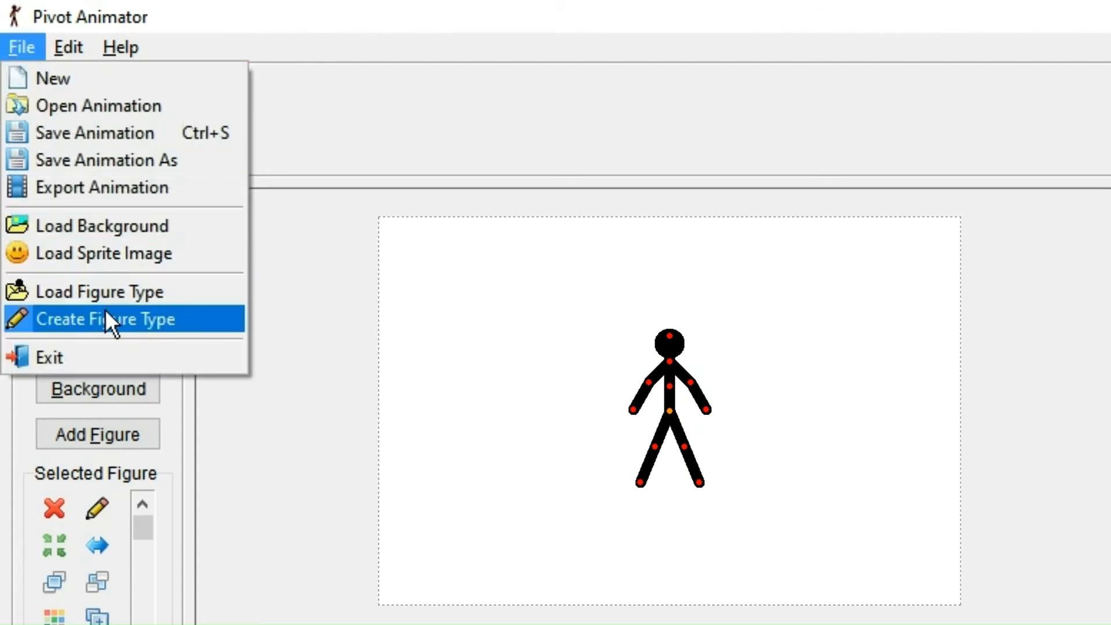
pyautogui.click(106, 319)
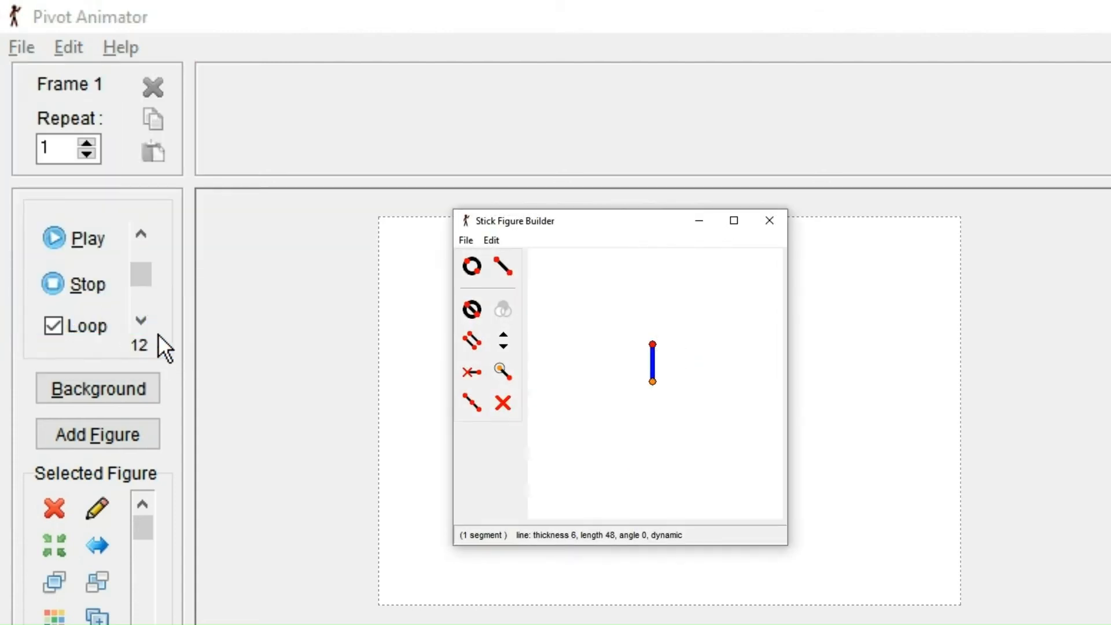
pyautogui.moveTo(379, 457)
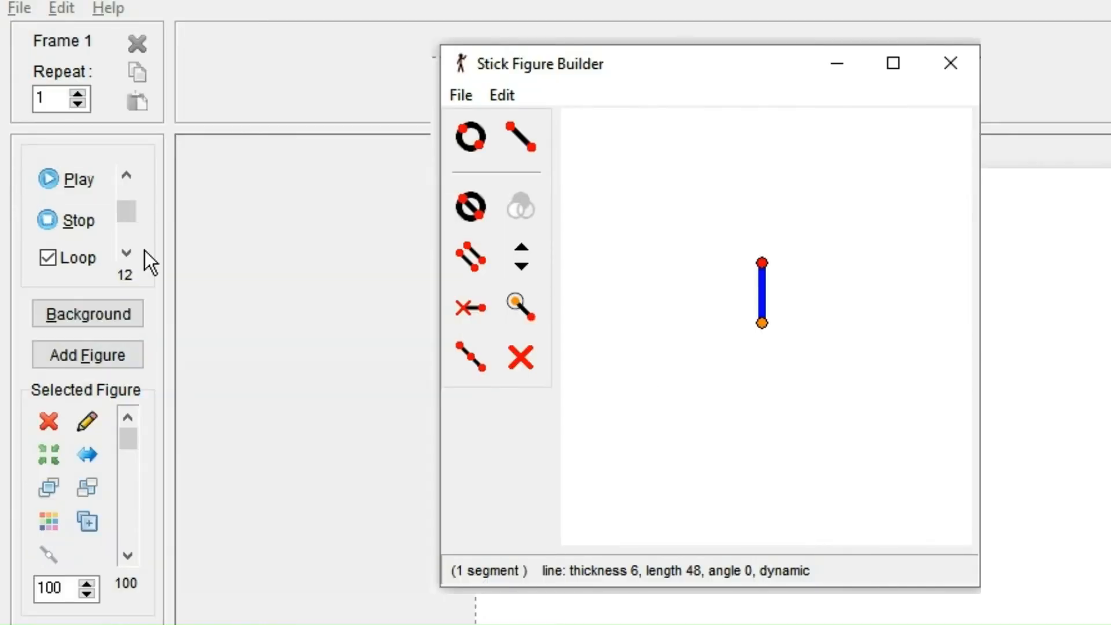
pyautogui.moveTo(146, 256)
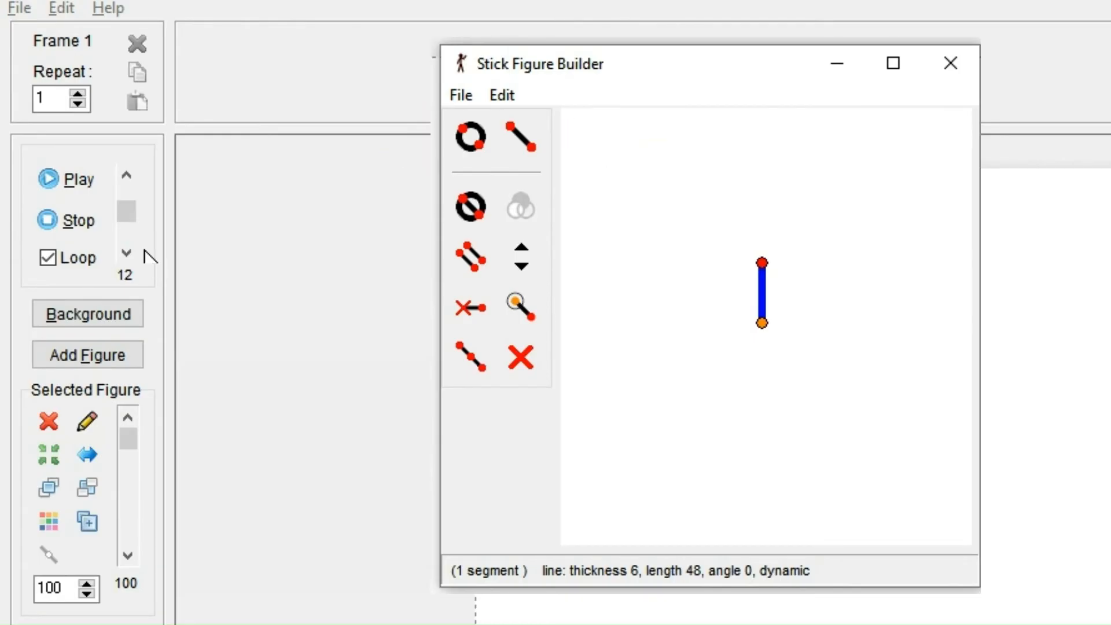
pyautogui.click(520, 136)
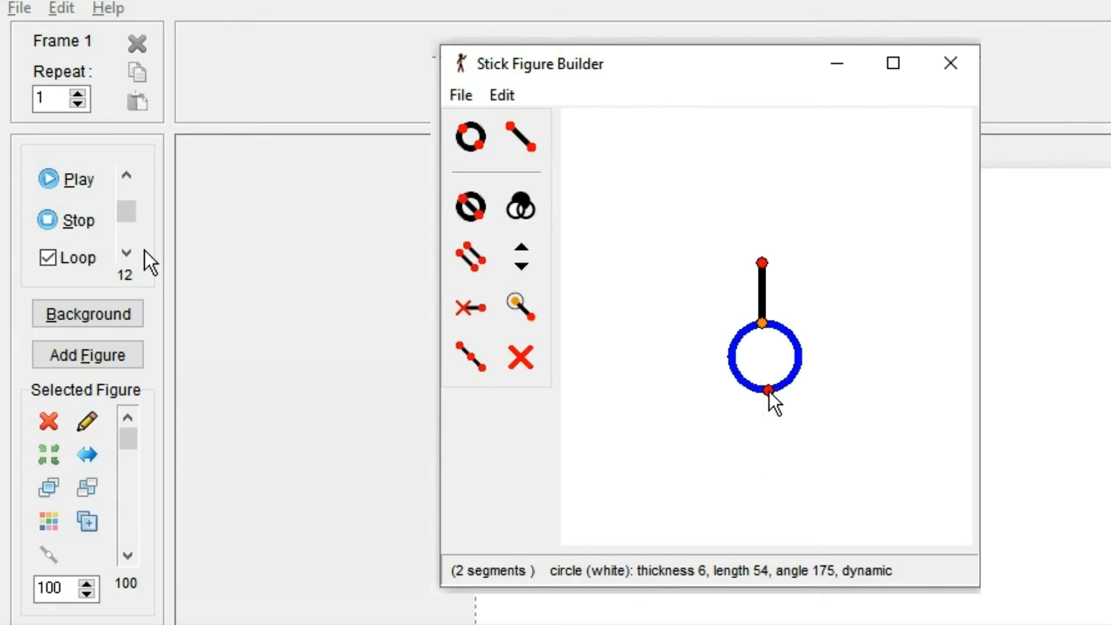
pyautogui.moveTo(757, 460)
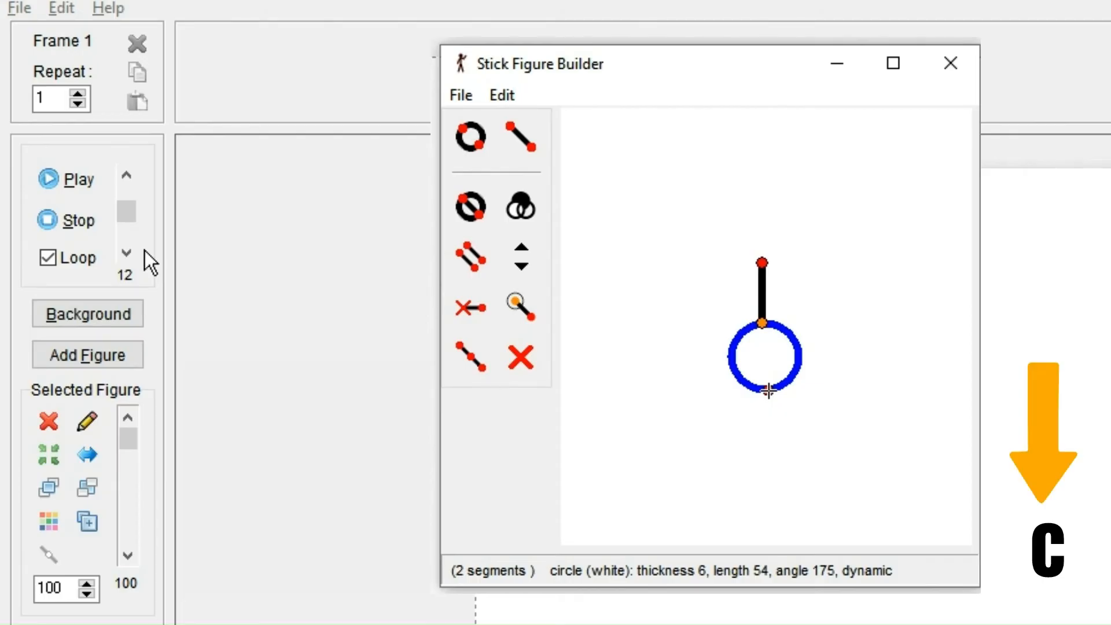
pyautogui.click(521, 268)
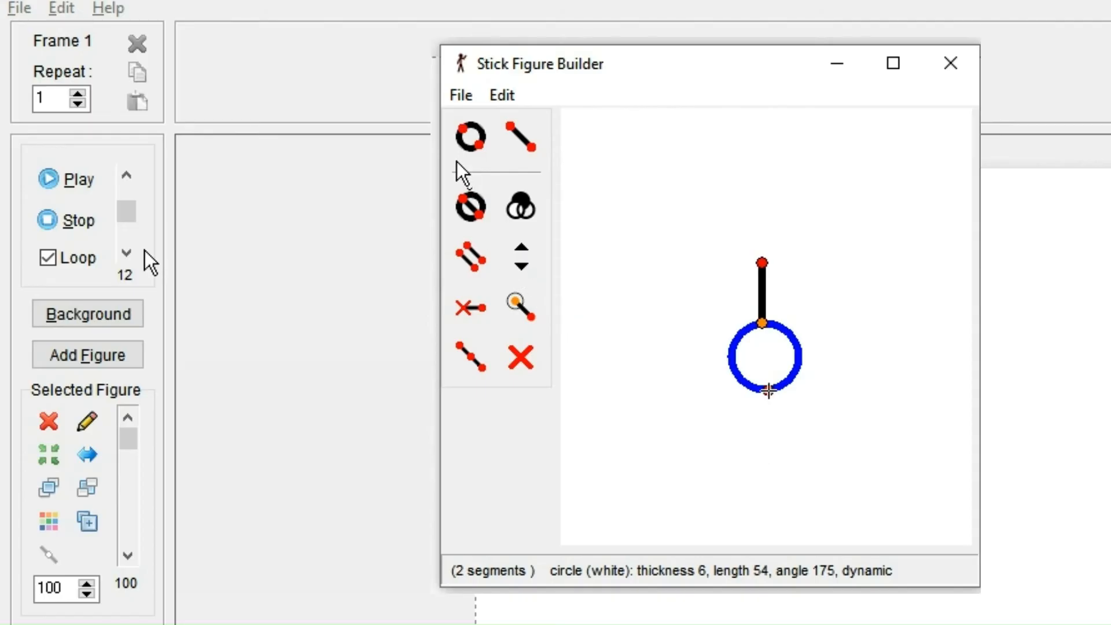
pyautogui.click(469, 137)
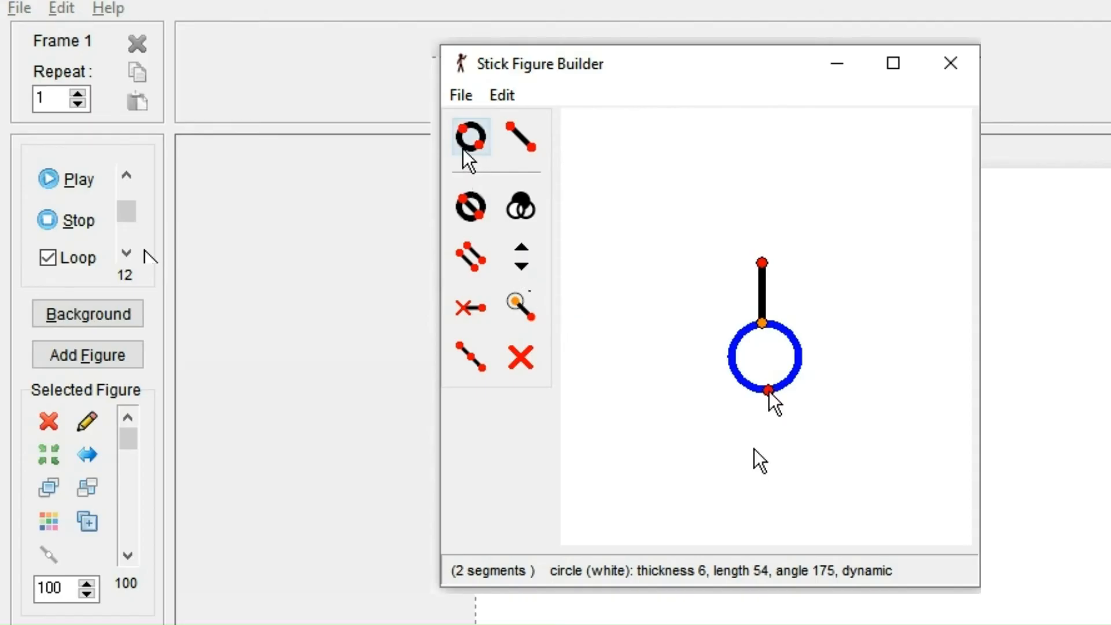
pyautogui.moveTo(469, 135)
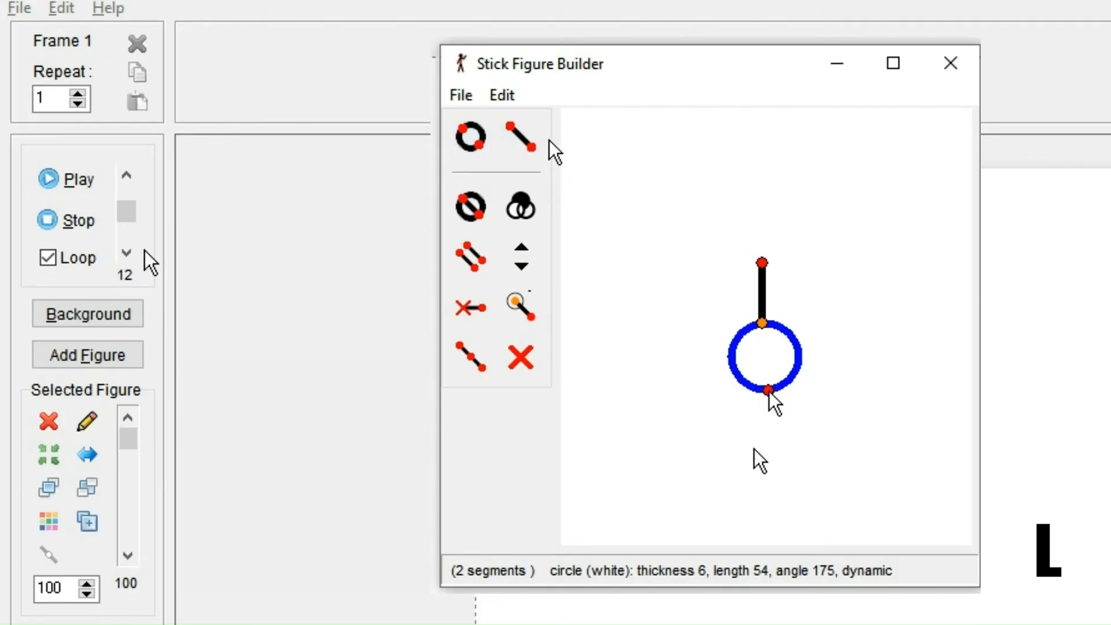
# Step: Add a left line from the top joint and turn the lower segment back into a circle
pyautogui.click(521, 136)
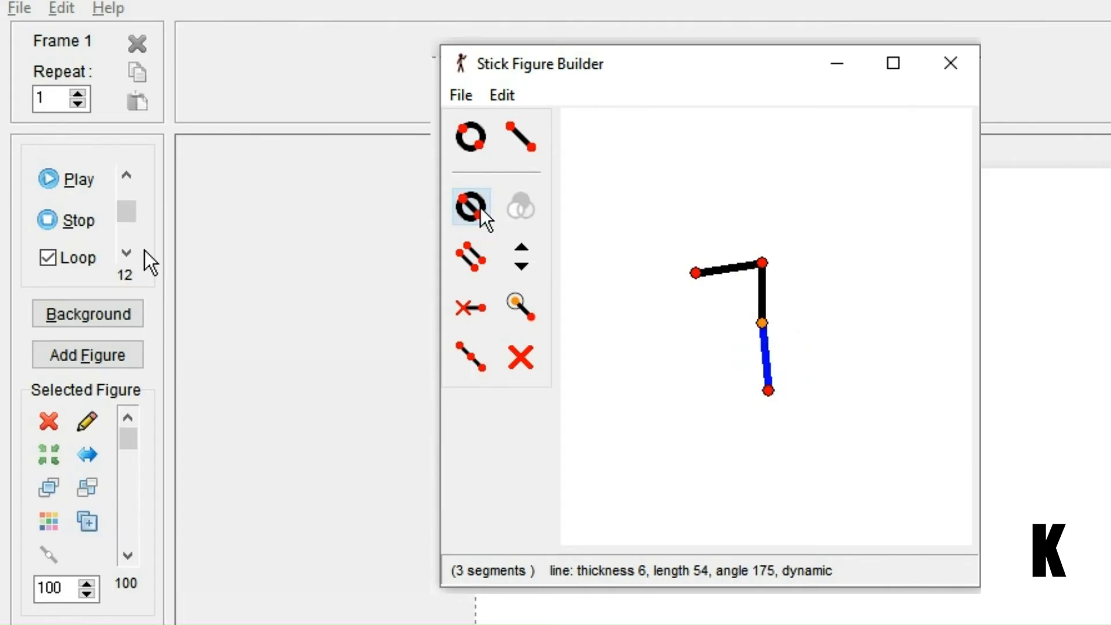
pyautogui.click(520, 205)
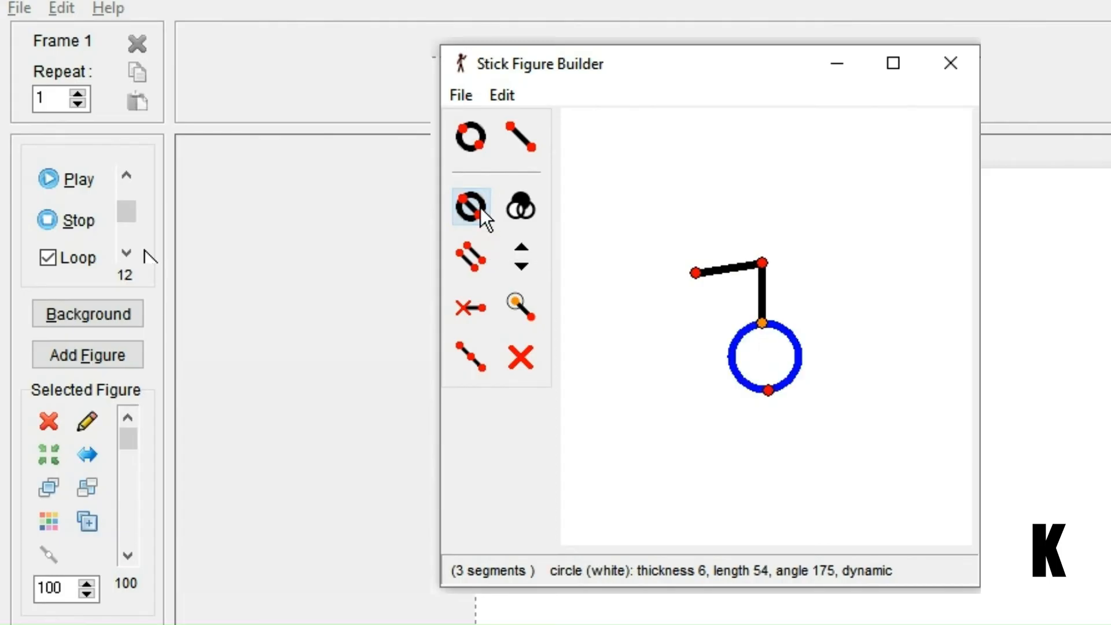
pyautogui.moveTo(469, 205)
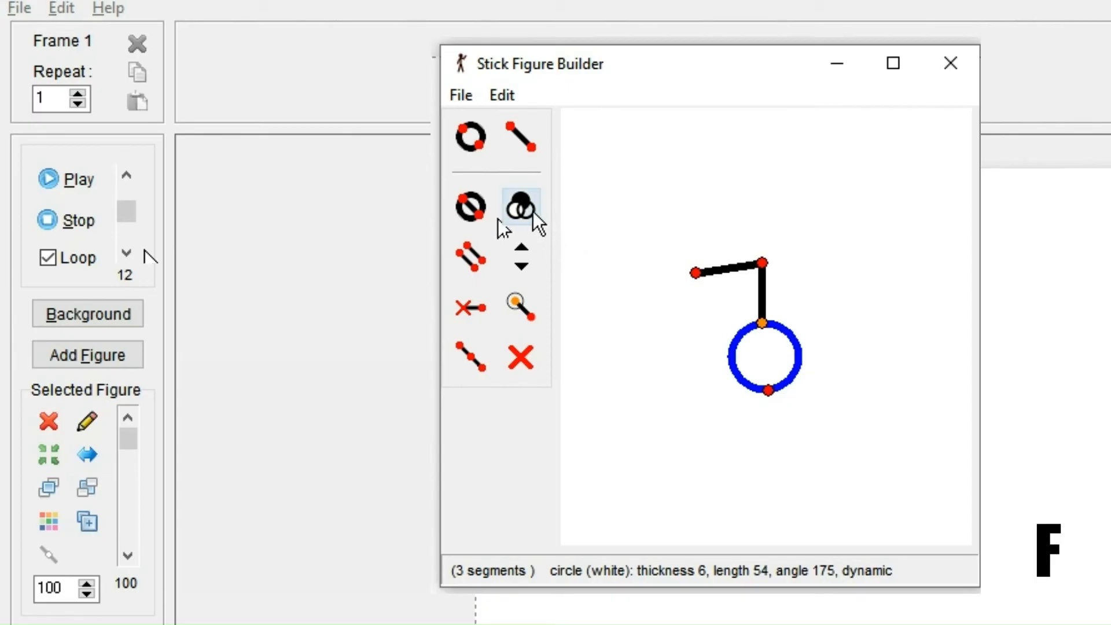
pyautogui.moveTo(520, 206)
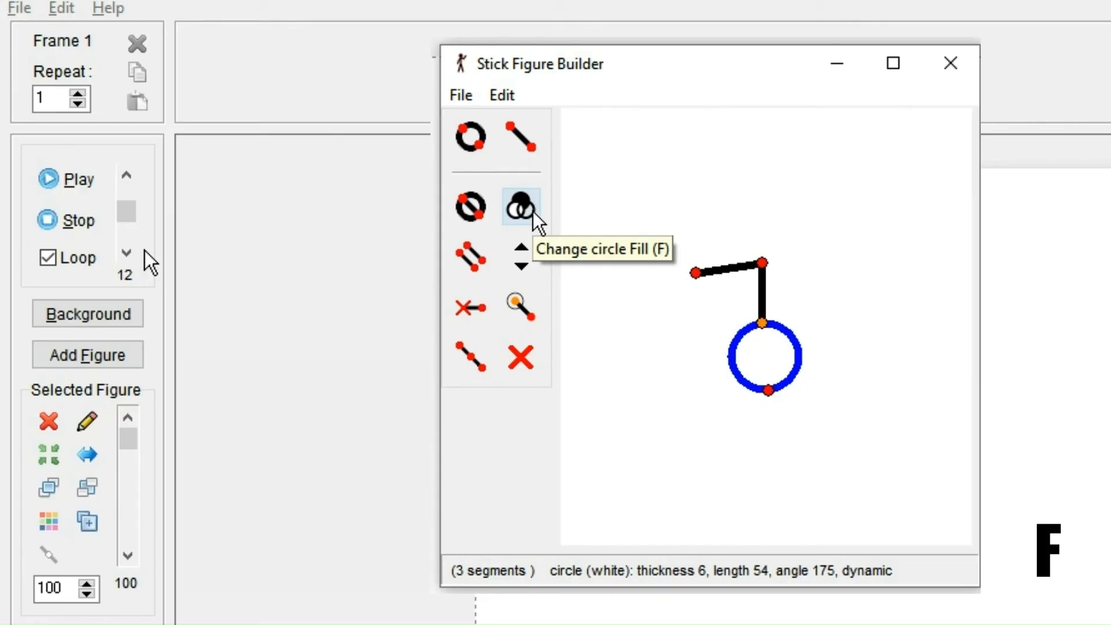
# Step: Cycle the circle's fill setting until it reads circle (clear)
pyautogui.click(520, 205)
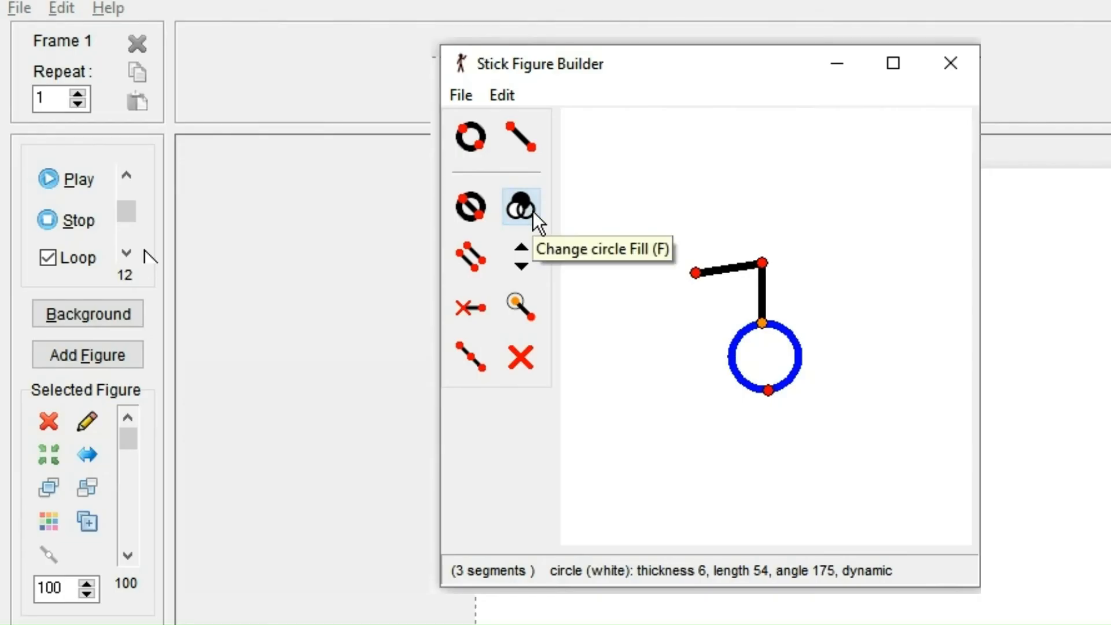
pyautogui.click(520, 206)
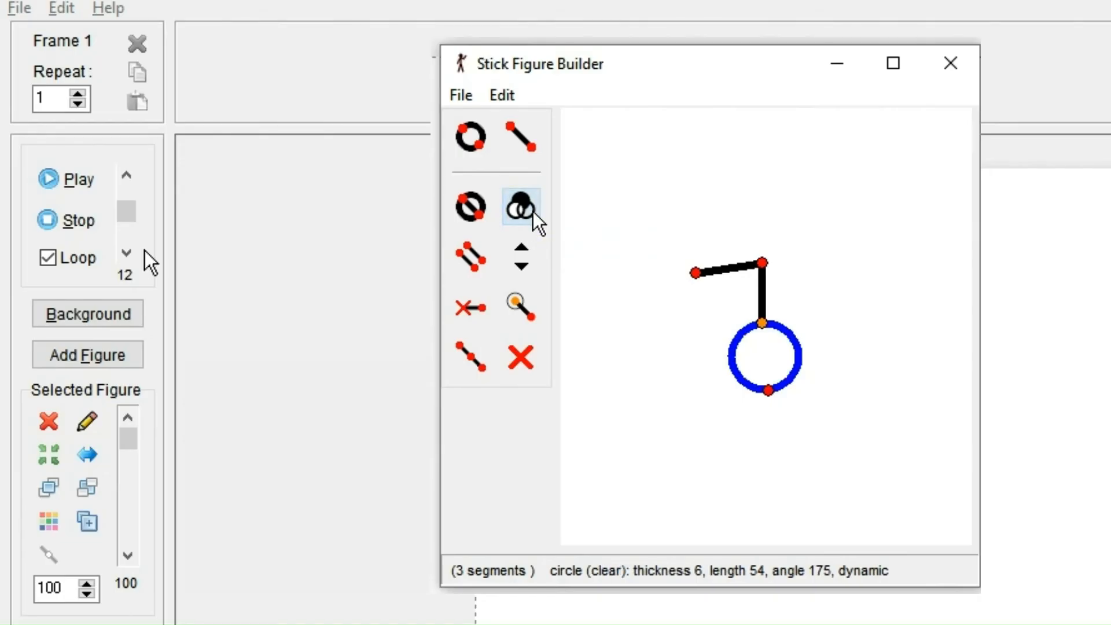
pyautogui.click(520, 206)
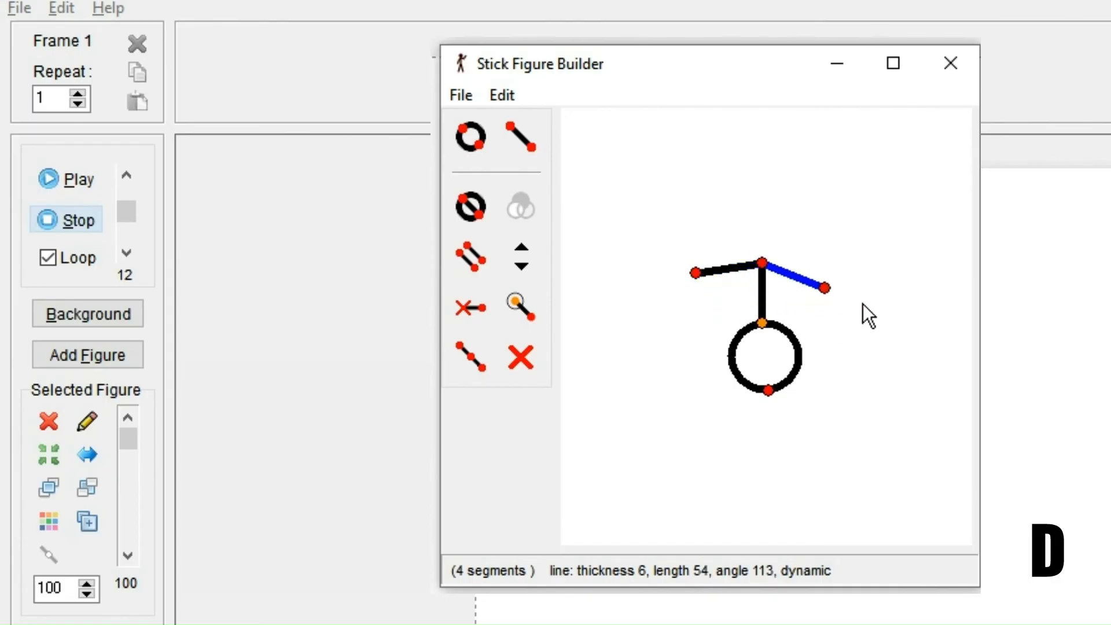
# Step: Draw a right arm line from the top joint and thicken the circle's outline to 13
pyautogui.moveTo(823, 287); pyautogui.dragTo(826, 272)
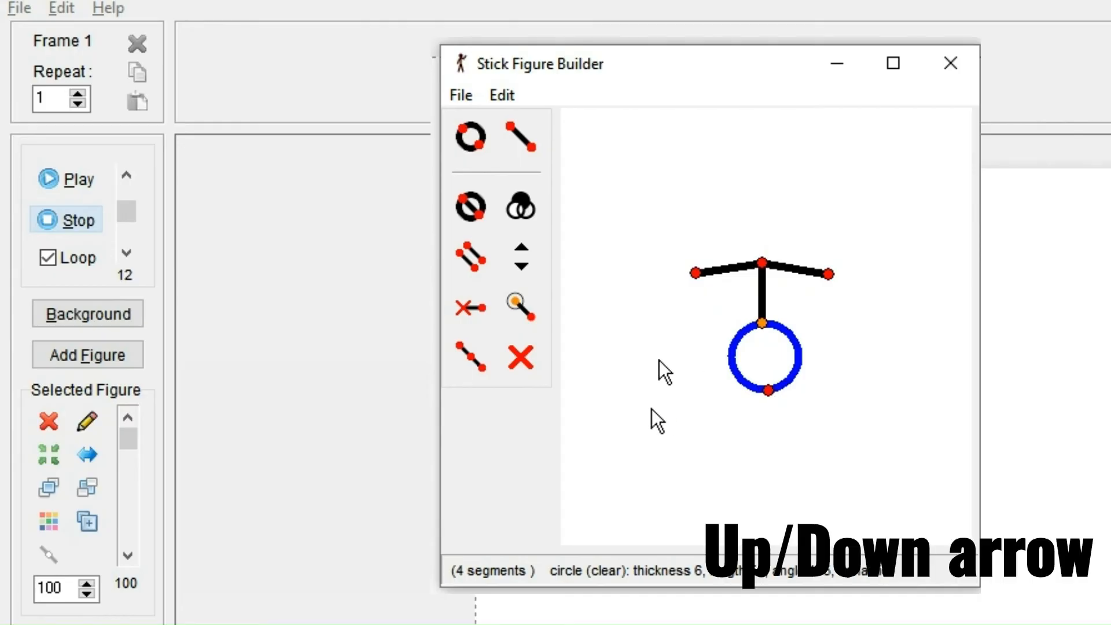
pyautogui.click(521, 252)
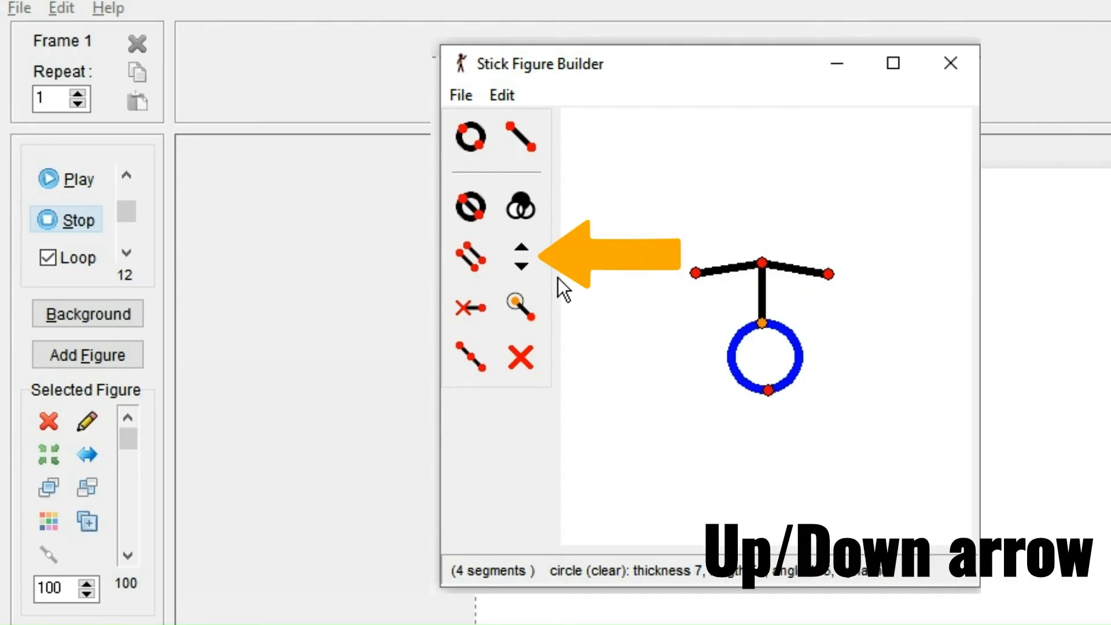
pyautogui.moveTo(521, 249)
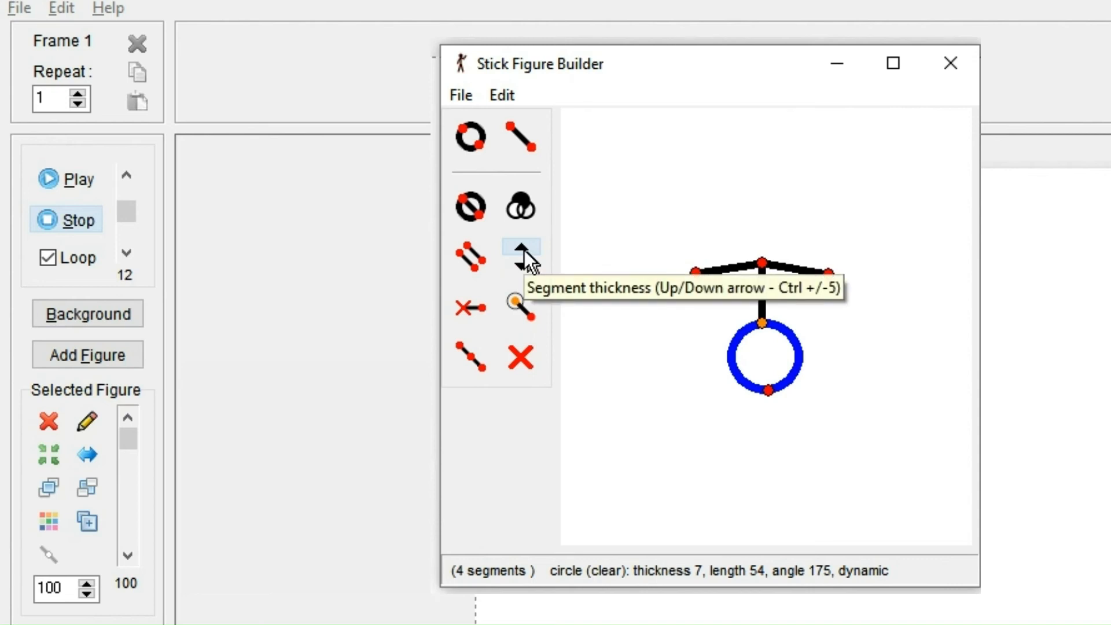
pyautogui.click(521, 249)
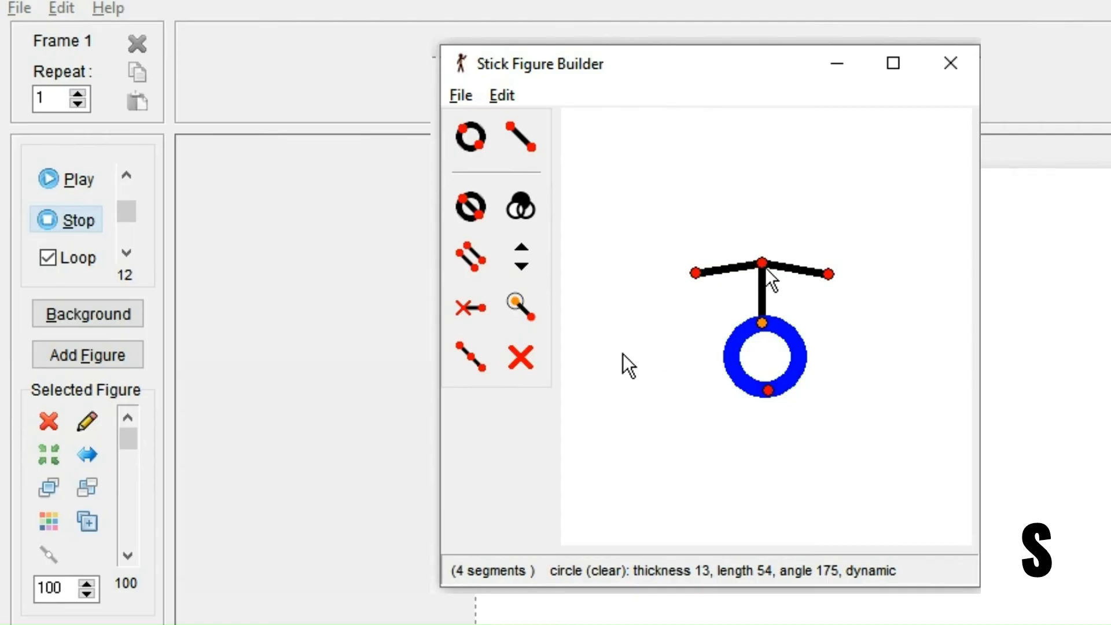
# Step: Set the thick circle to static and compare by posing the default figure's arm
pyautogui.click(470, 307)
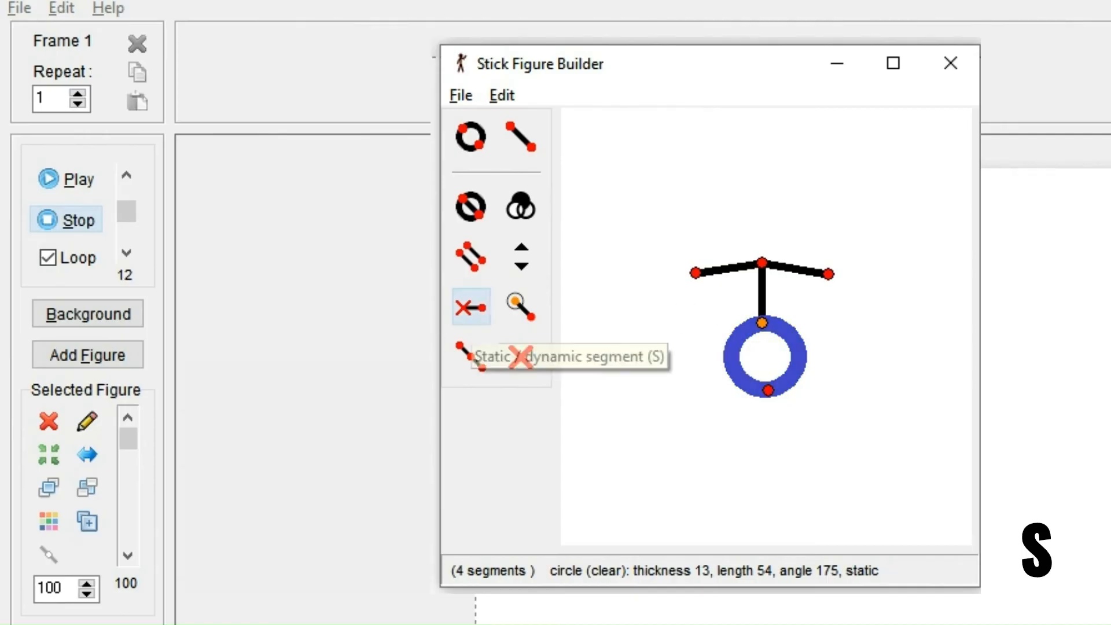
pyautogui.moveTo(470, 307)
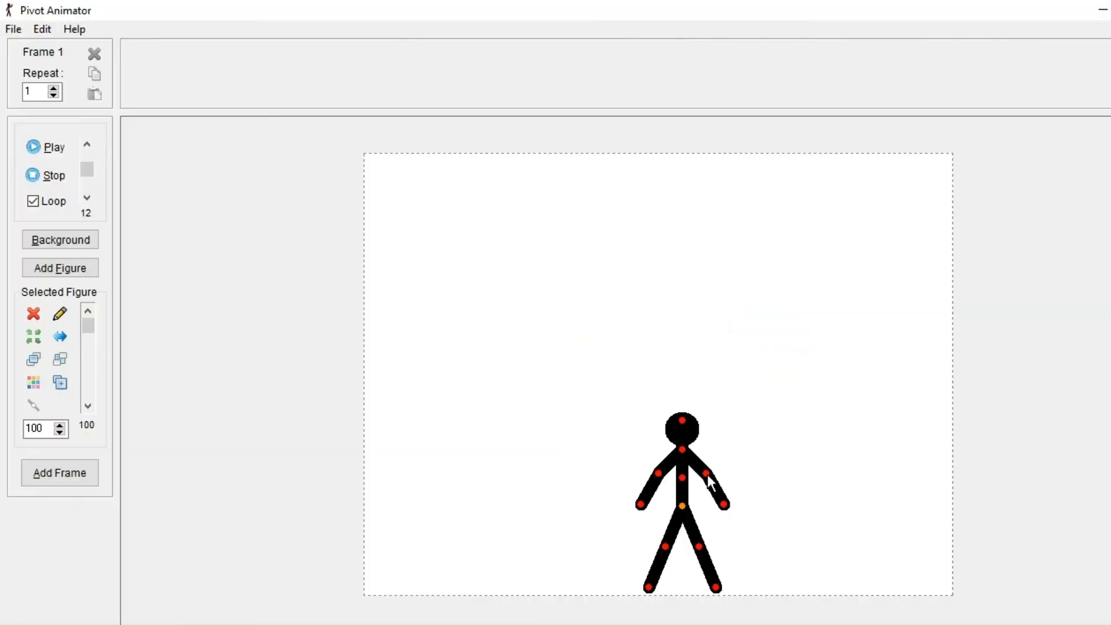
pyautogui.moveTo(724, 503); pyautogui.dragTo(750, 436)
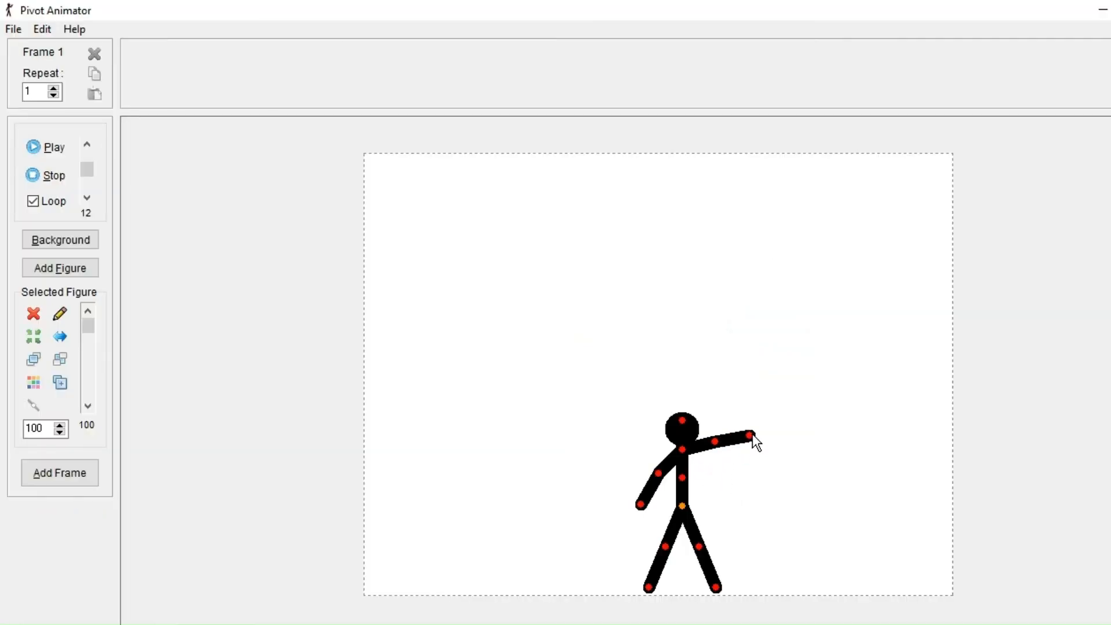
pyautogui.moveTo(747, 436); pyautogui.dragTo(713, 406)
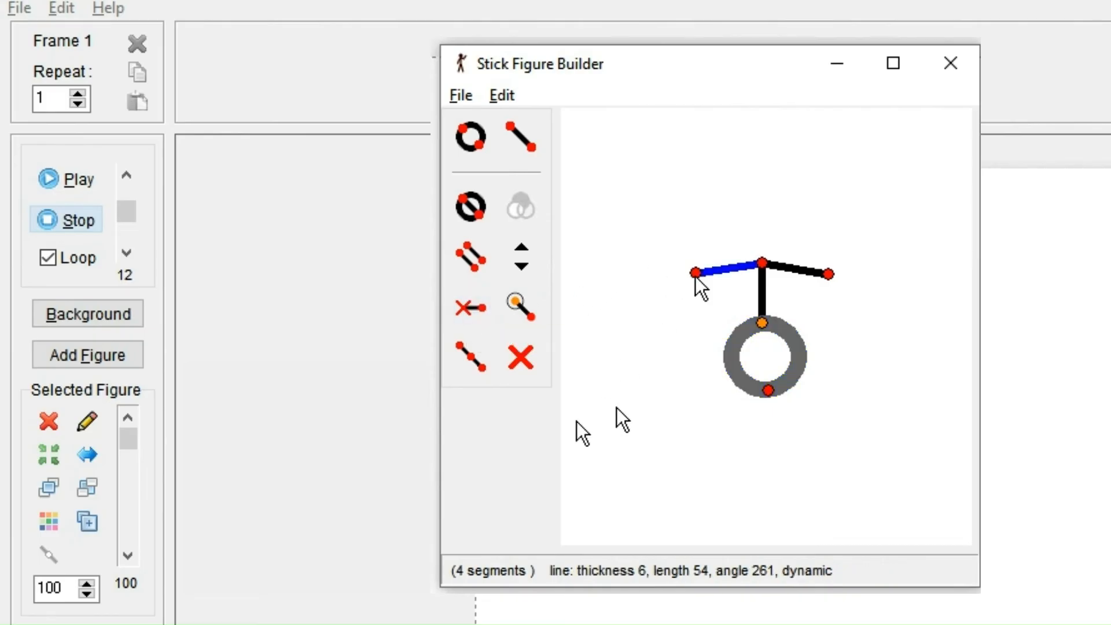
pyautogui.click(520, 205)
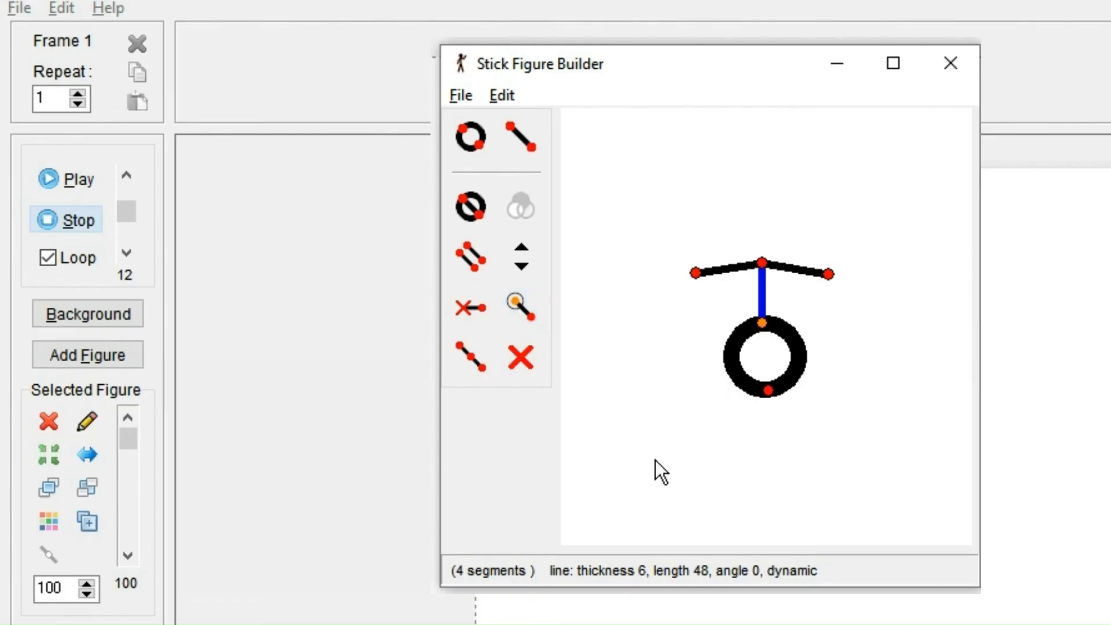
pyautogui.moveTo(694, 489)
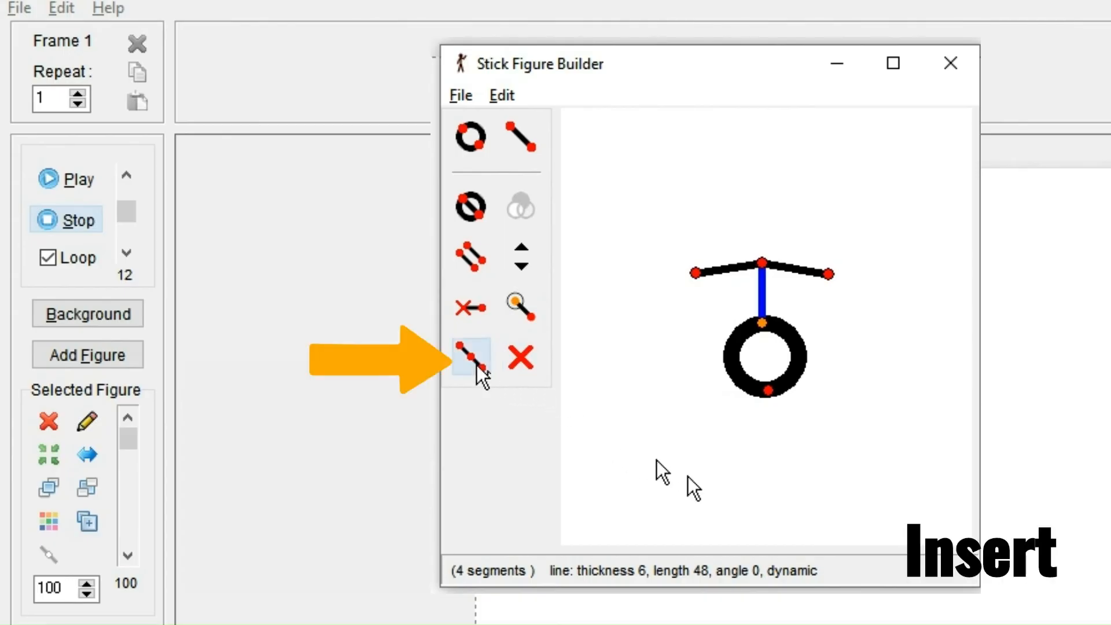
# Step: Split the vertical neck line in two and delete its upper half
pyautogui.click(469, 357)
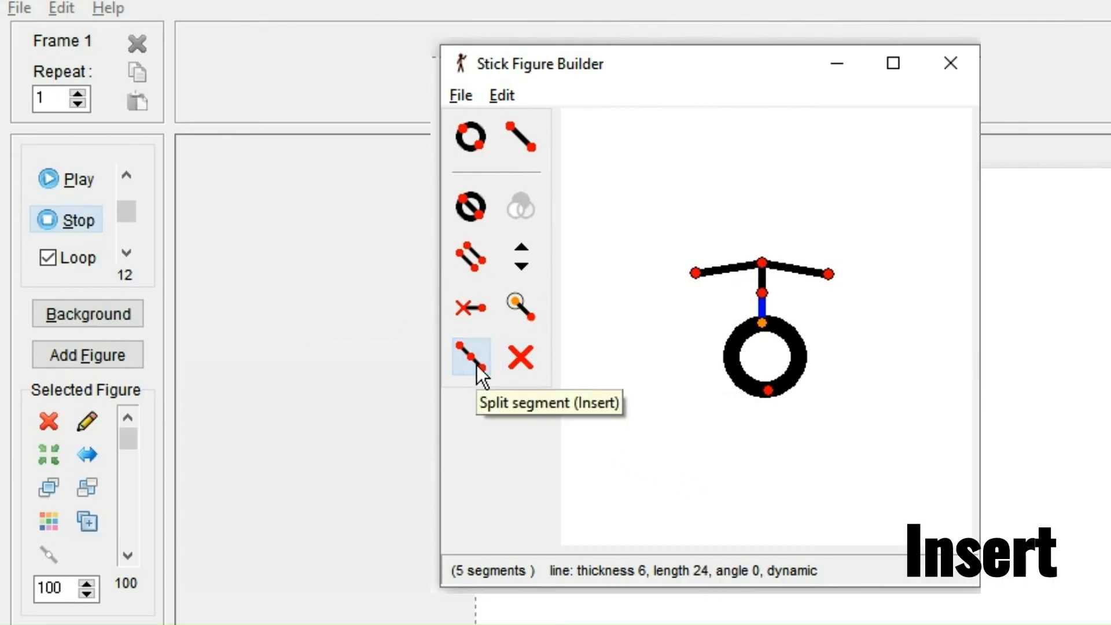
pyautogui.moveTo(482, 379)
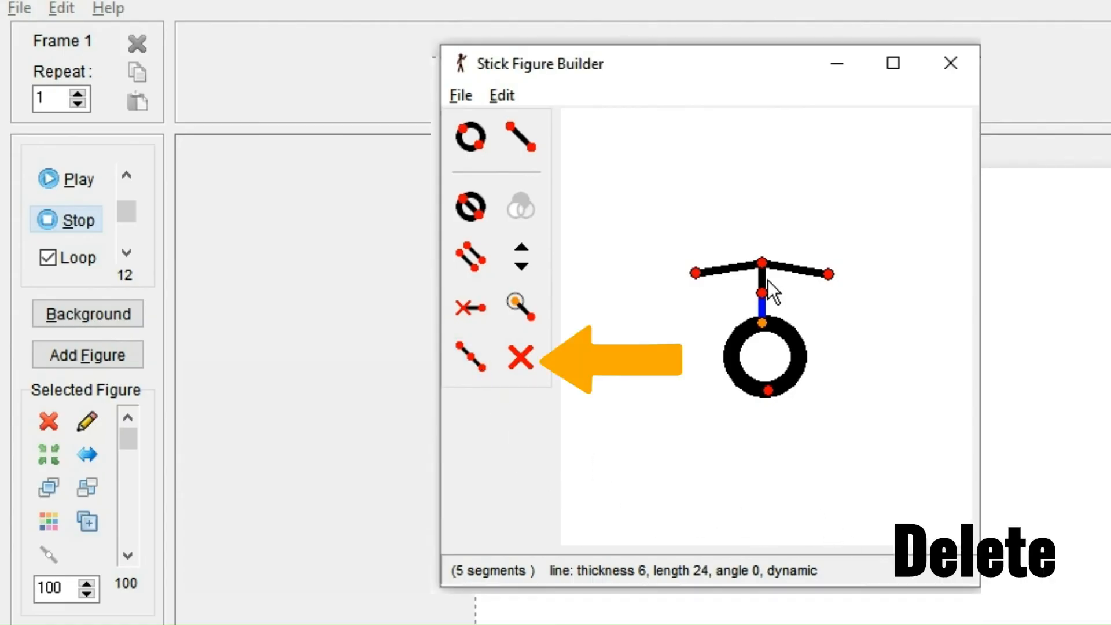
pyautogui.click(520, 356)
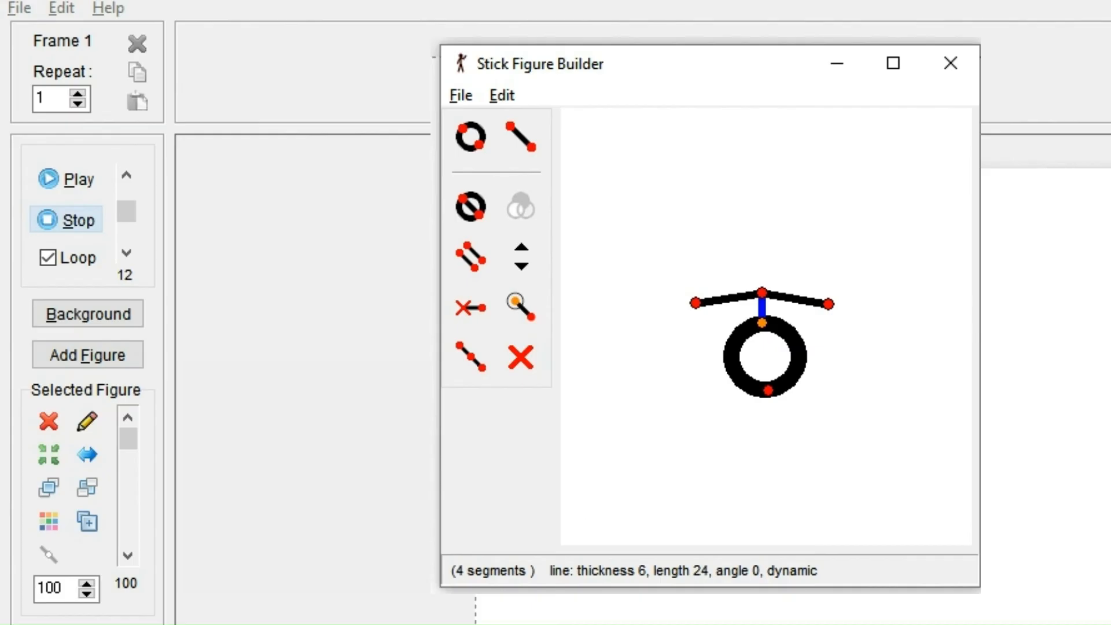
pyautogui.moveTo(596, 198)
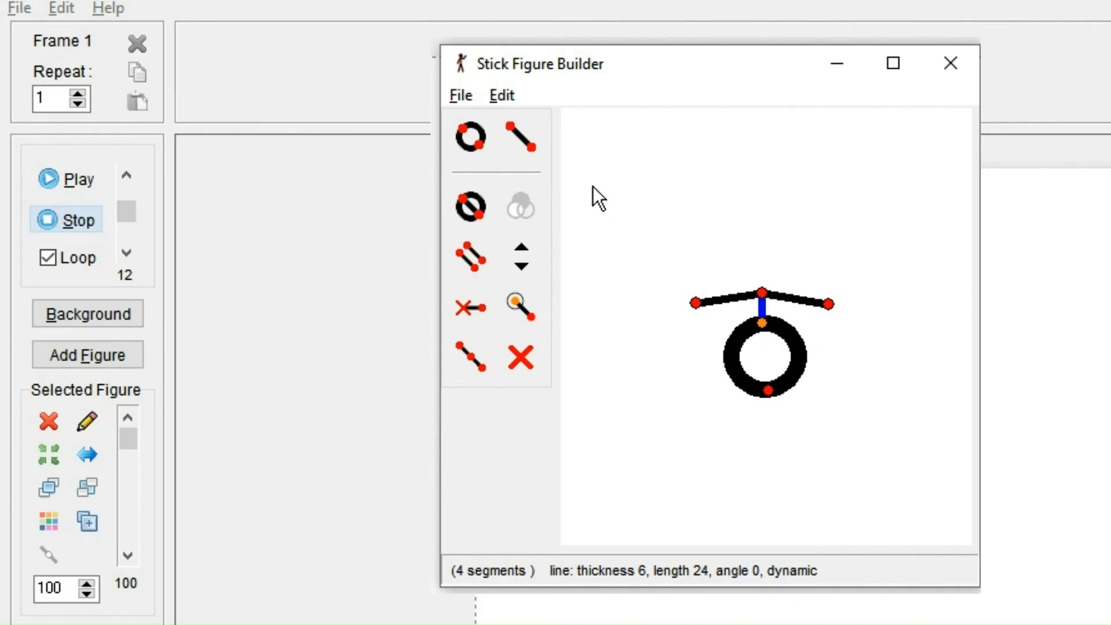
# Step: Open the undo and editing options and switch the figure builder into edit mode
pyautogui.click(502, 95)
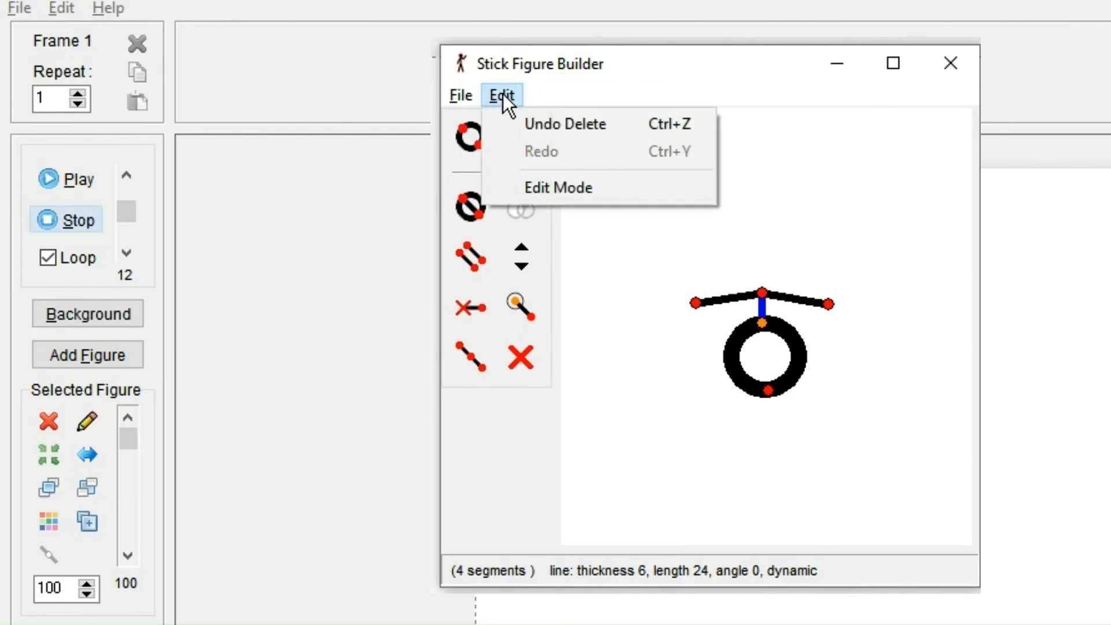
pyautogui.moveTo(707, 124)
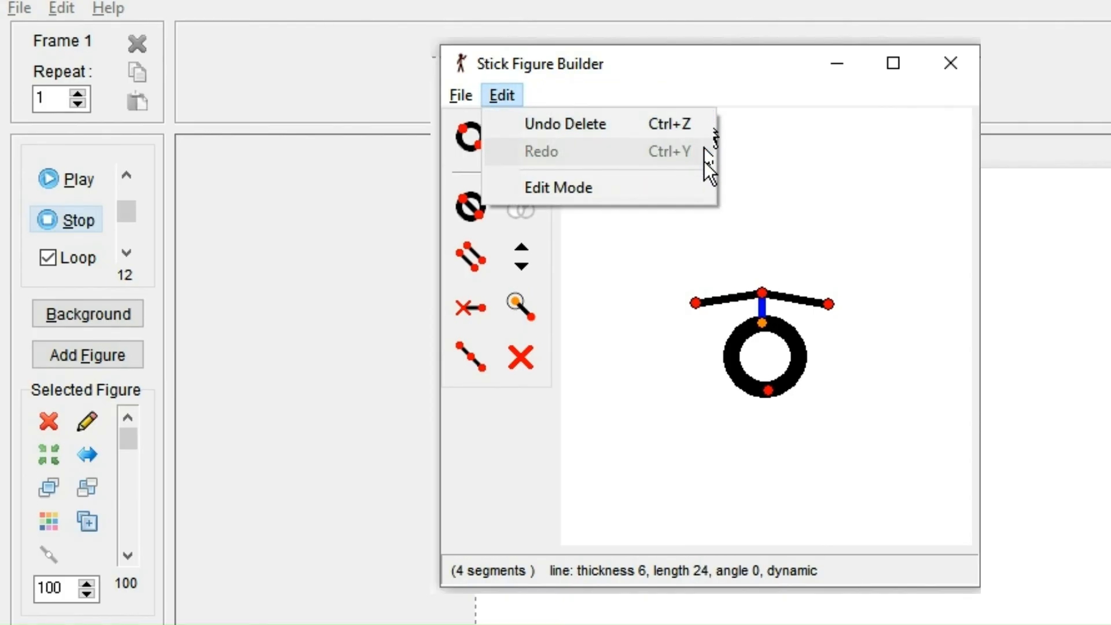
pyautogui.moveTo(558, 187)
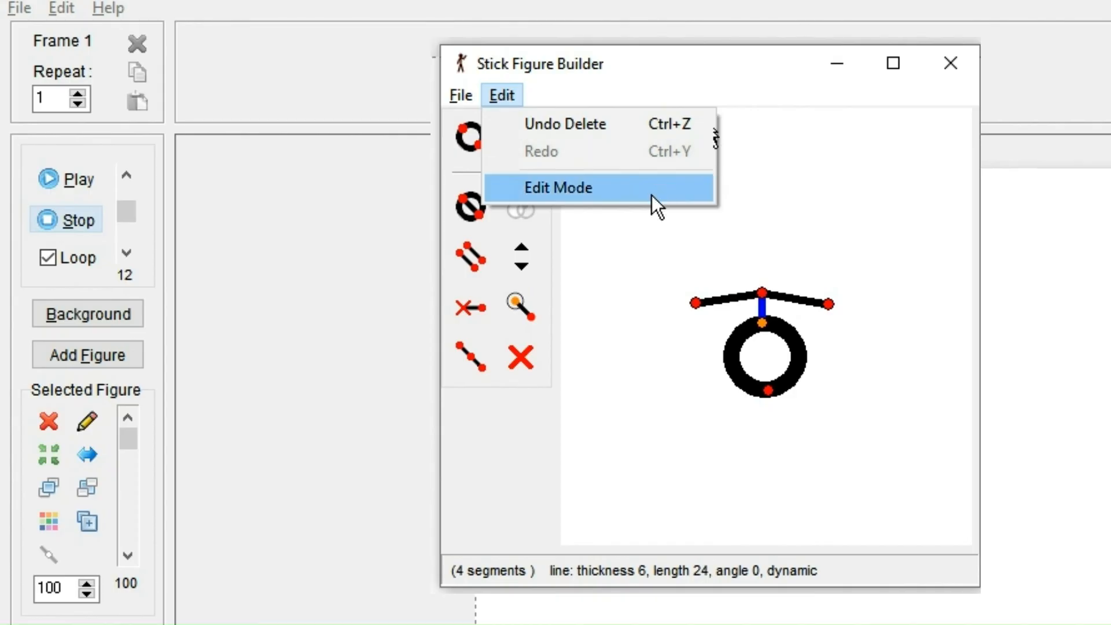
pyautogui.click(558, 187)
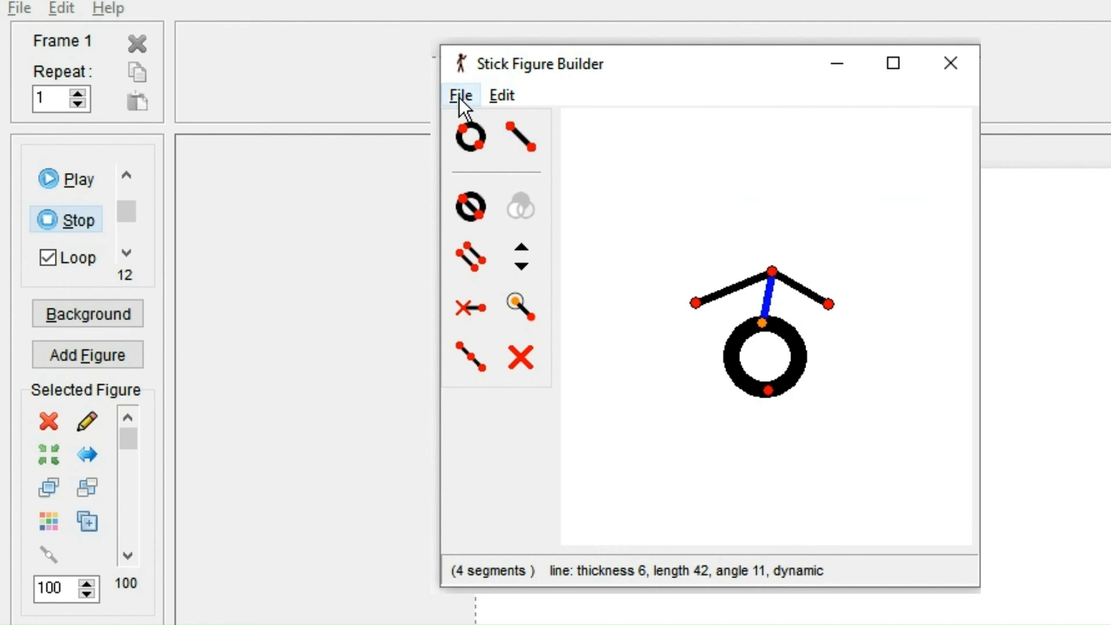
pyautogui.click(461, 94)
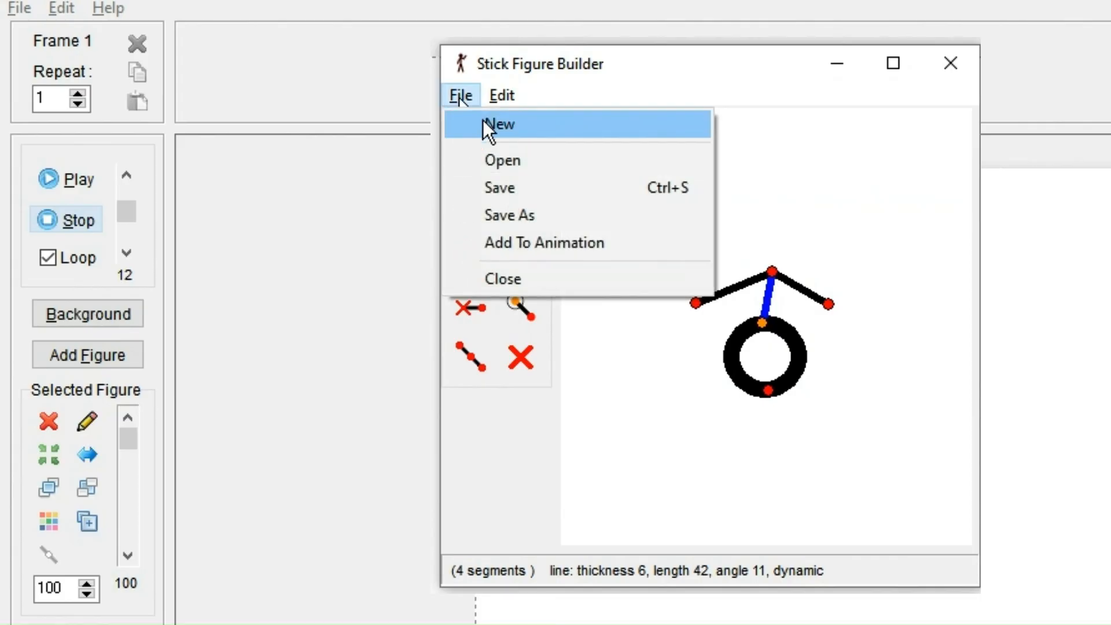
pyautogui.click(498, 124)
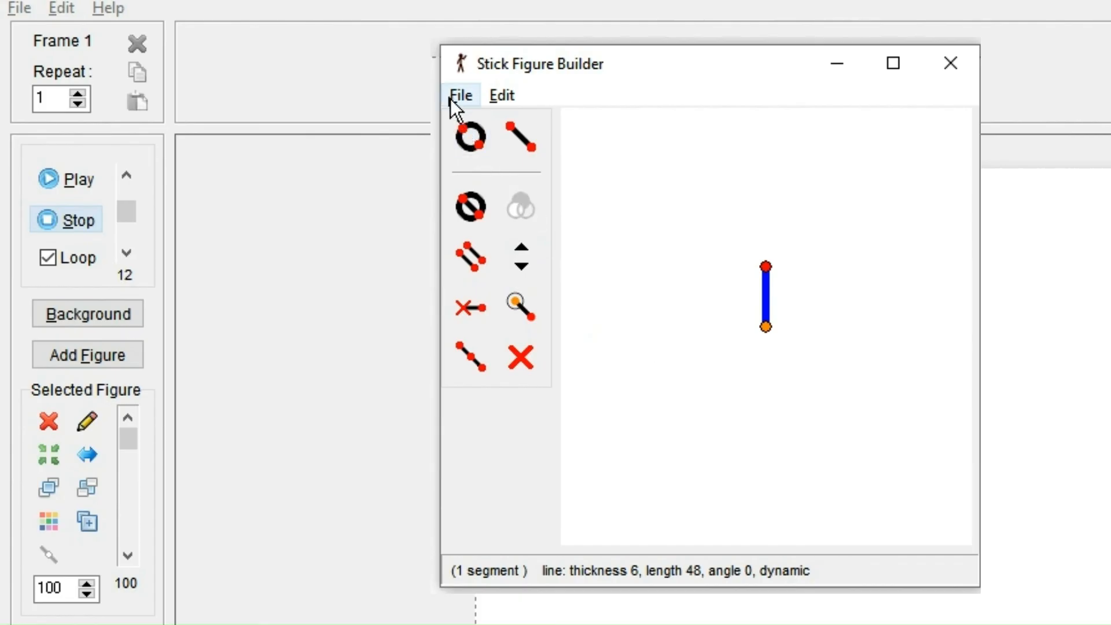
pyautogui.click(460, 94)
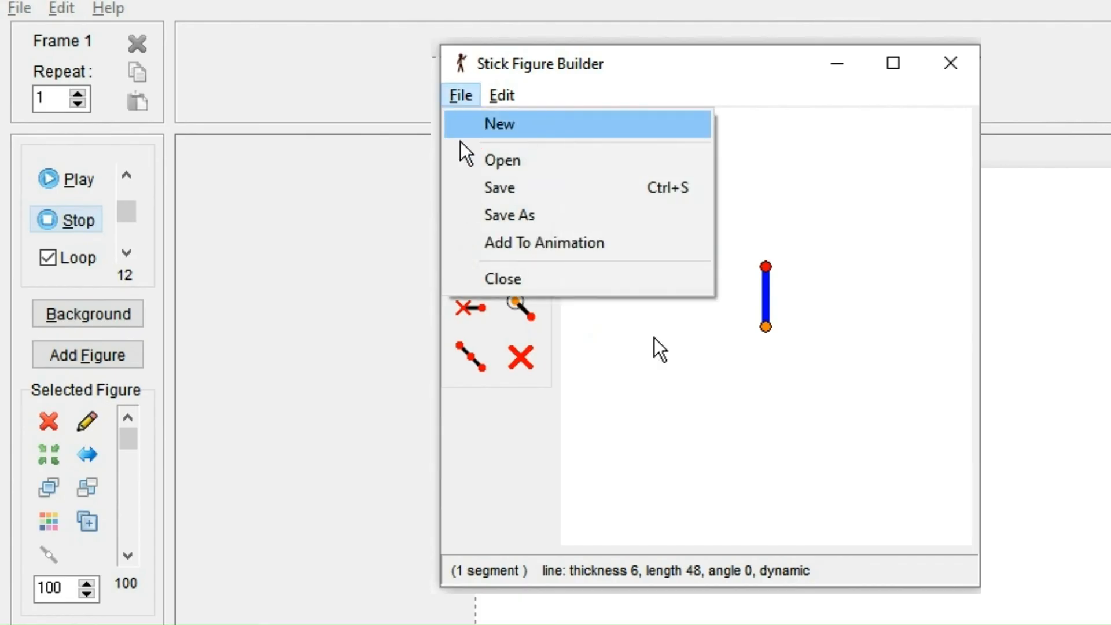
pyautogui.click(501, 160)
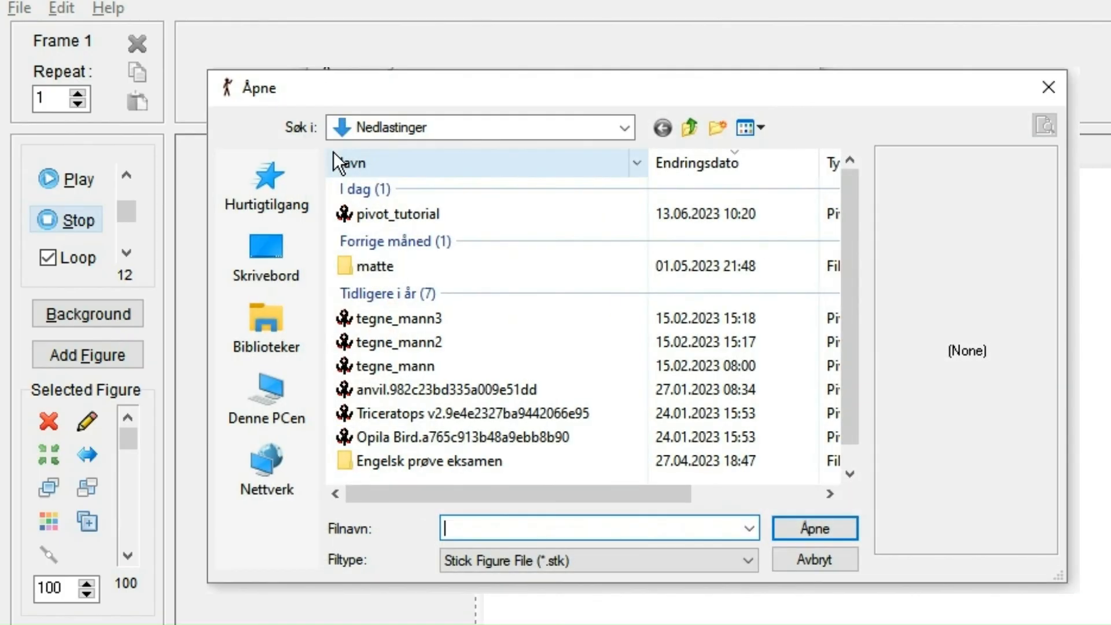
pyautogui.click(408, 342)
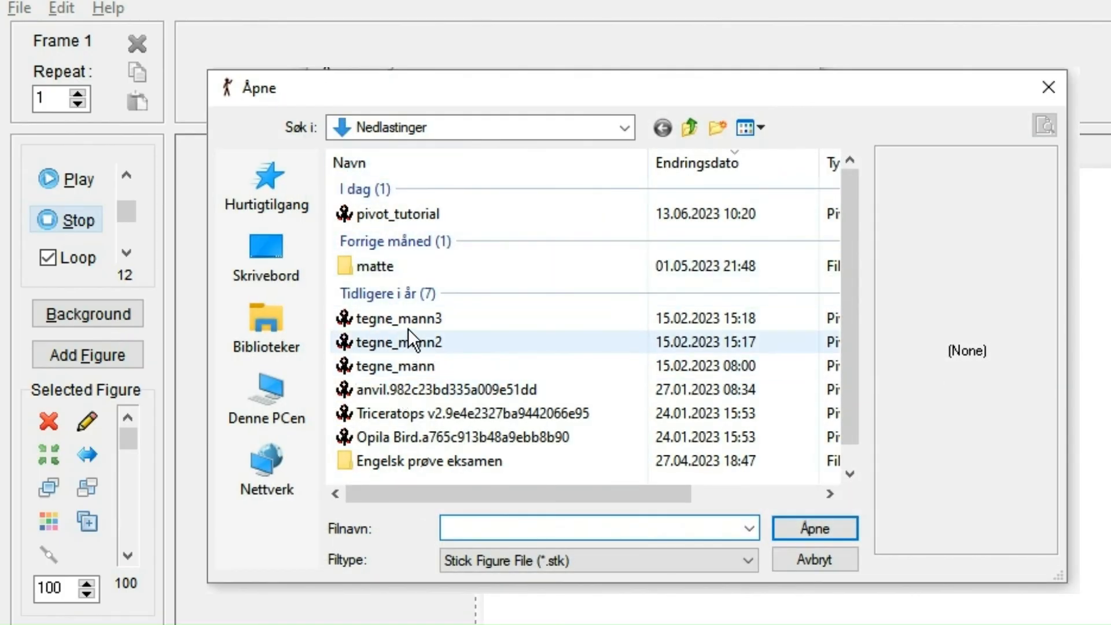
pyautogui.click(398, 317)
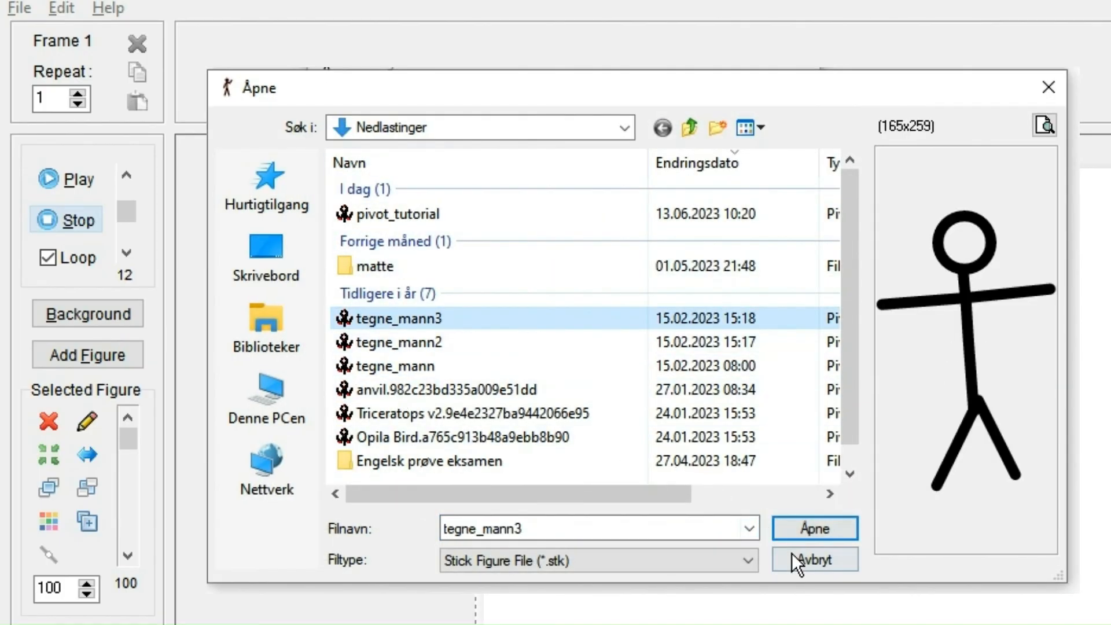
pyautogui.click(813, 527)
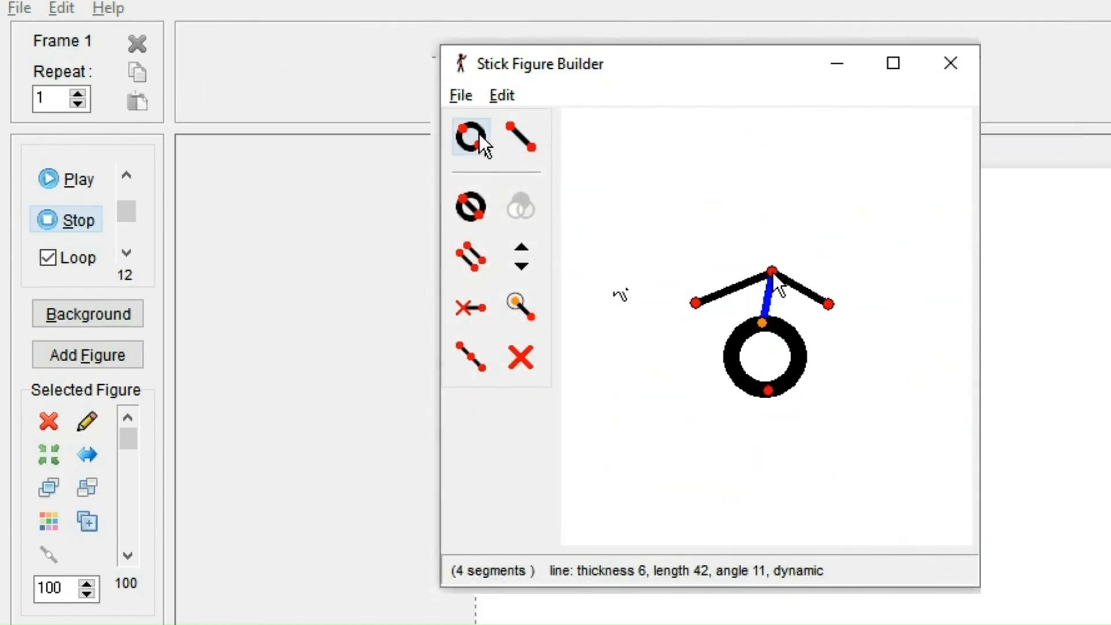
pyautogui.click(459, 95)
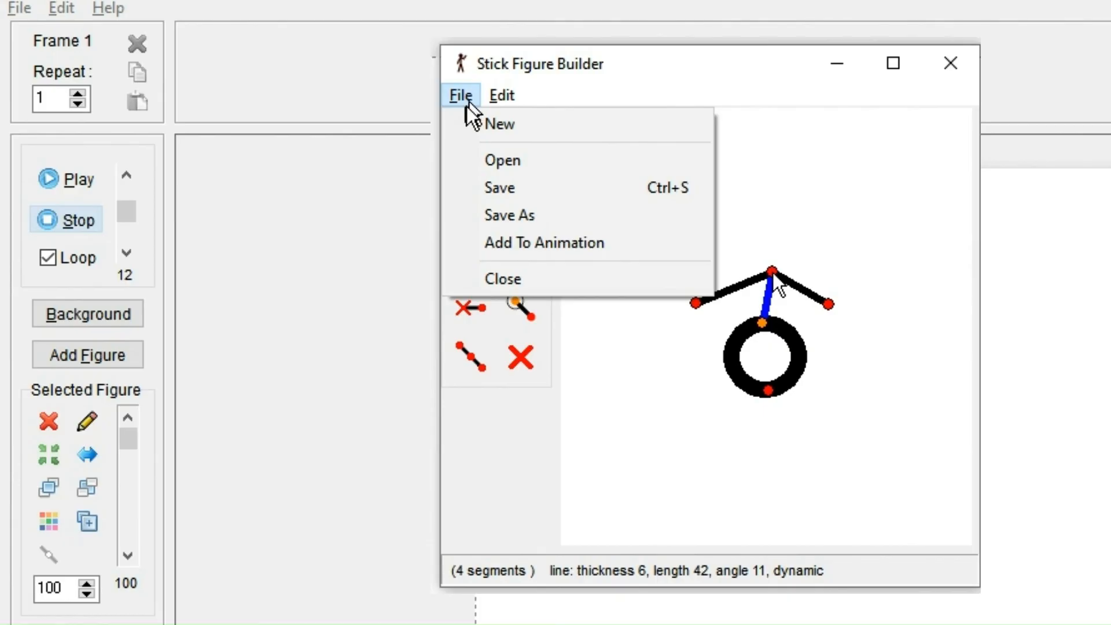
pyautogui.moveTo(508, 215)
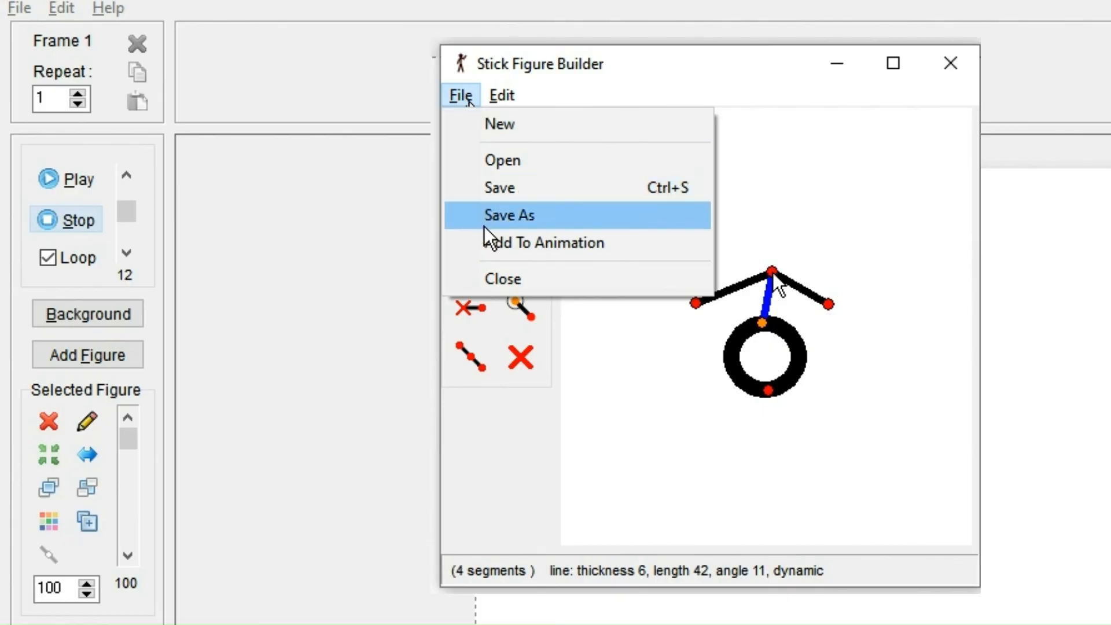
pyautogui.click(508, 215)
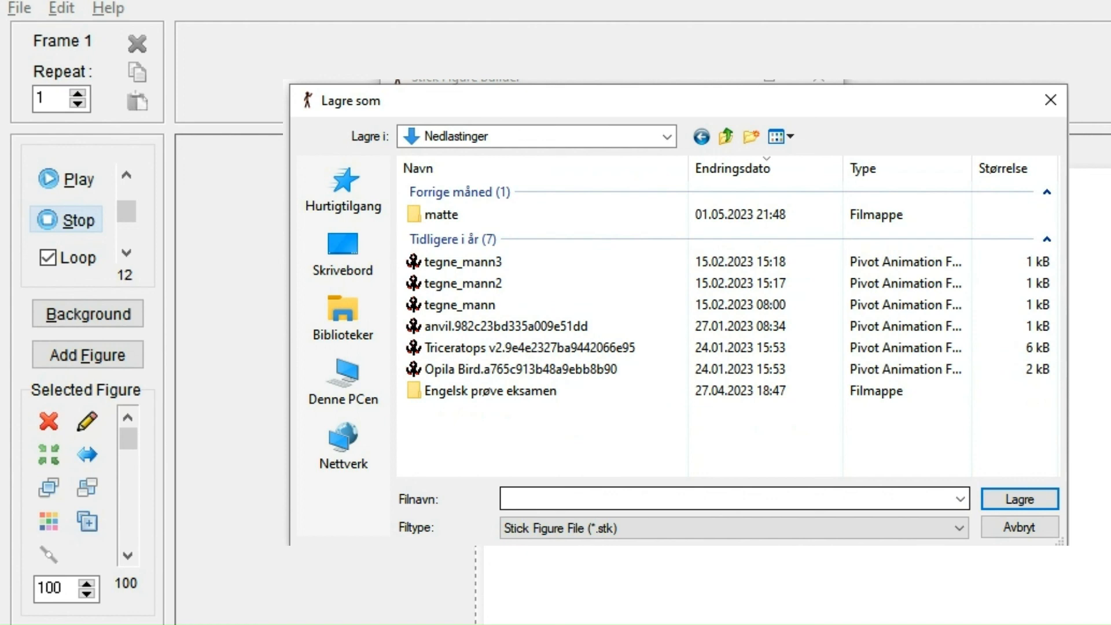
pyautogui.click(460, 94)
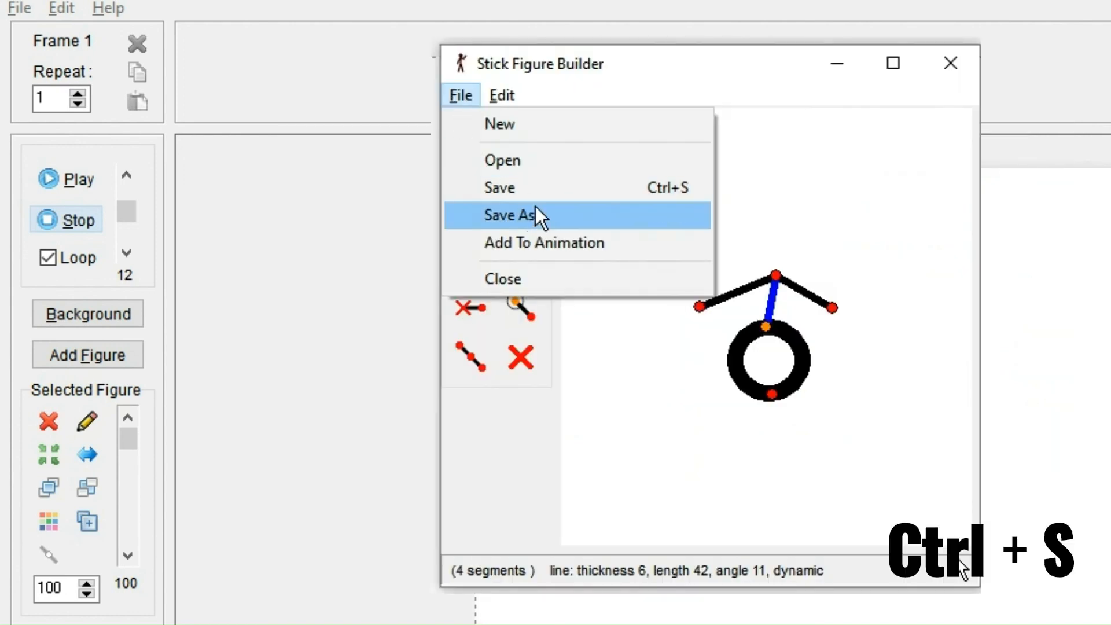
pyautogui.moveTo(530, 188)
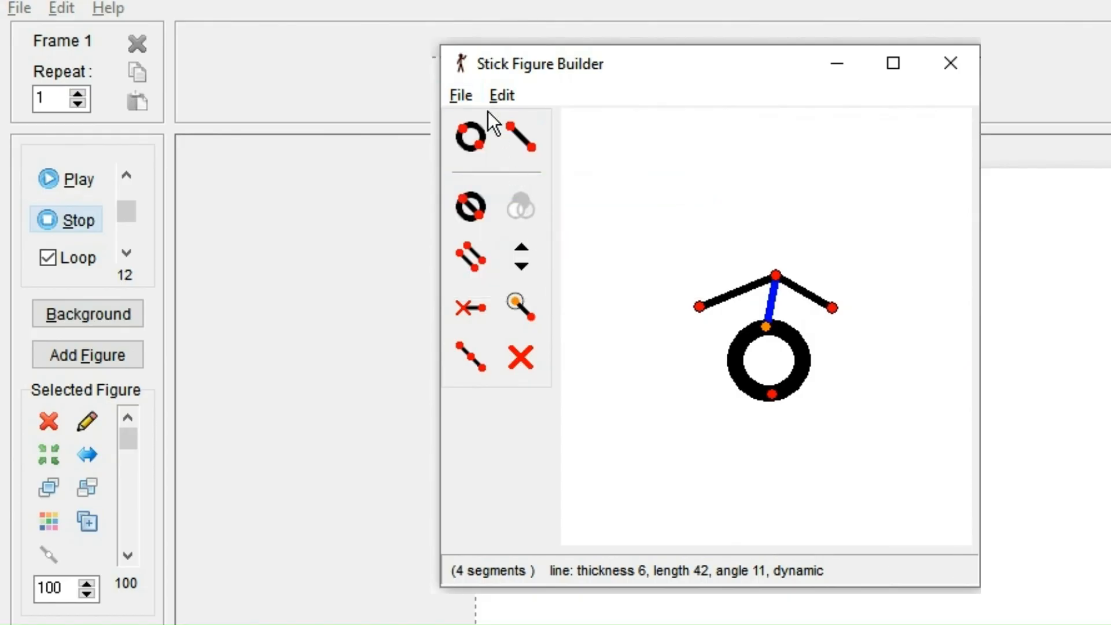
# Step: Add the ring-and-arms figure to the animation as 'pivot', then close Stick Figure Builder
pyautogui.click(460, 95)
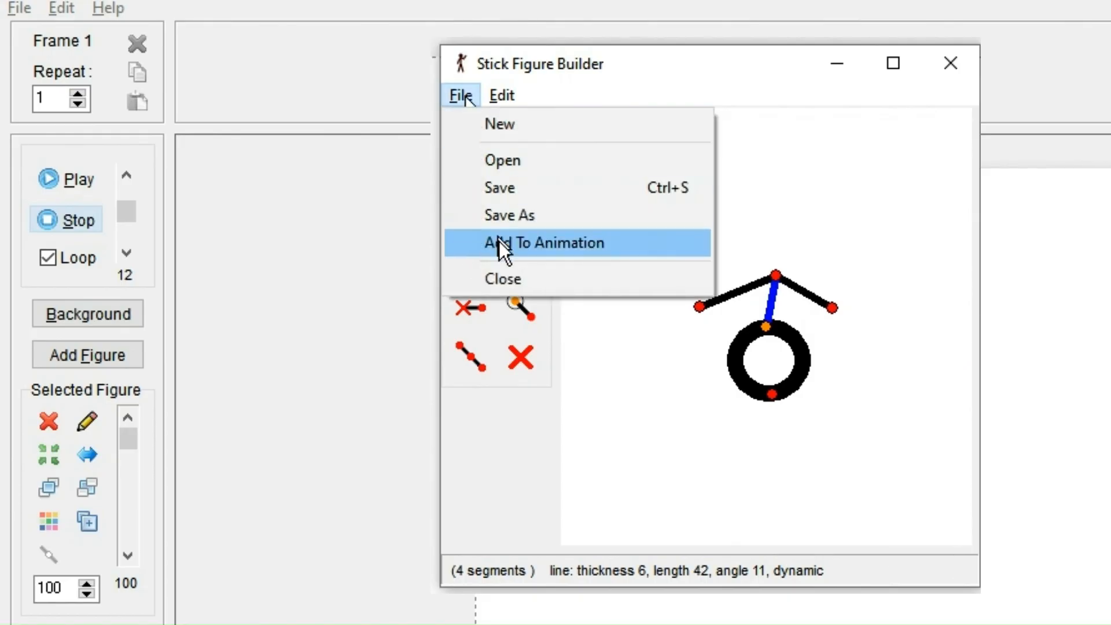
pyautogui.click(543, 242)
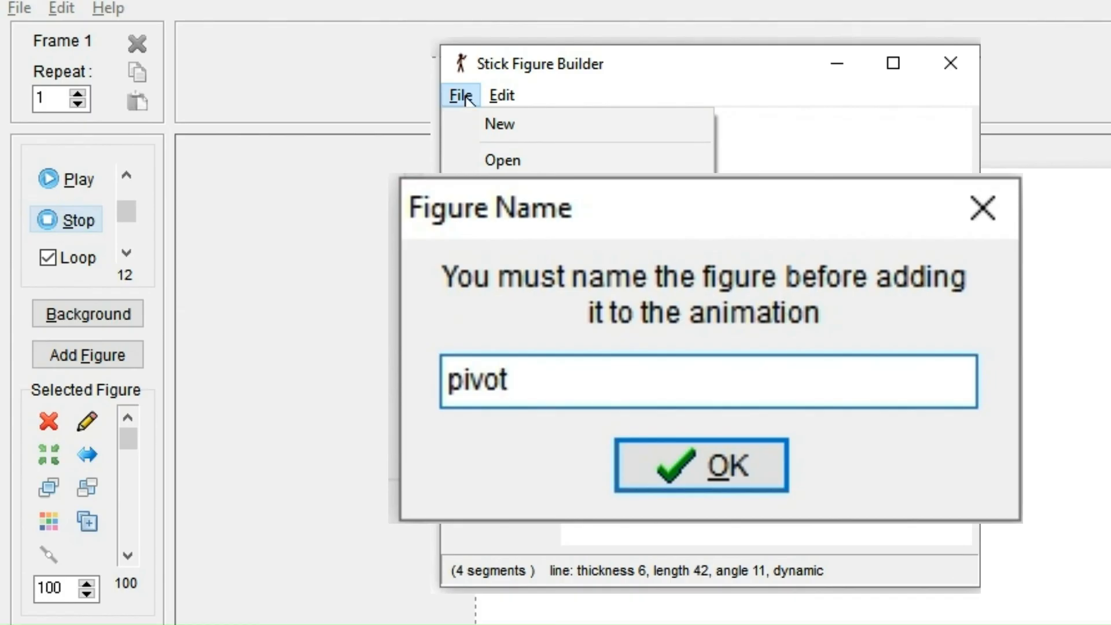
pyautogui.click(700, 465)
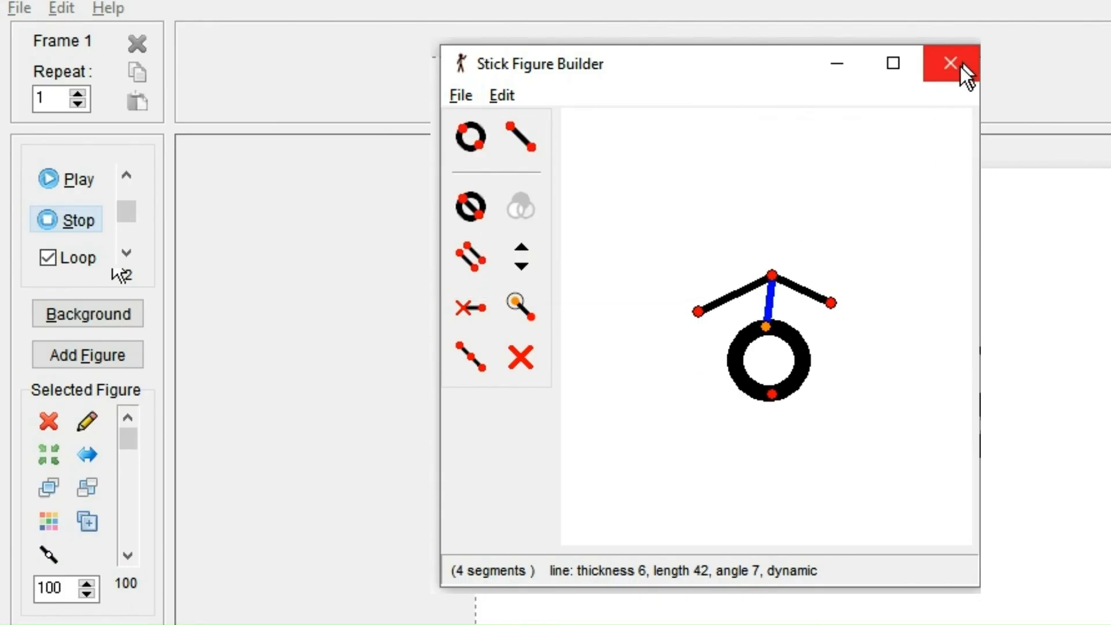
pyautogui.click(949, 63)
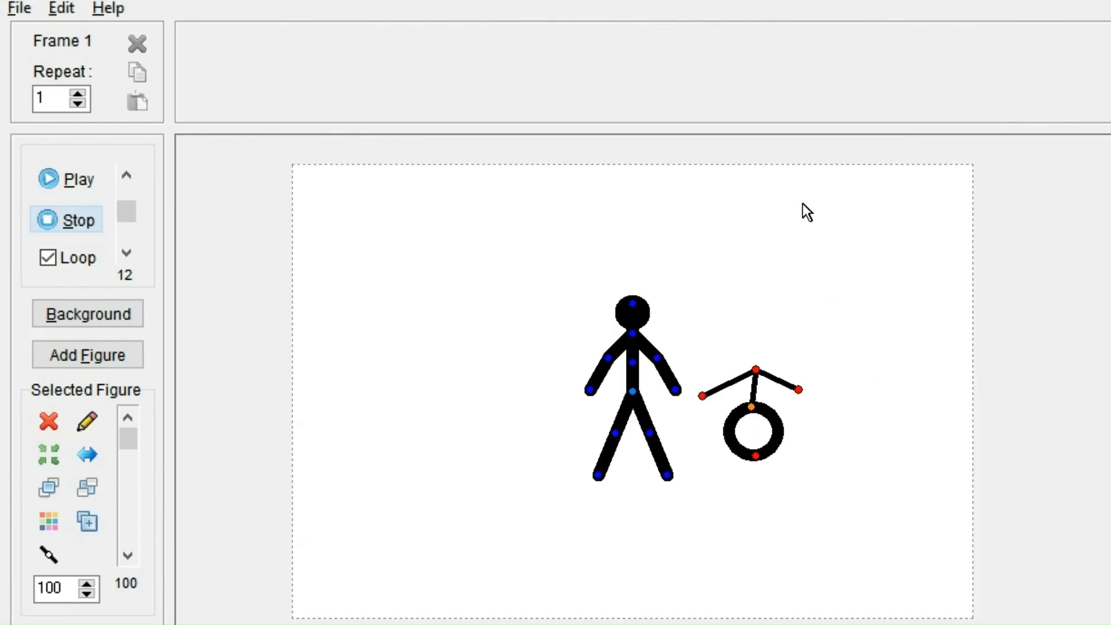
pyautogui.click(19, 7)
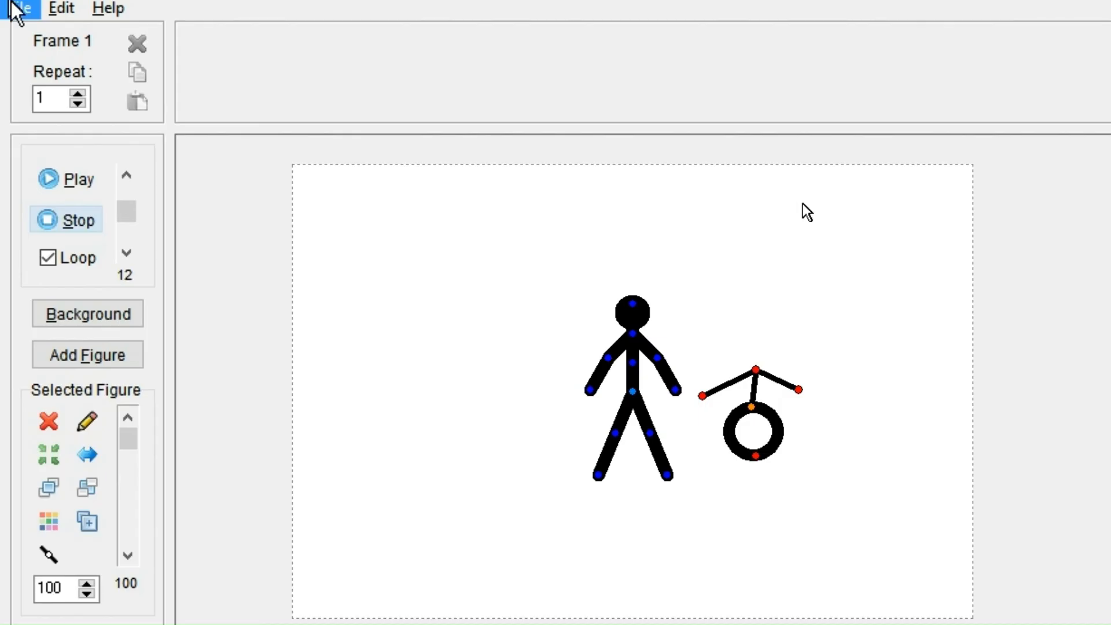
pyautogui.click(20, 9)
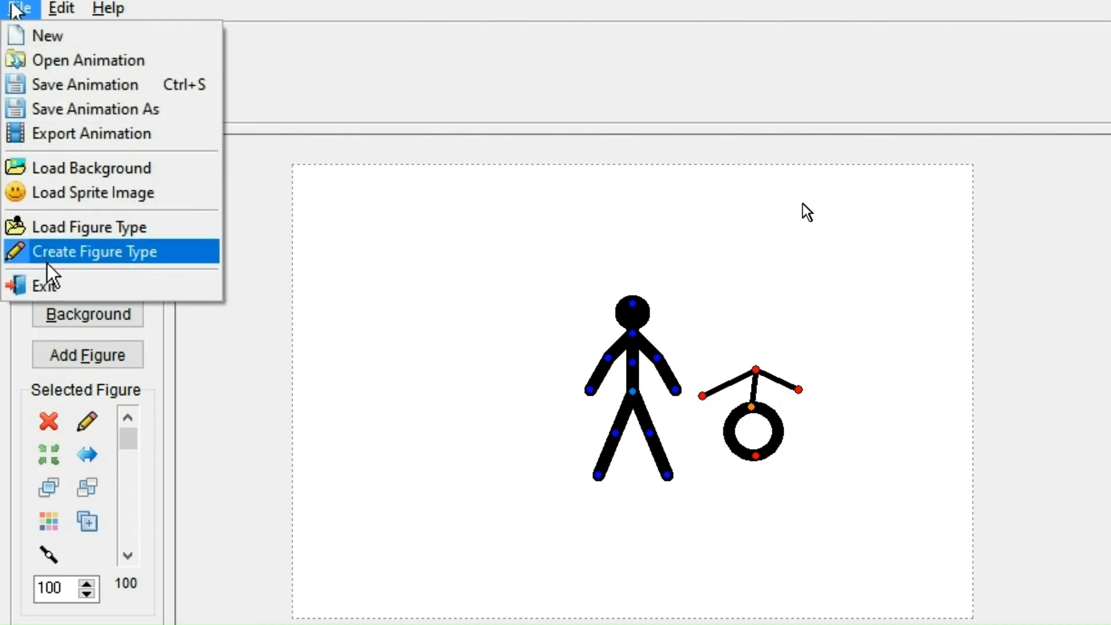
pyautogui.moveTo(793, 207)
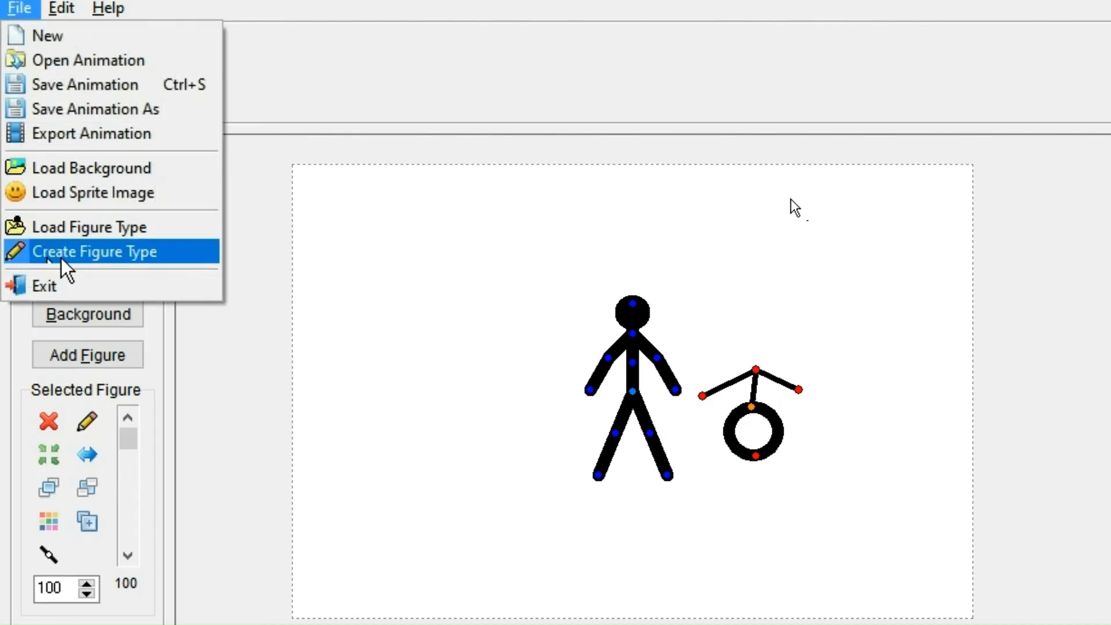
pyautogui.click(94, 252)
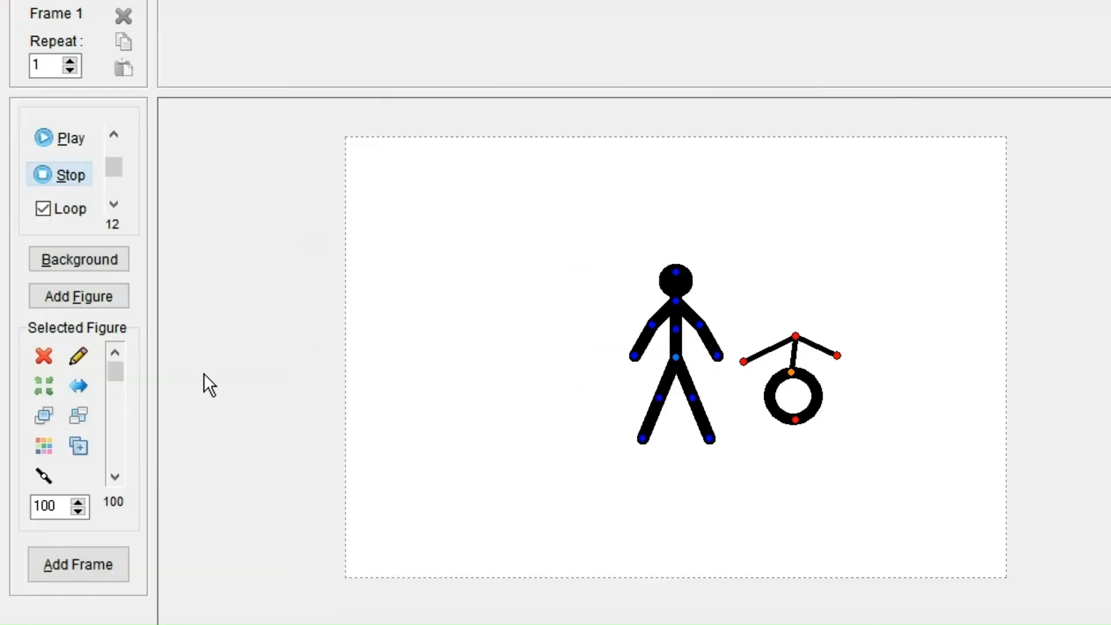
pyautogui.click(78, 295)
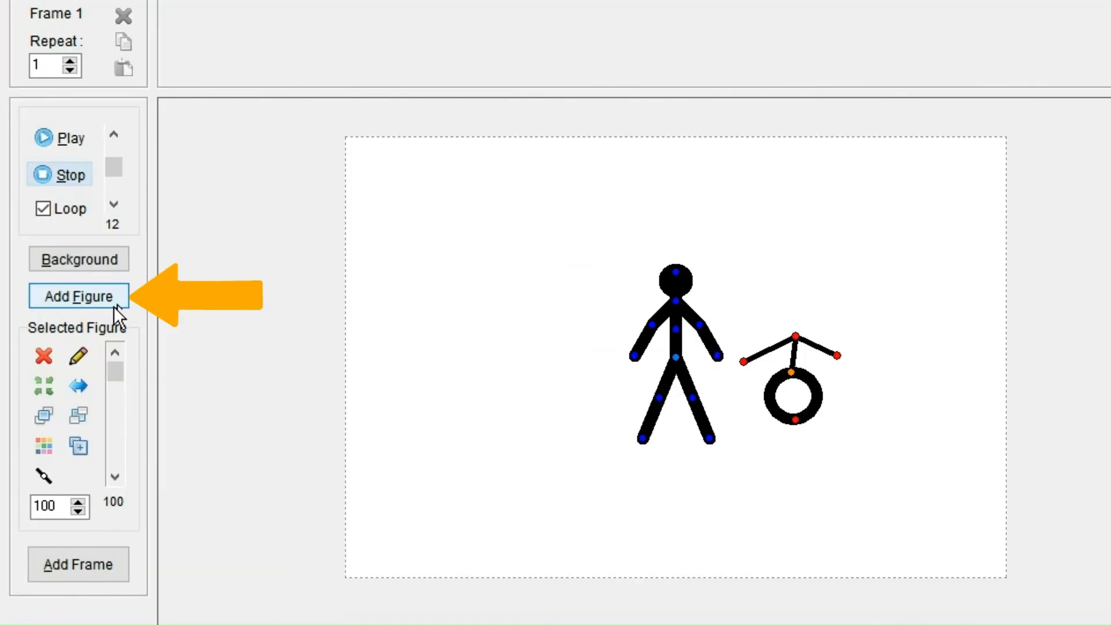
pyautogui.click(78, 296)
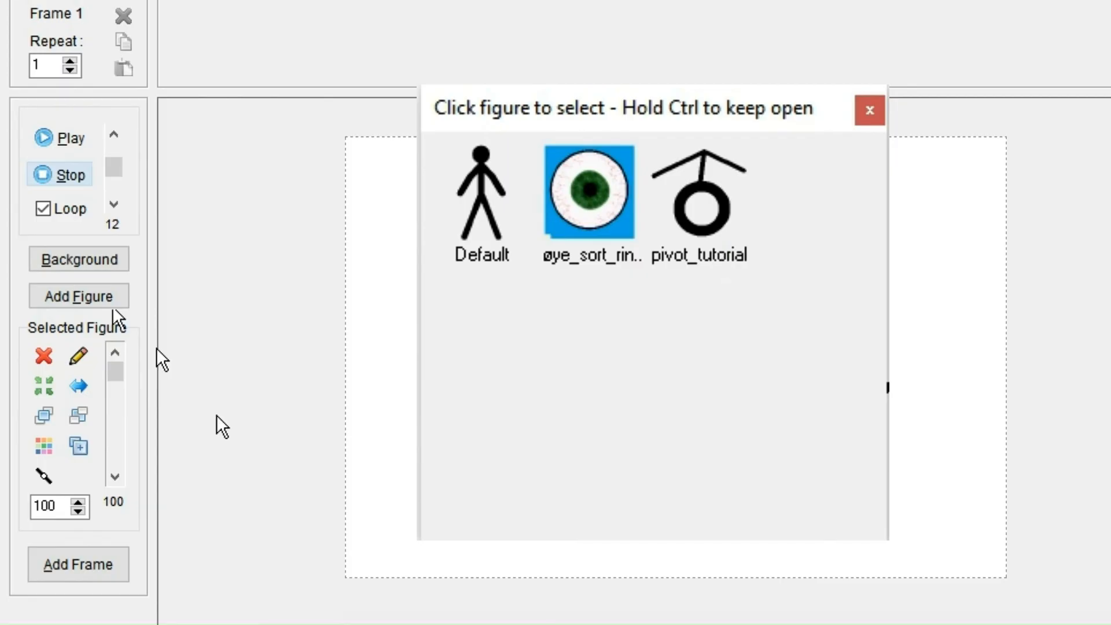
pyautogui.moveTo(838, 222)
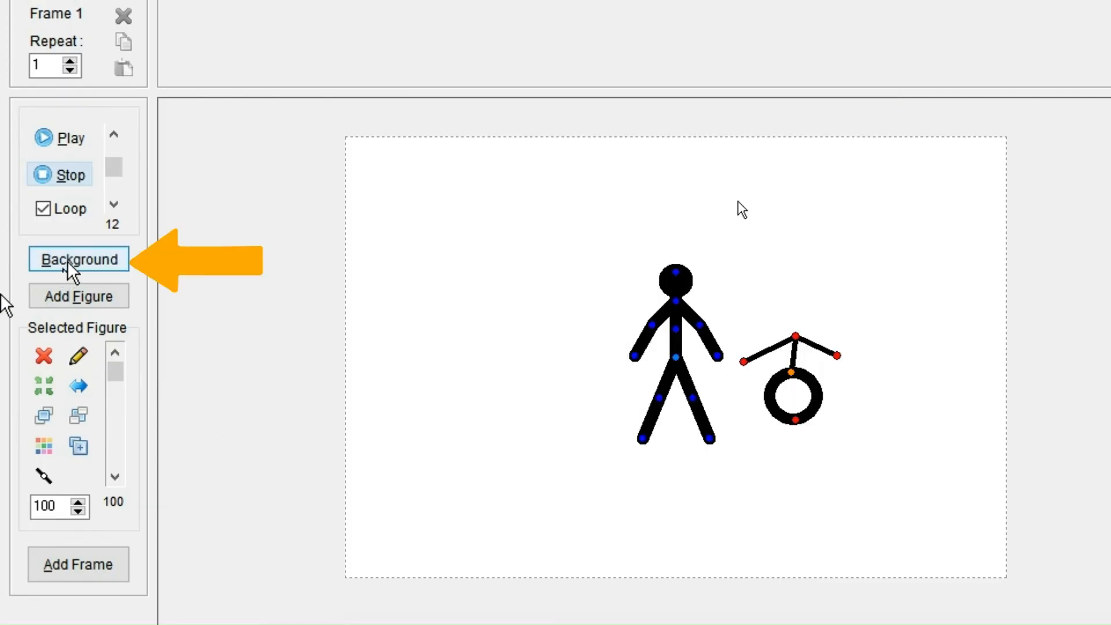
pyautogui.click(78, 258)
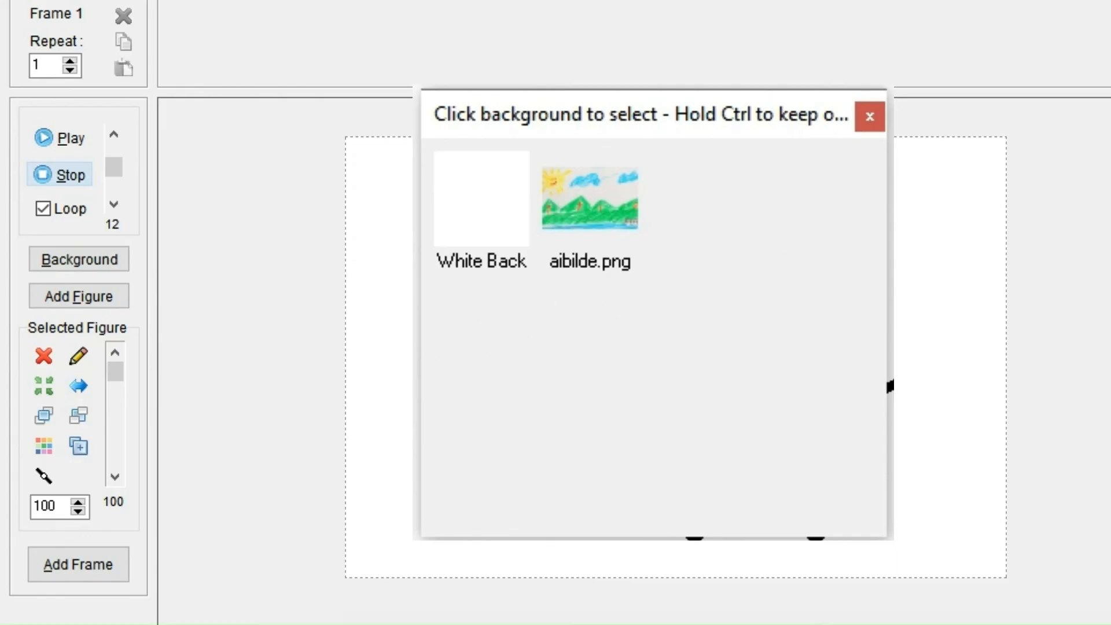
pyautogui.click(480, 198)
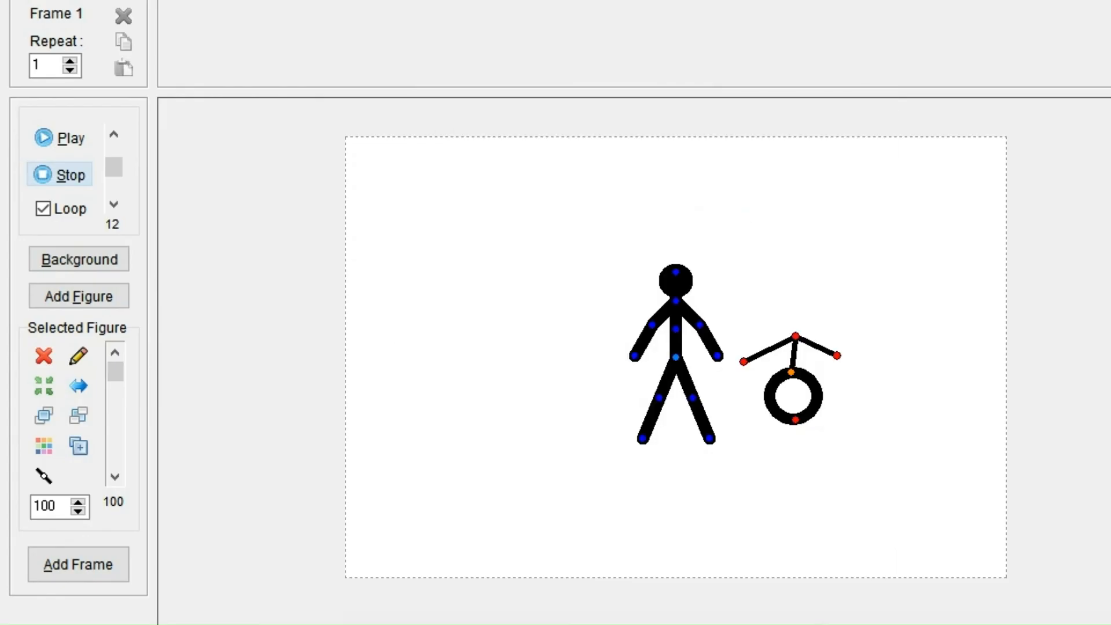